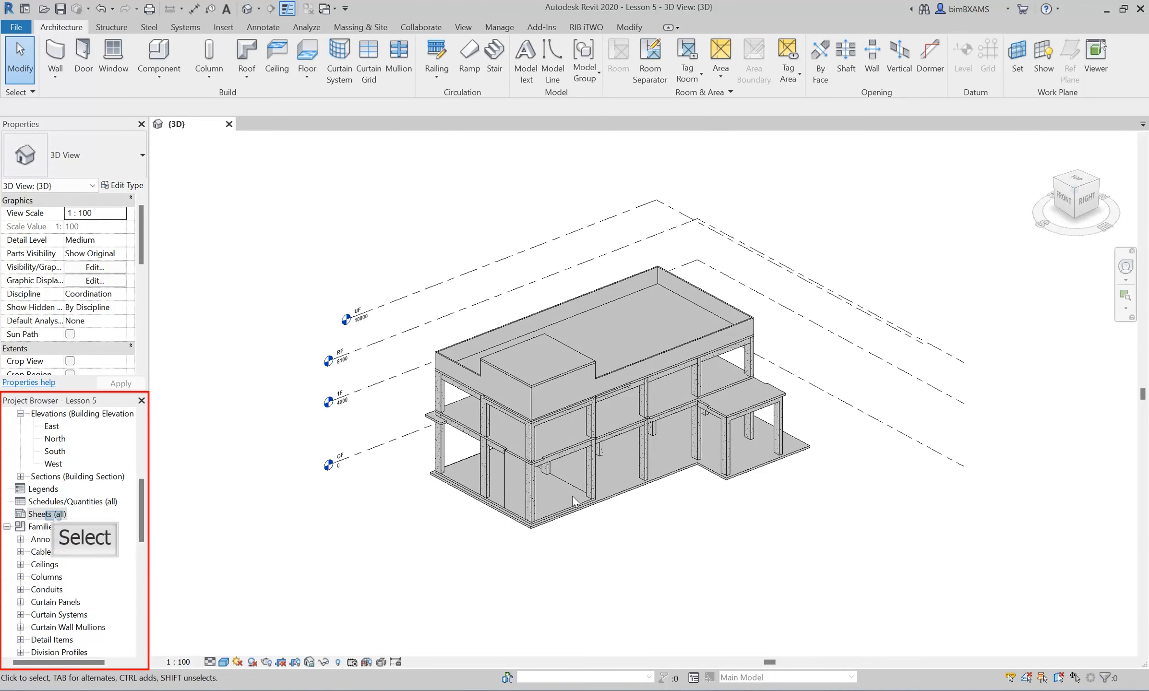
pyautogui.moveTo(275, 505)
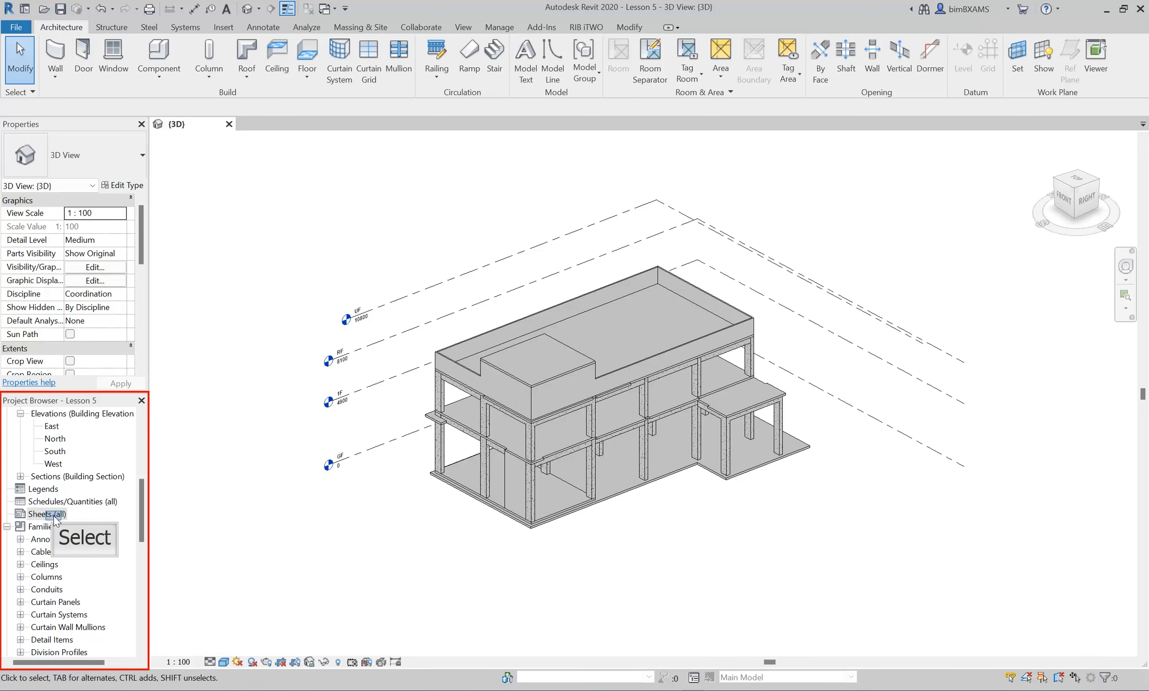
# Select Sheets (all) in the Project Browser and bring up its New Sheet context menu
pyautogui.click(47, 526)
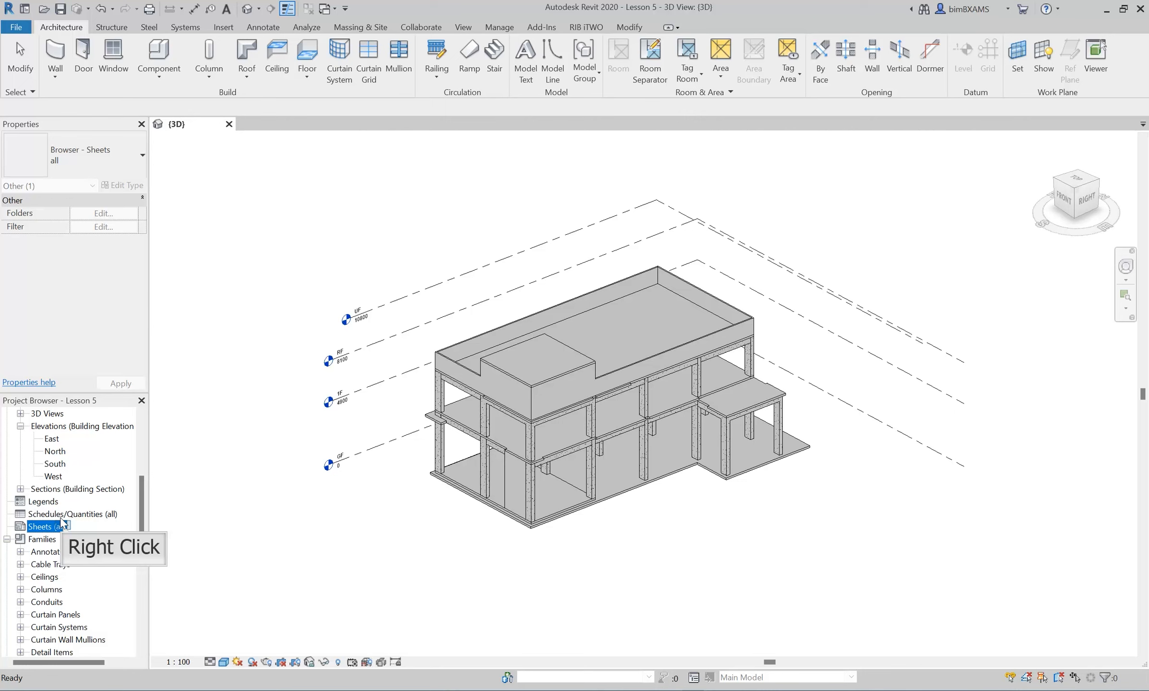
pyautogui.rightClick(46, 526)
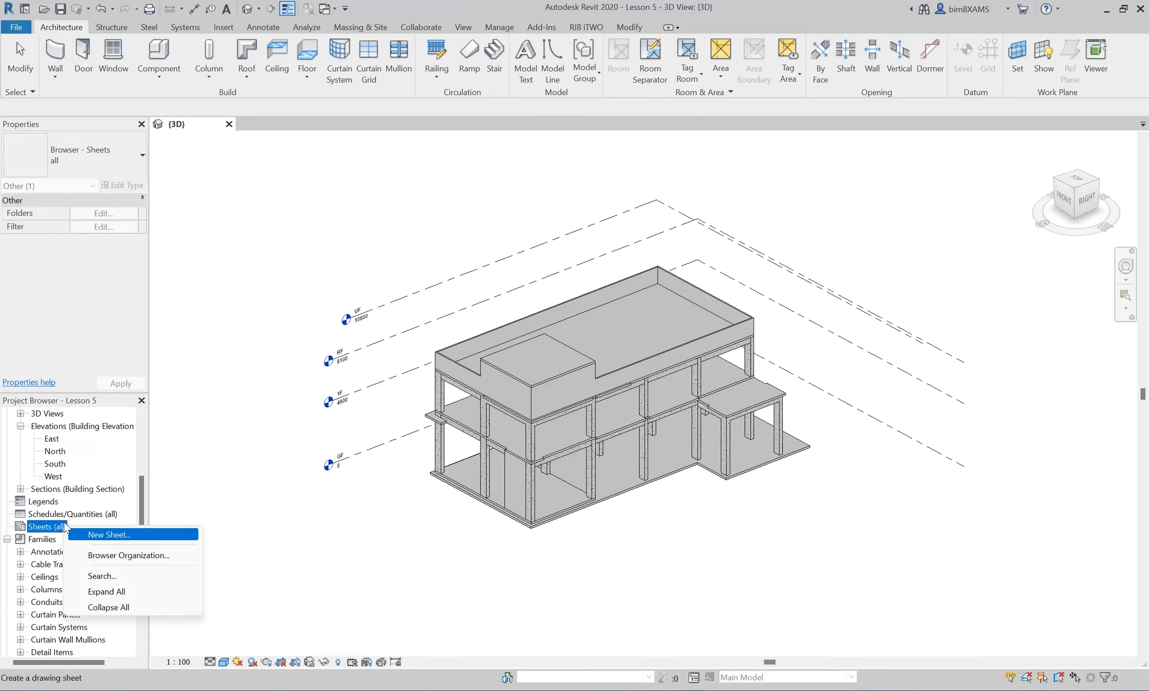
pyautogui.moveTo(96, 531)
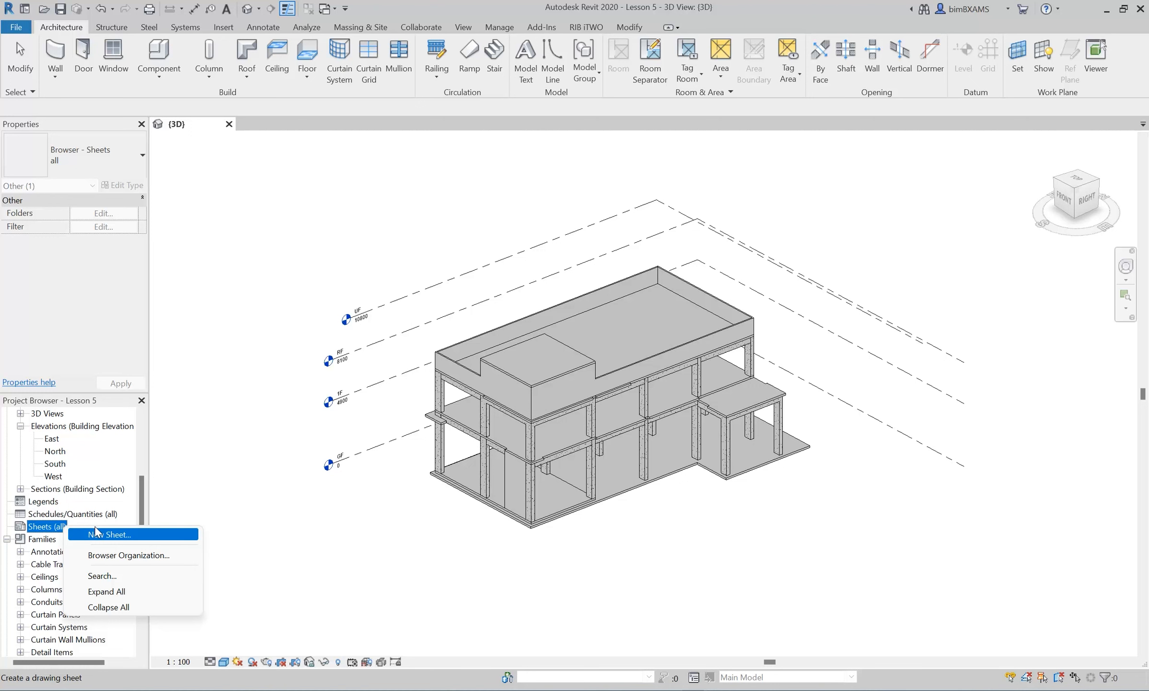
# Load the A2, A3 and A4 metric title blocks, then create sheet A102 using A0 metric
pyautogui.click(110, 534)
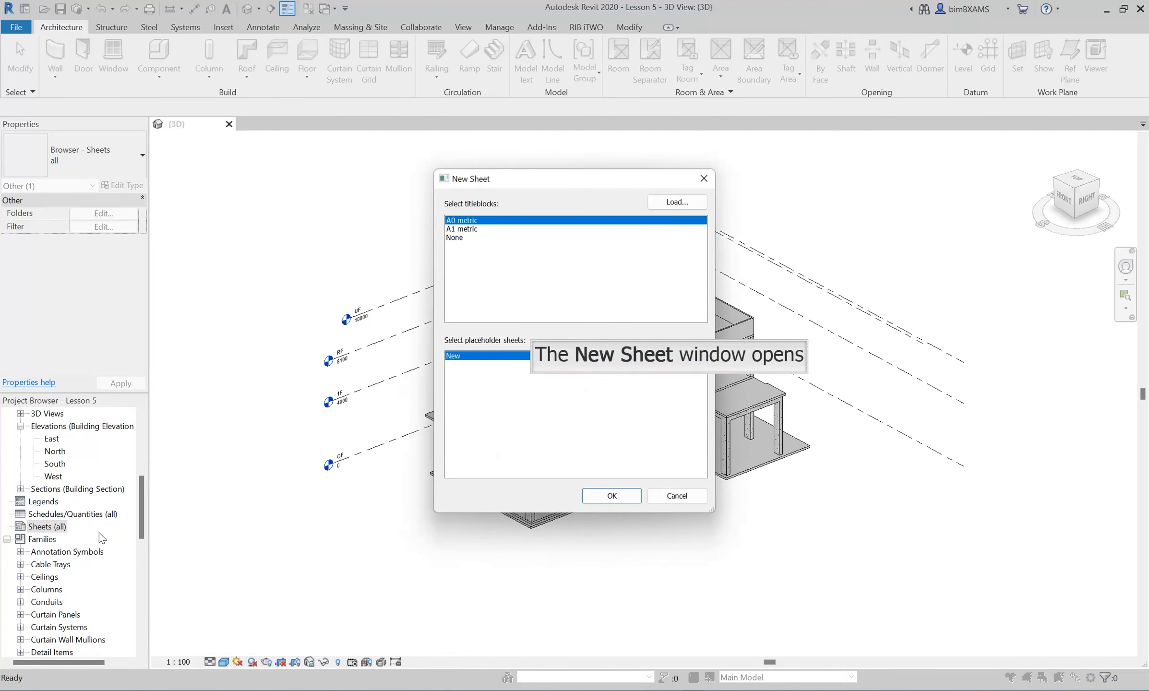
pyautogui.moveTo(104, 538)
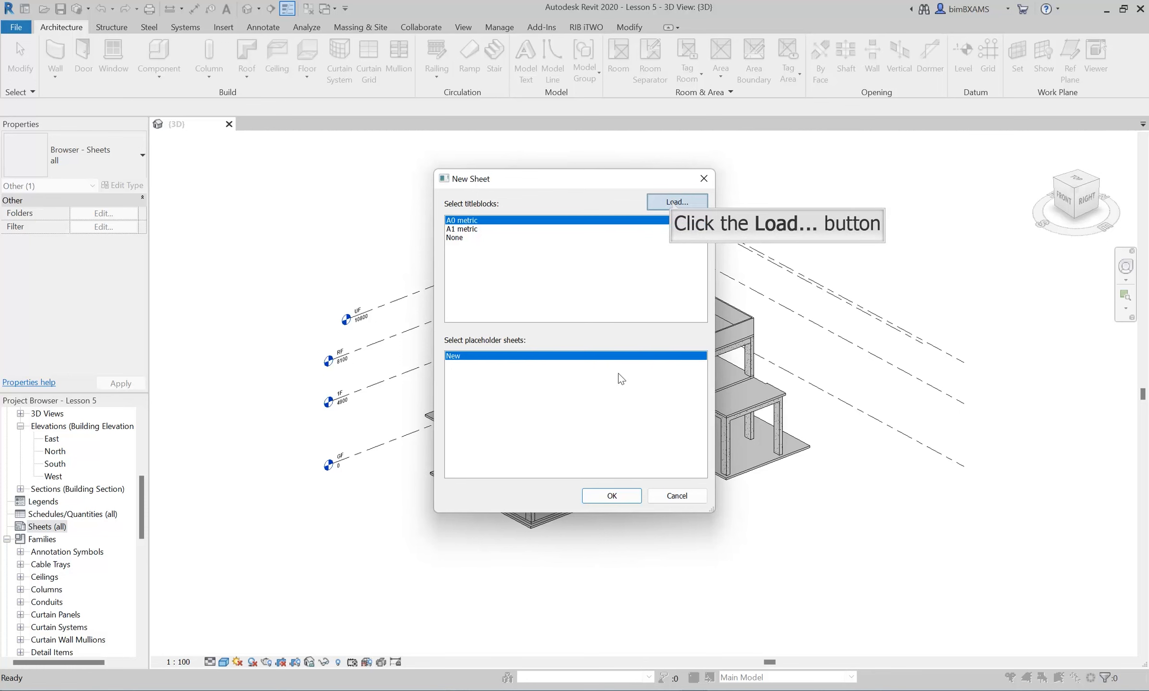
pyautogui.click(675, 202)
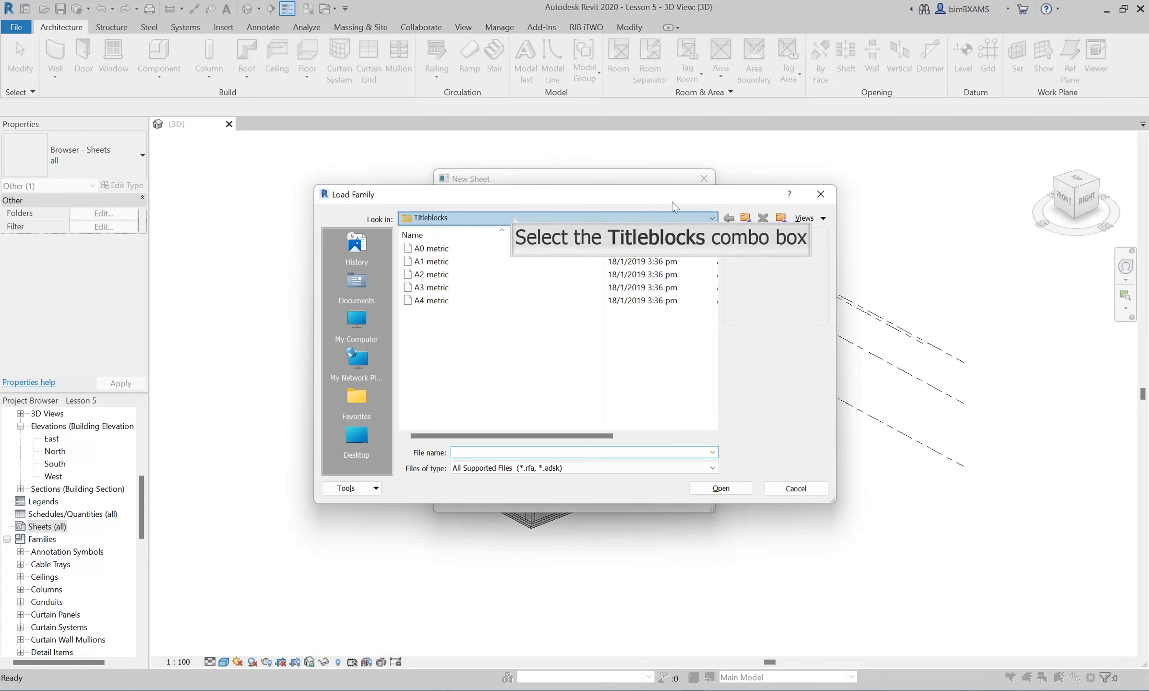
pyautogui.moveTo(514, 222)
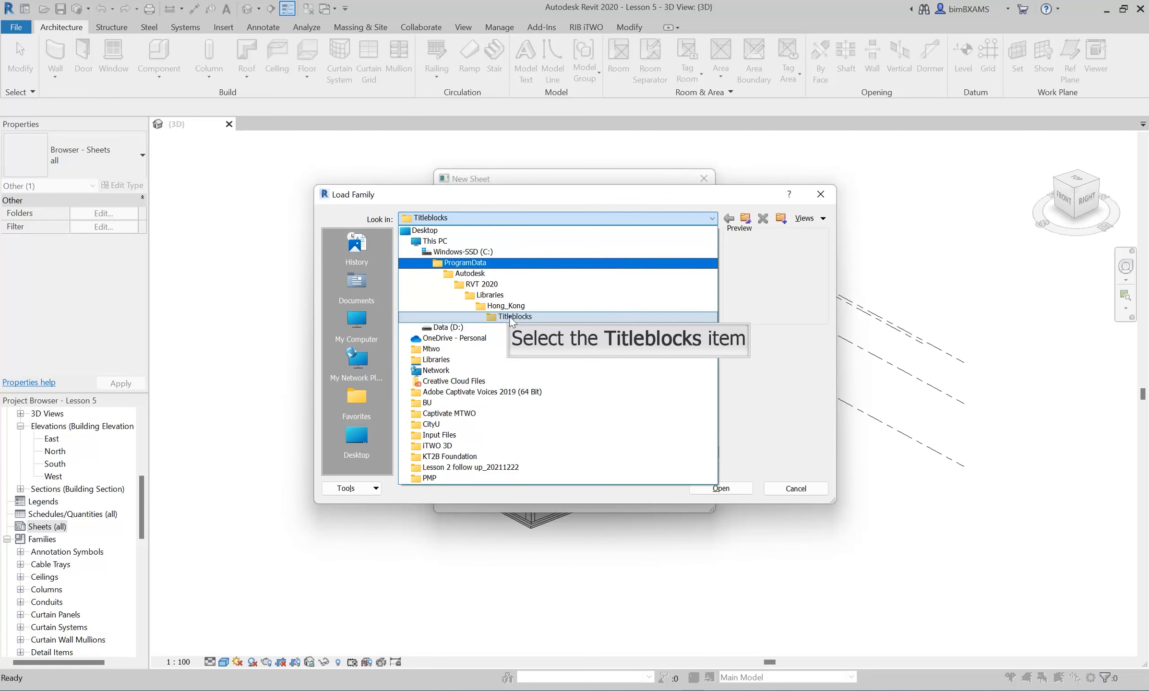
pyautogui.doubleClick(514, 317)
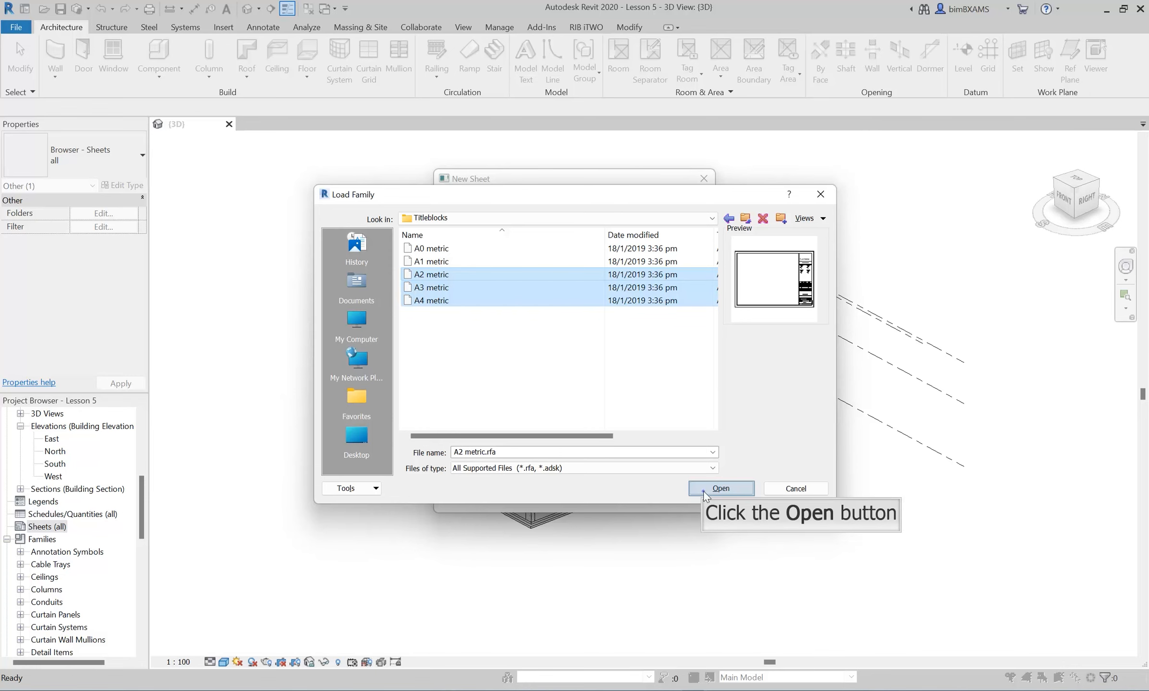
pyautogui.click(719, 489)
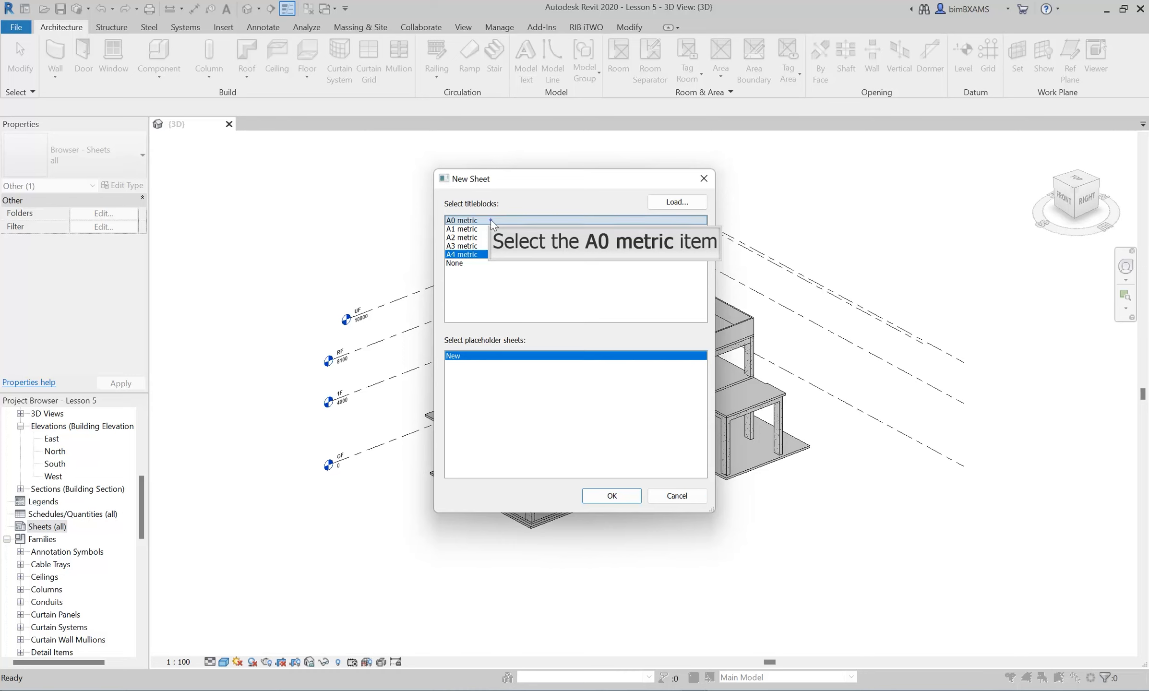
pyautogui.click(461, 219)
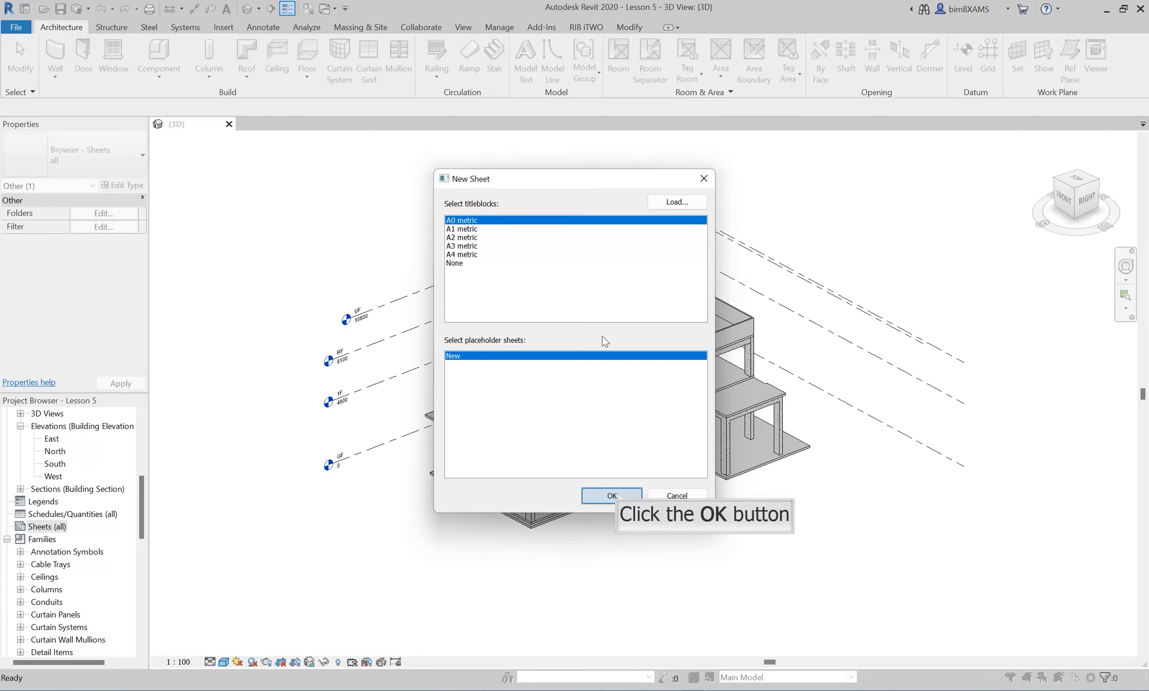
pyautogui.click(612, 497)
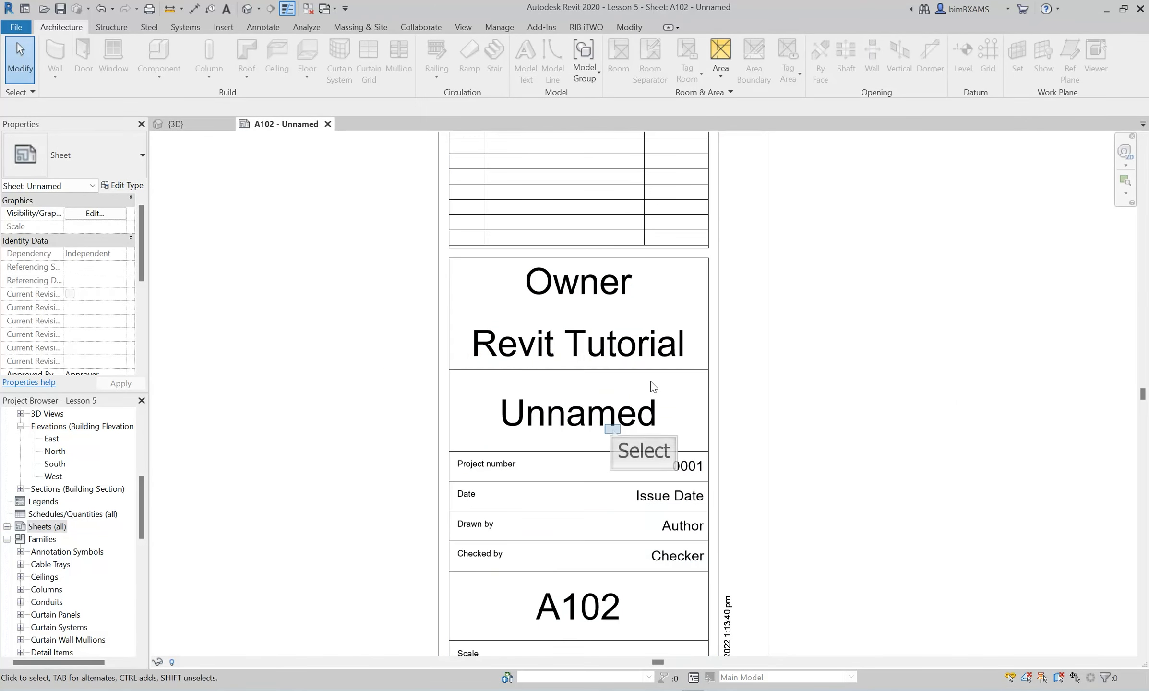
pyautogui.moveTo(613, 427)
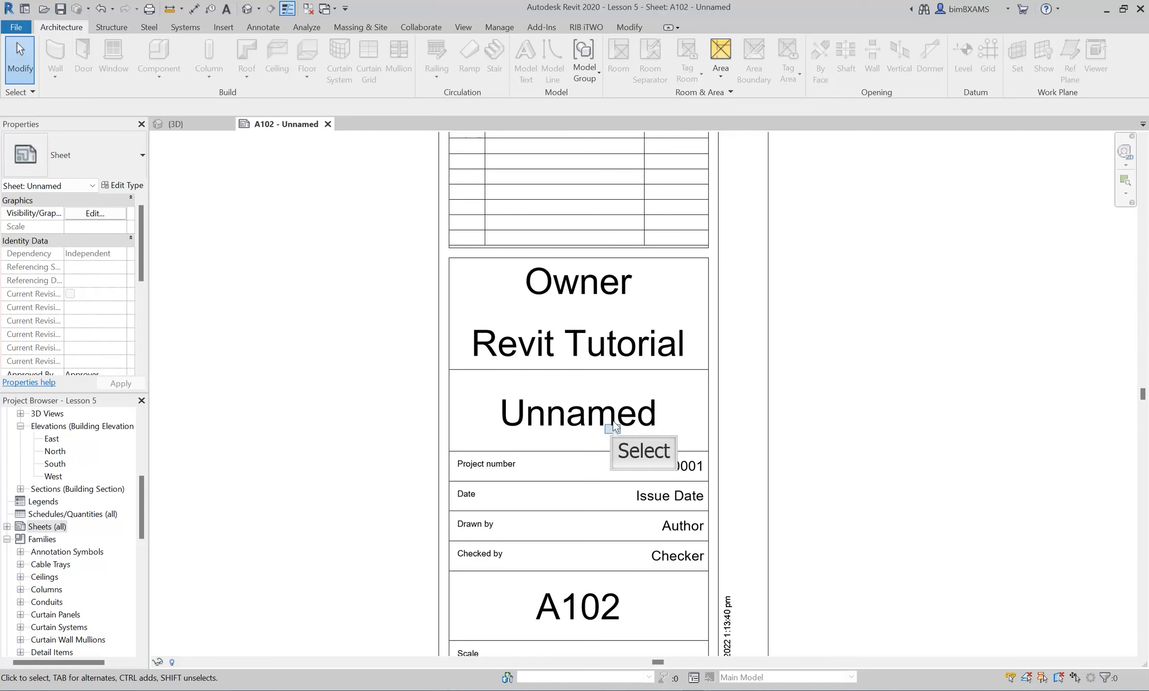
# Fill the title block with A100 Depot, drawn by Peter, checked by Dr. Chan
pyautogui.click(577, 413)
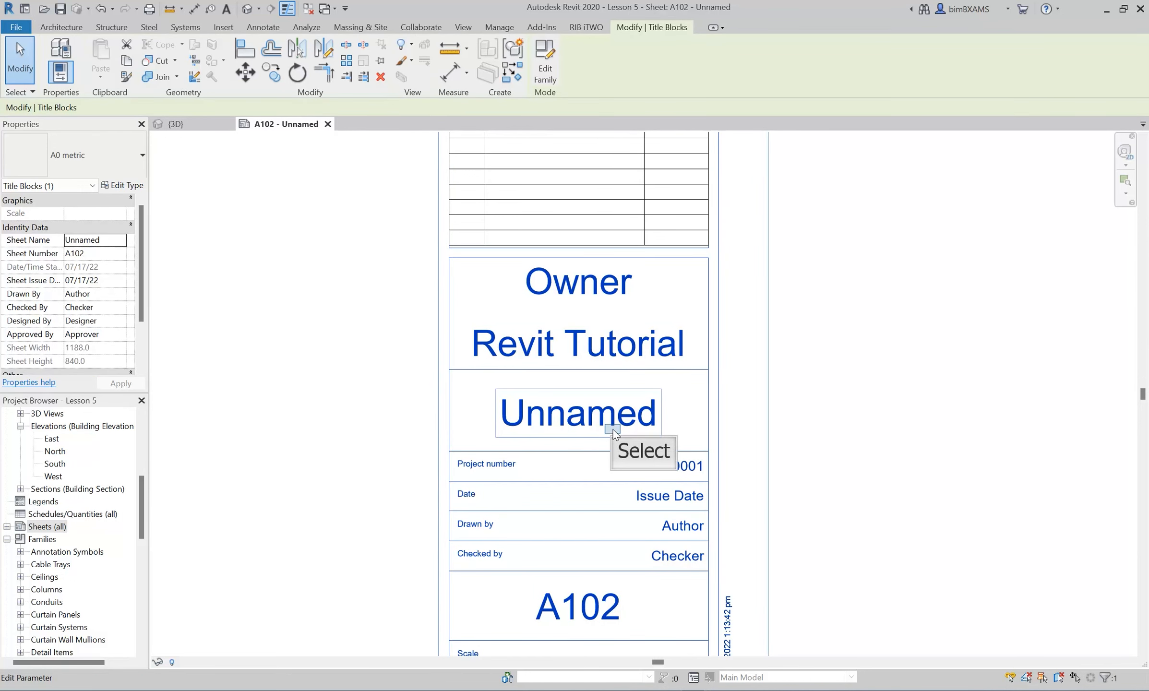
pyautogui.write('Depot')
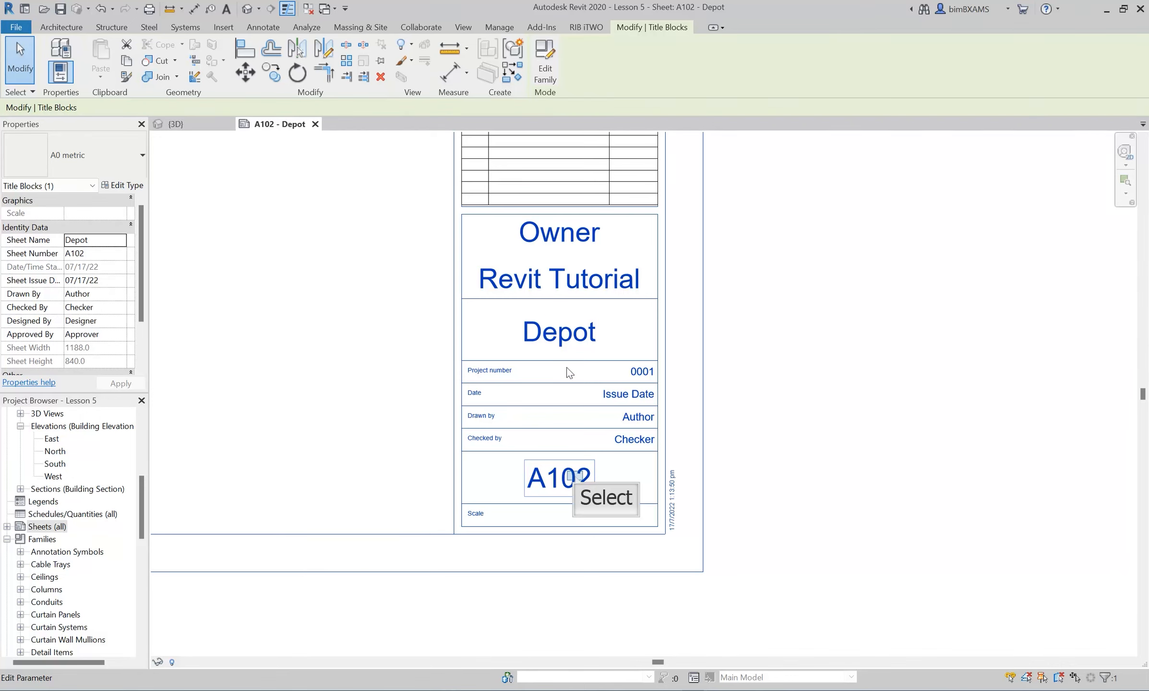
pyautogui.write('A100')
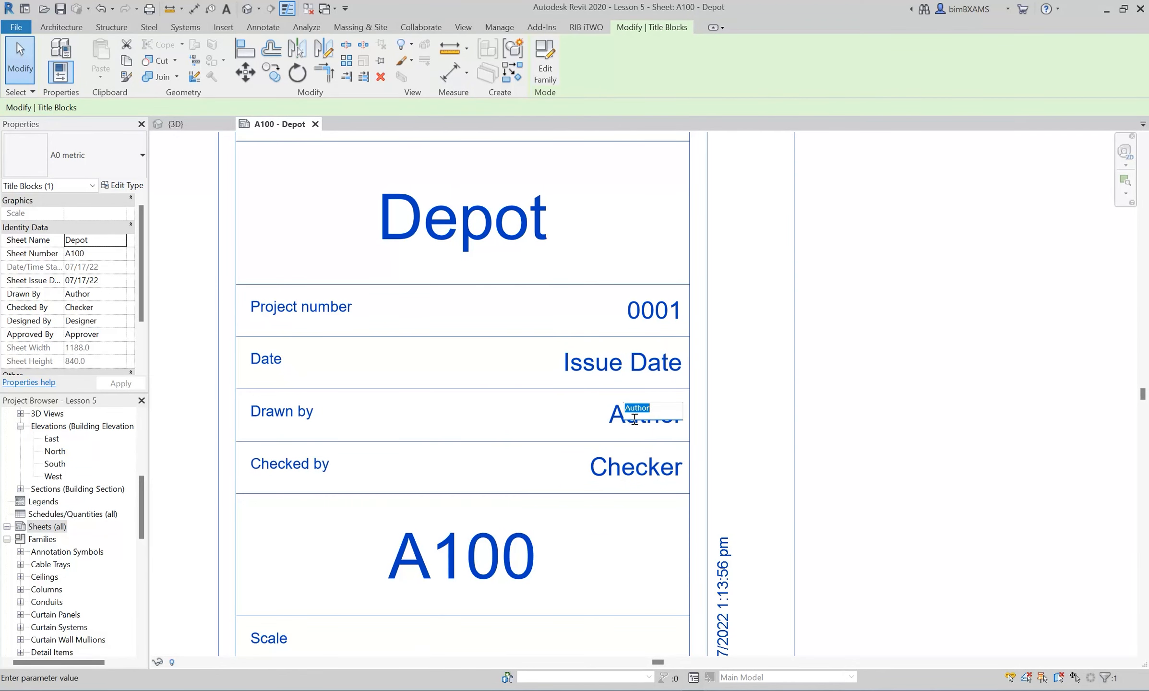
pyautogui.write('Peter')
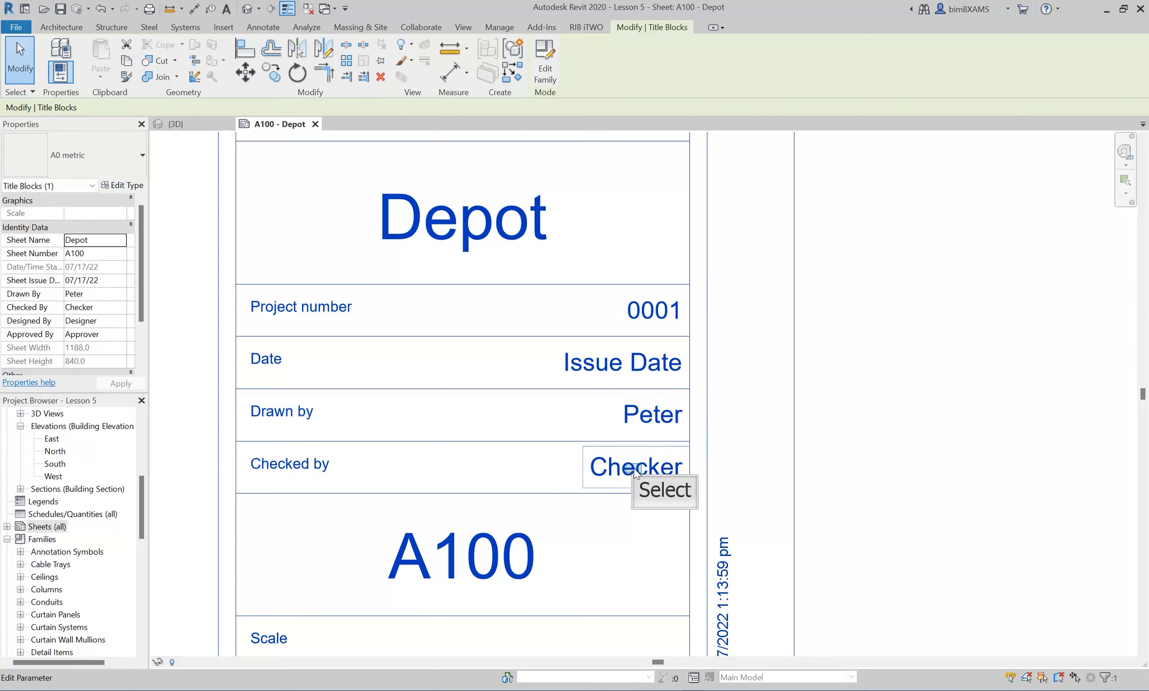
pyautogui.write('Dr. Chan')
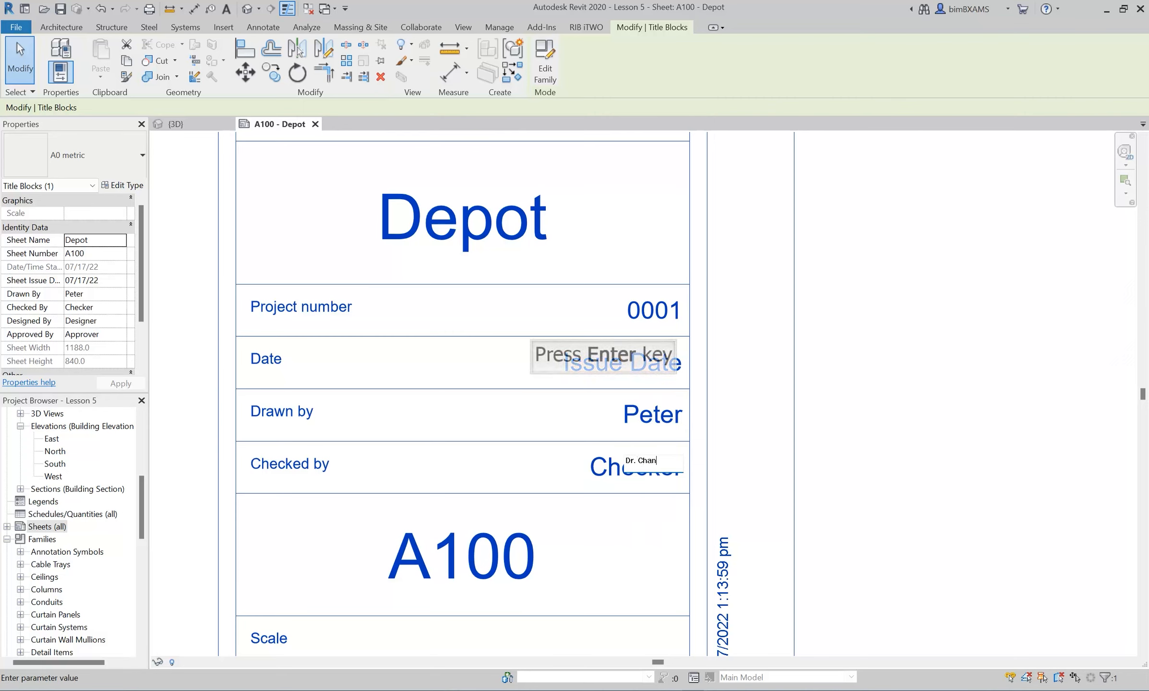
pyautogui.press('enter')
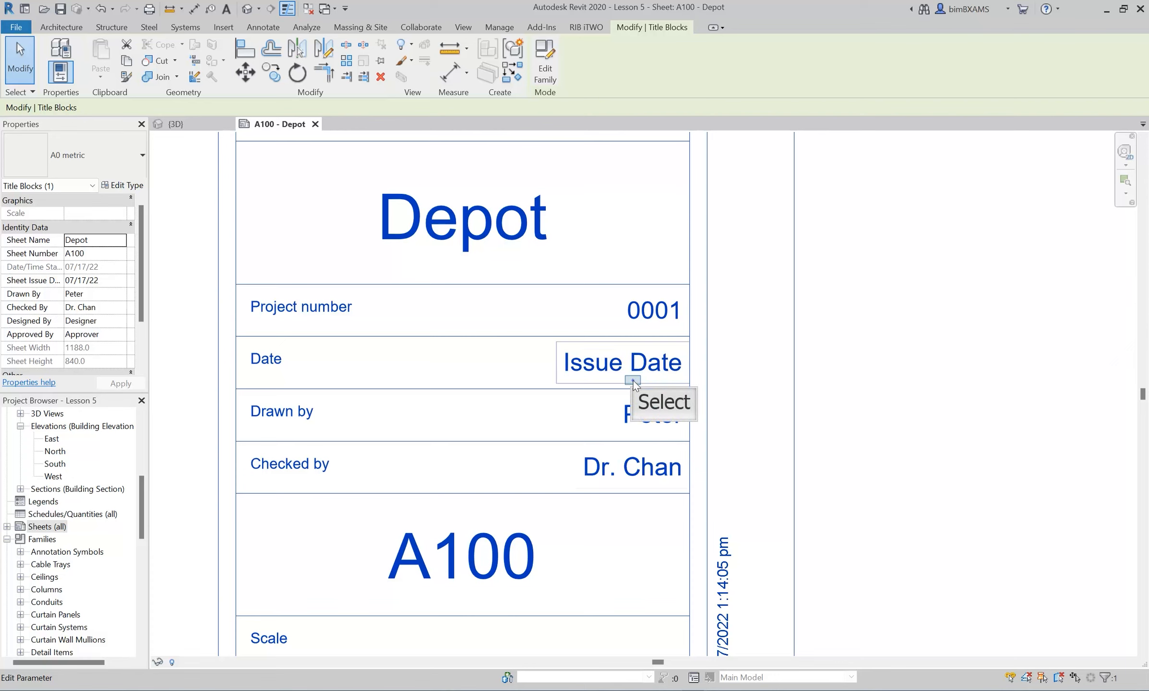
pyautogui.click(631, 380)
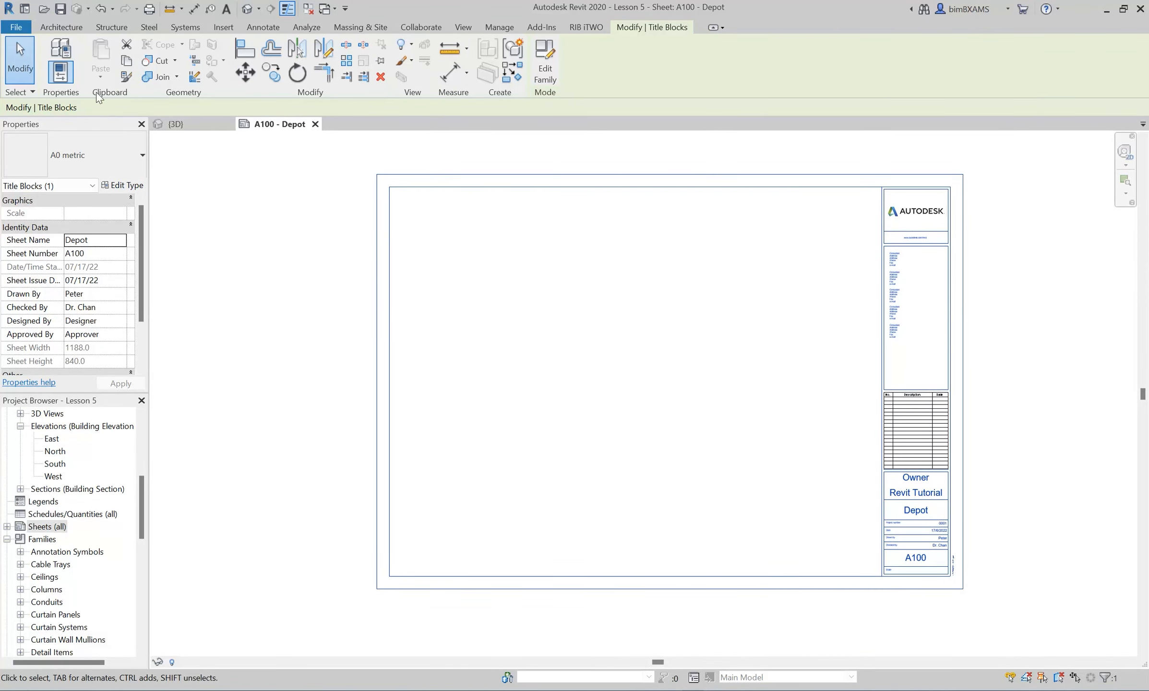
pyautogui.moveTo(145, 513)
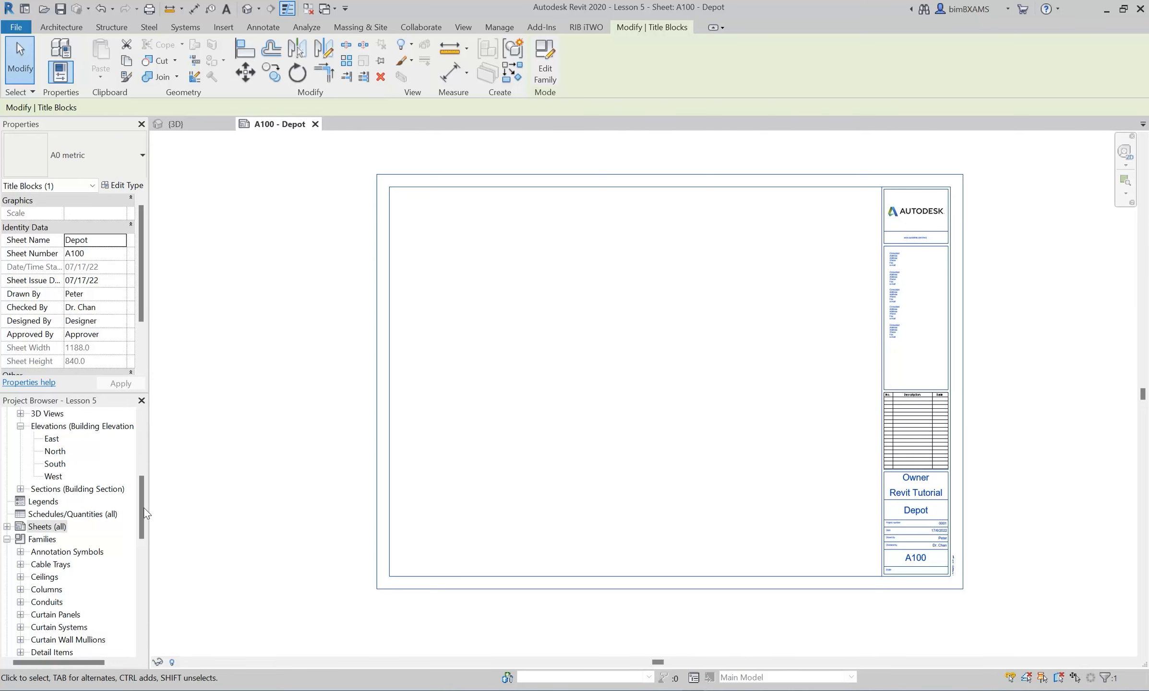
# Place a 1F floor plan viewport in the lower-left area of sheet A100
pyautogui.click(61, 27)
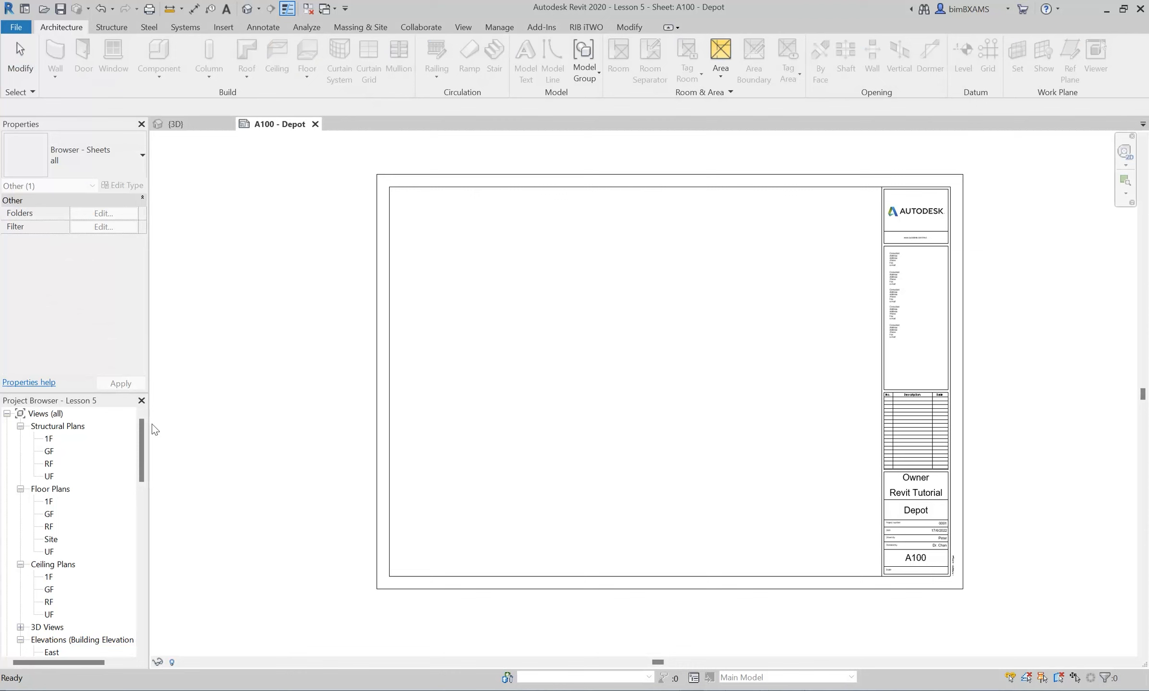
pyautogui.moveTo(65, 460)
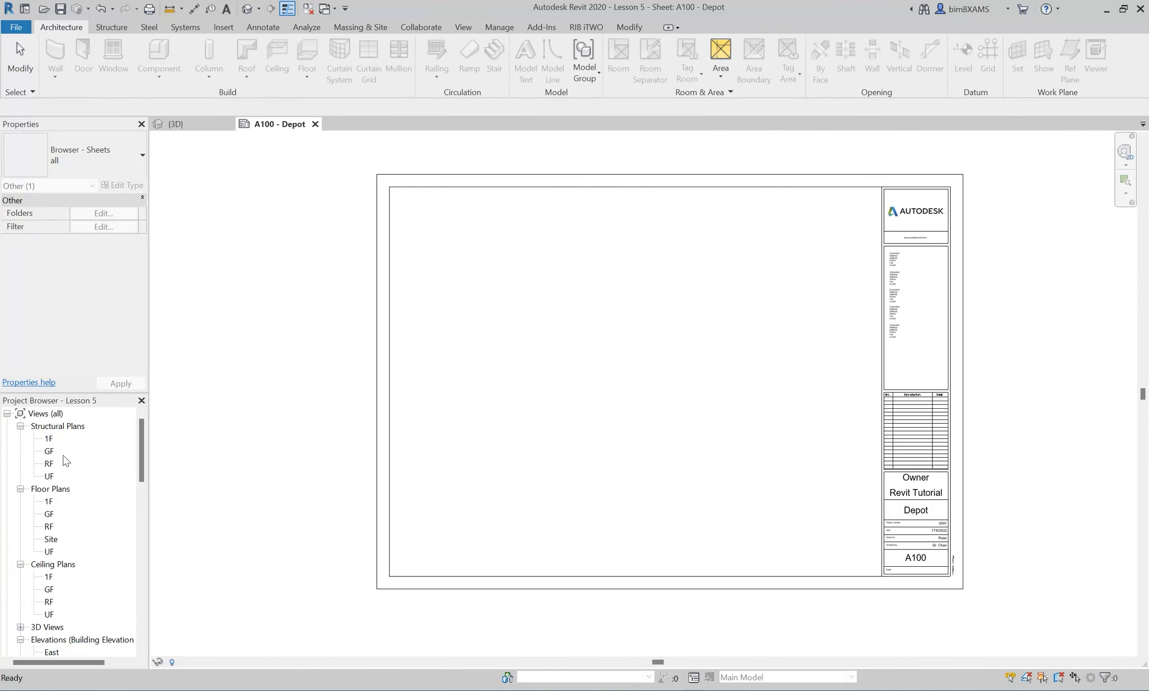
pyautogui.click(48, 501)
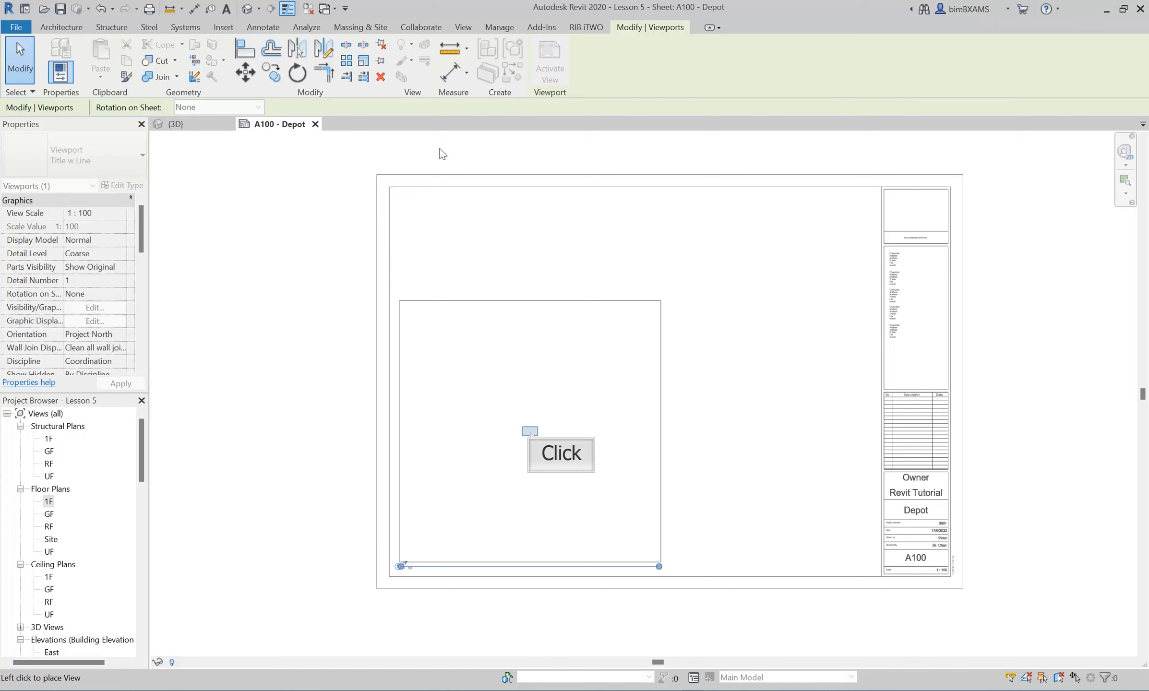
pyautogui.moveTo(532, 436)
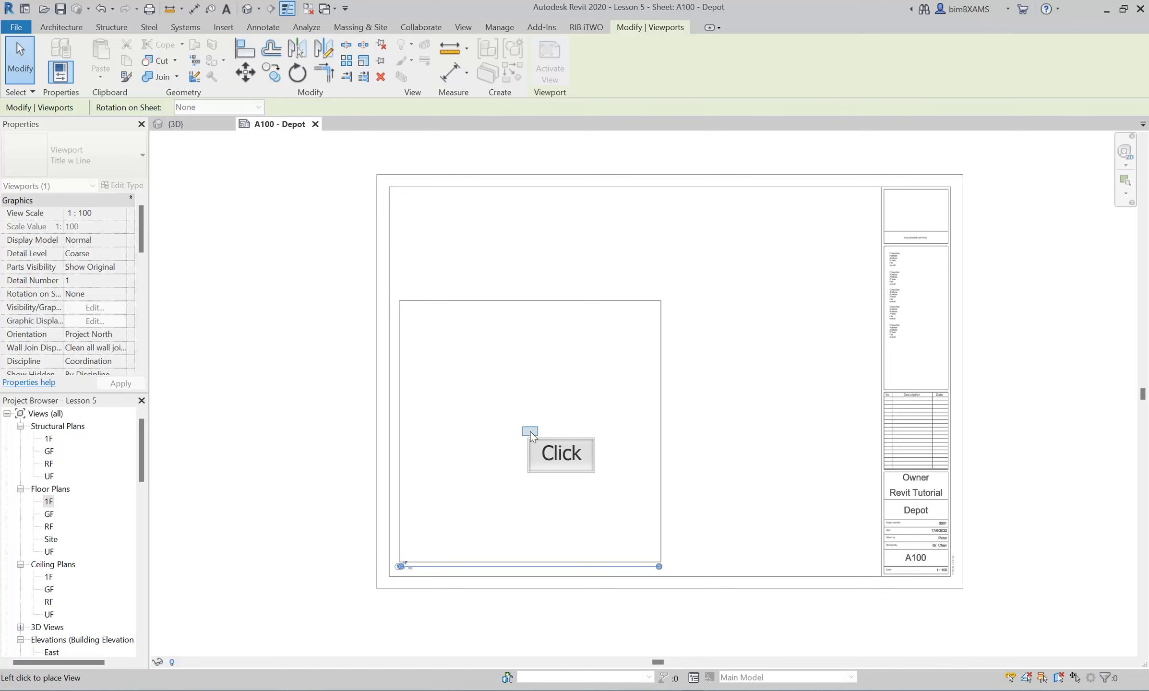
pyautogui.click(560, 453)
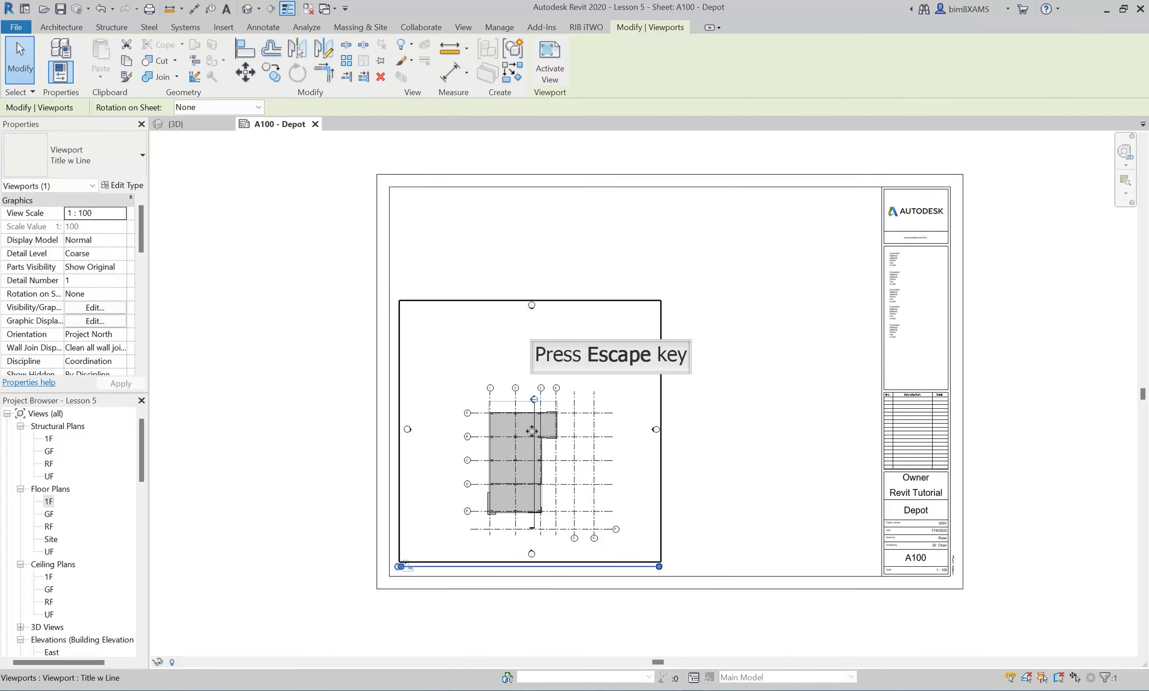
pyautogui.press('Escape')
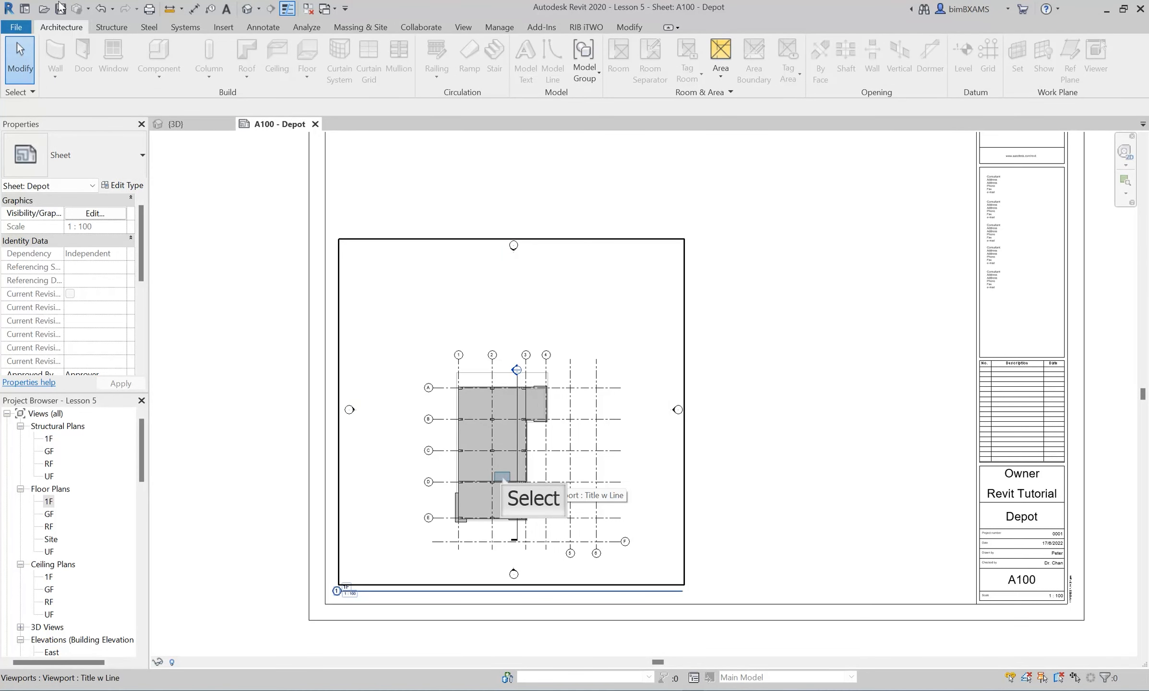
# Activate the 1F floor plan viewport, show its crop region and select the crop boundary
pyautogui.click(504, 481)
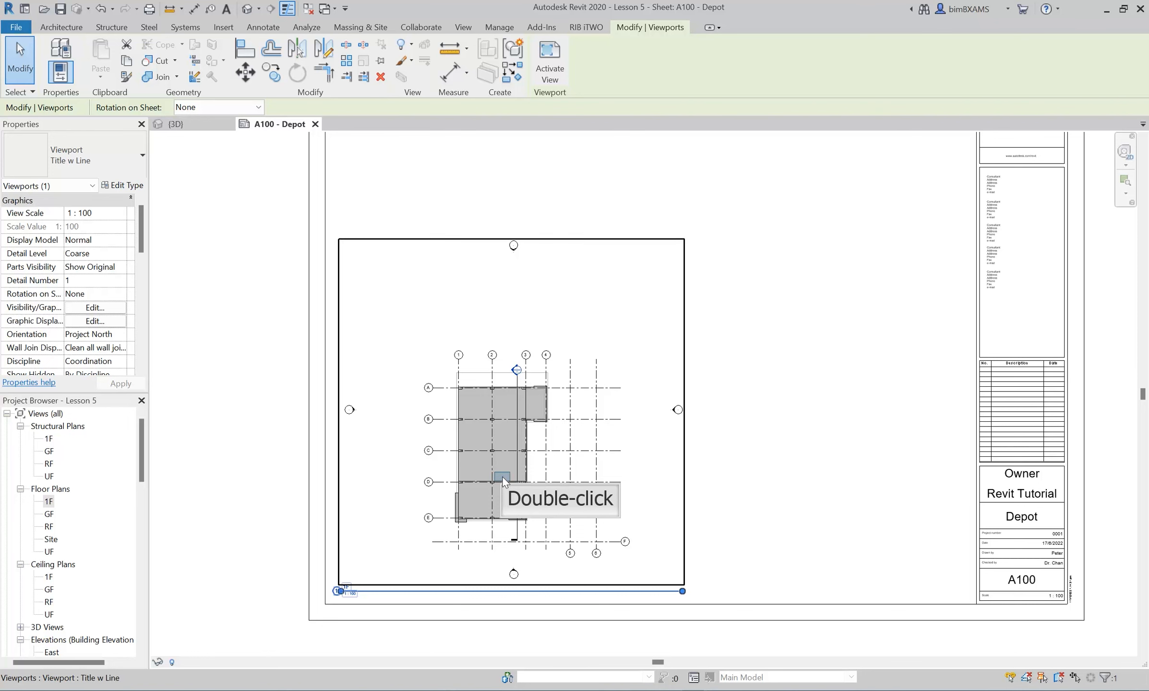
pyautogui.doubleClick(504, 481)
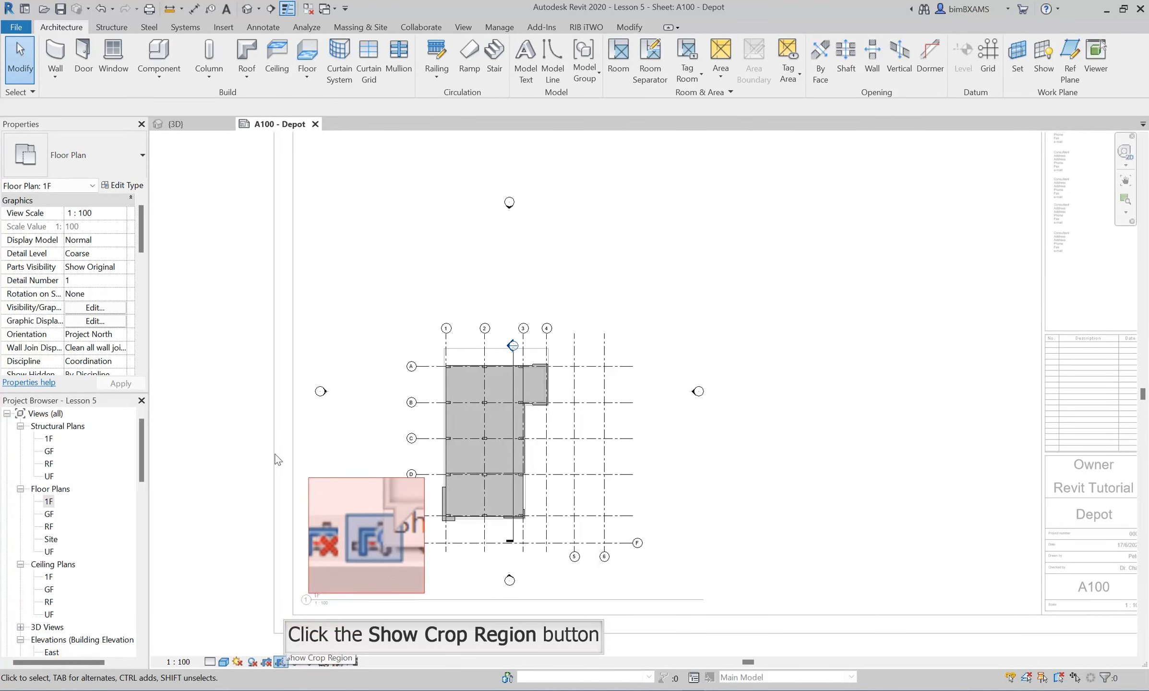
pyautogui.click(279, 663)
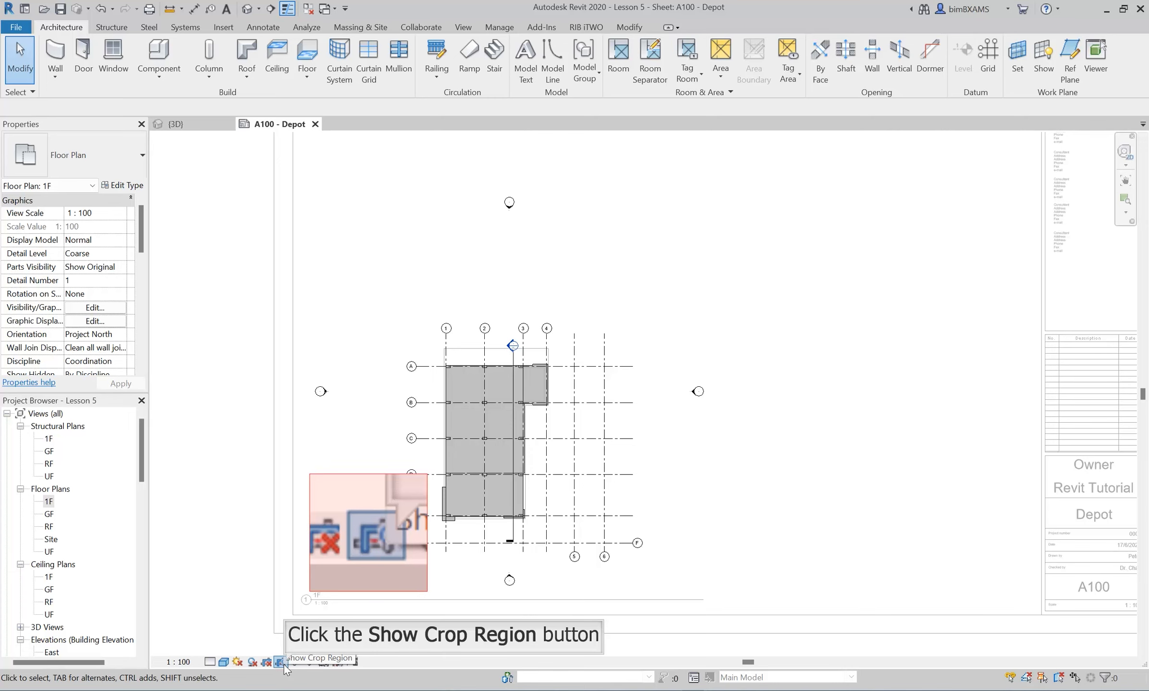
pyautogui.click(279, 662)
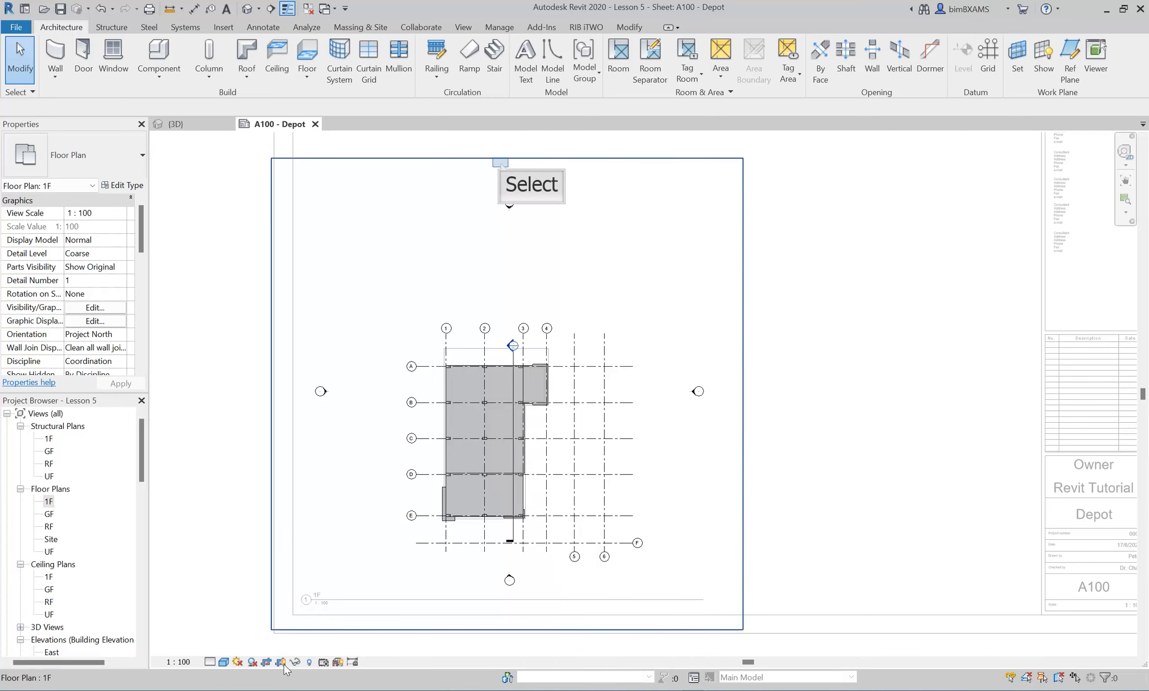
pyautogui.click(505, 157)
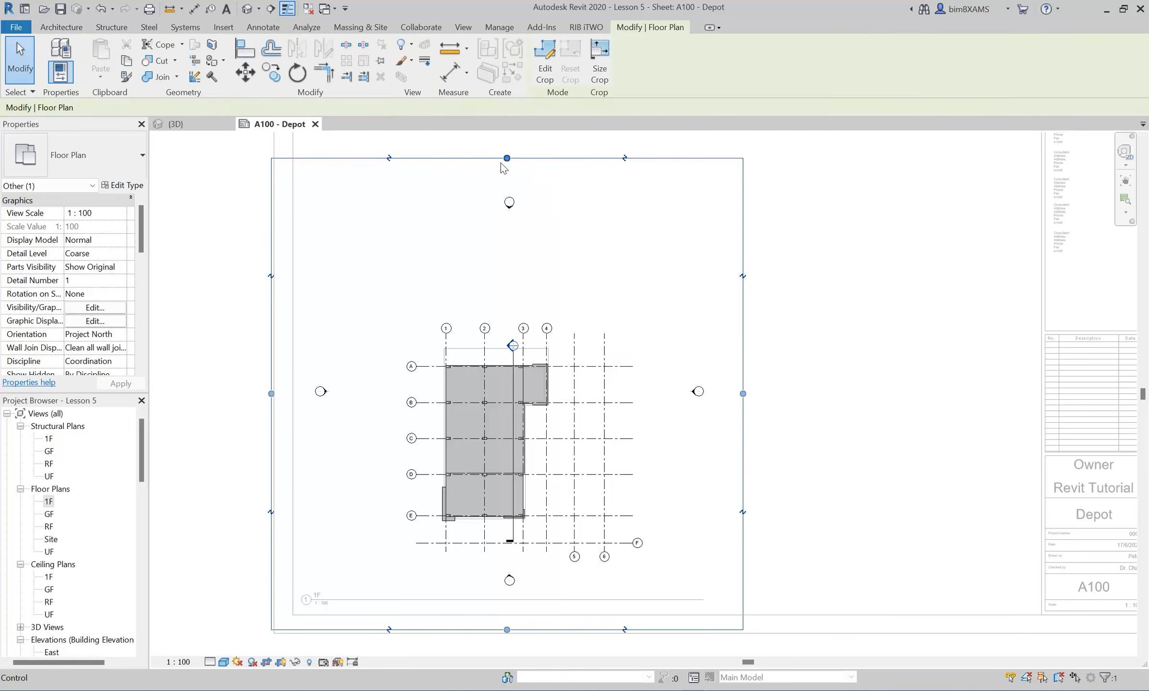
pyautogui.moveTo(507, 165)
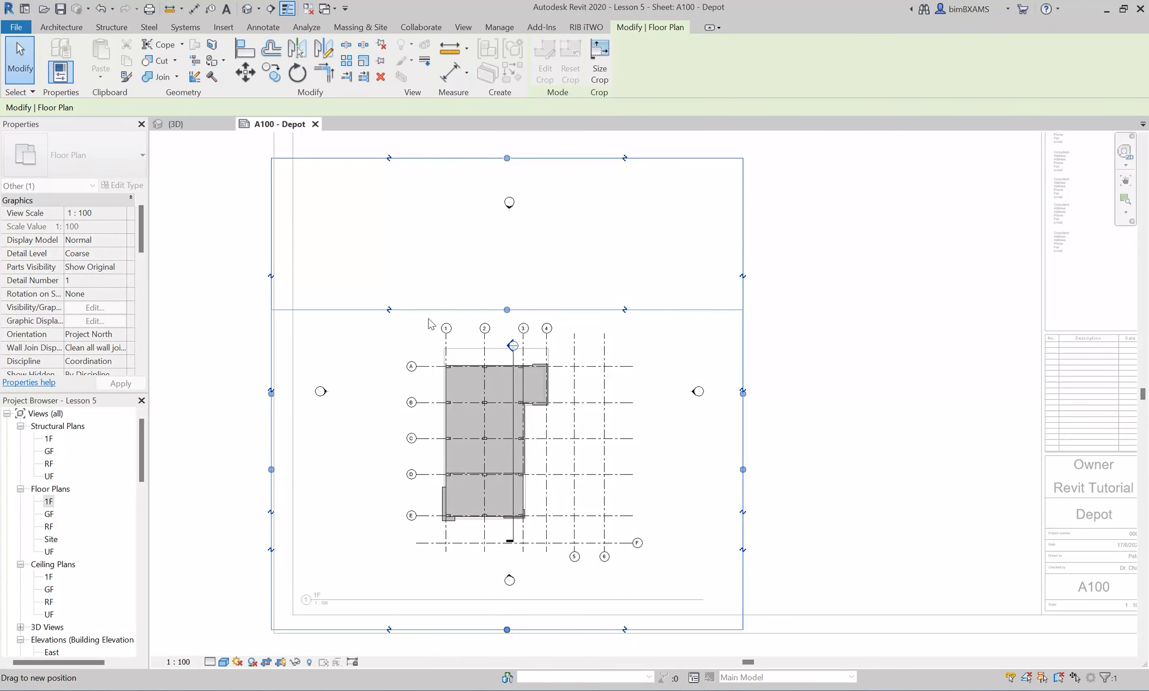
pyautogui.moveTo(277, 469)
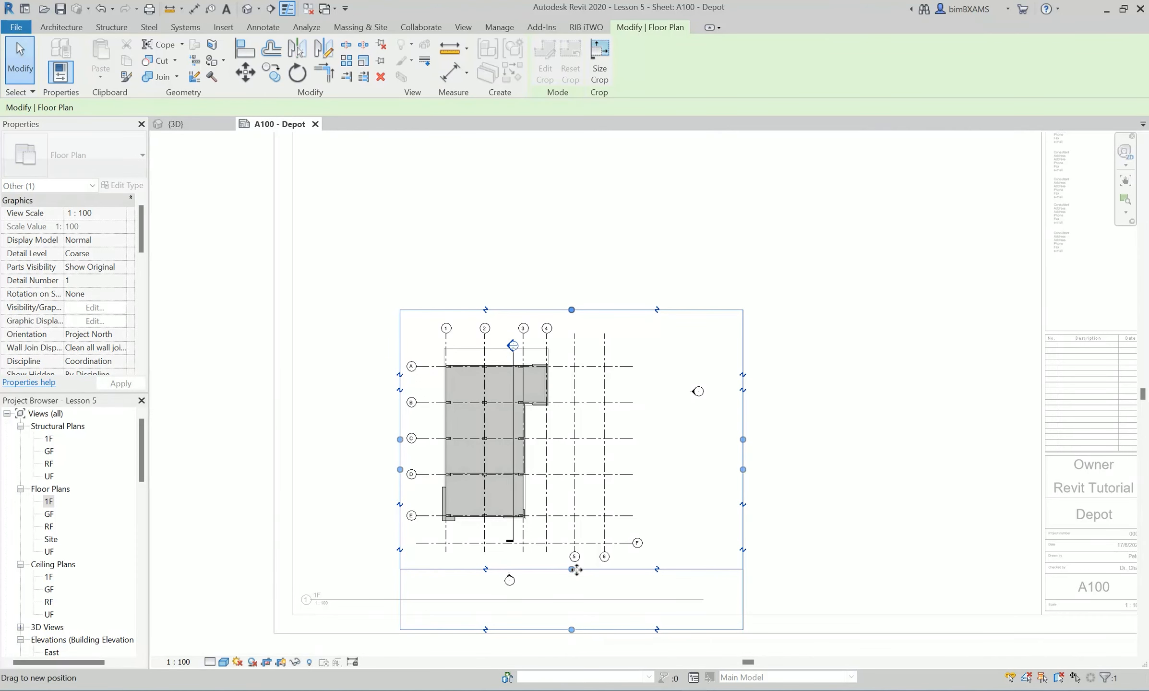
pyautogui.moveTo(706, 539)
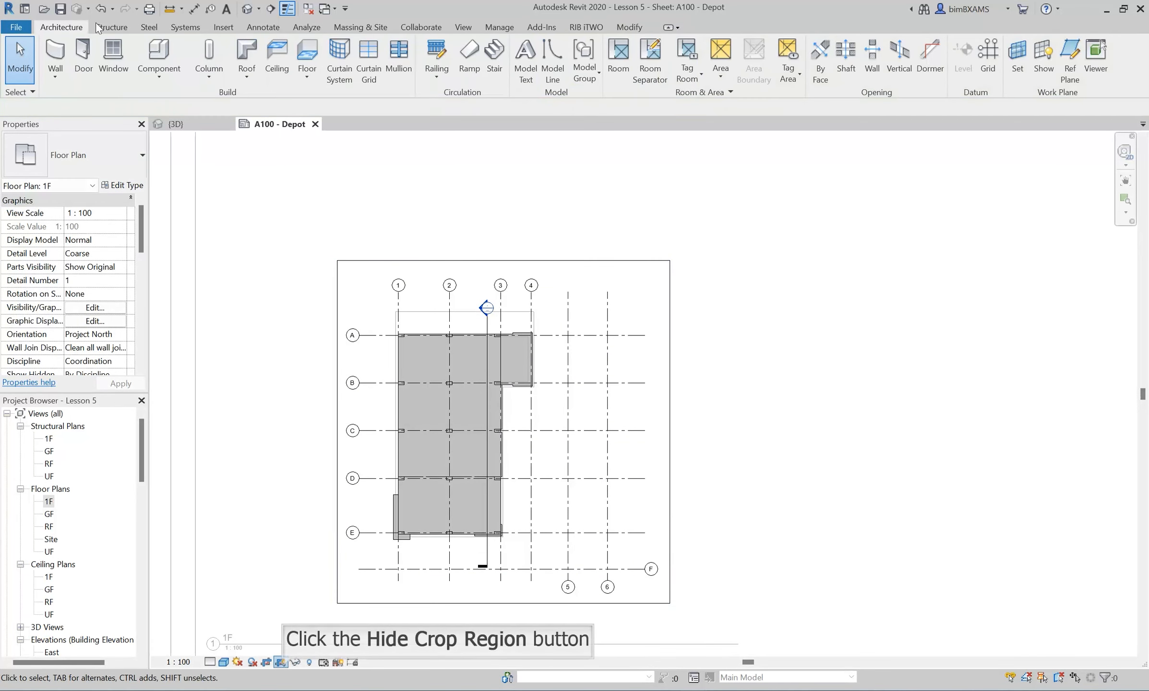
pyautogui.moveTo(285, 653)
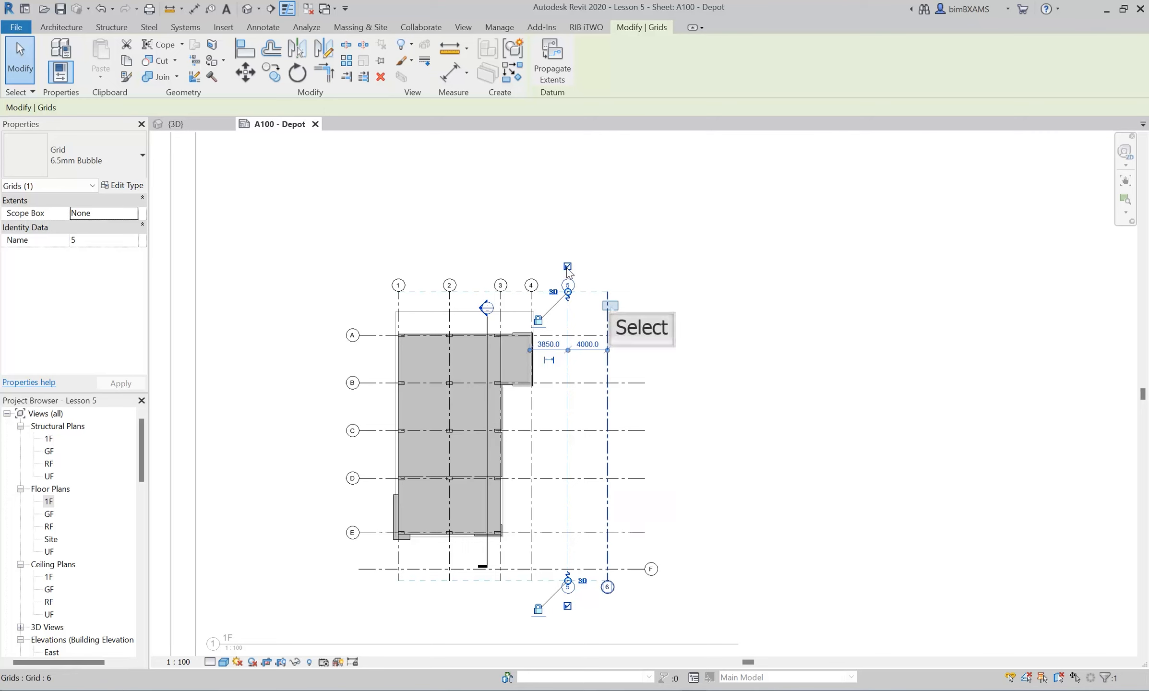
pyautogui.moveTo(612, 311)
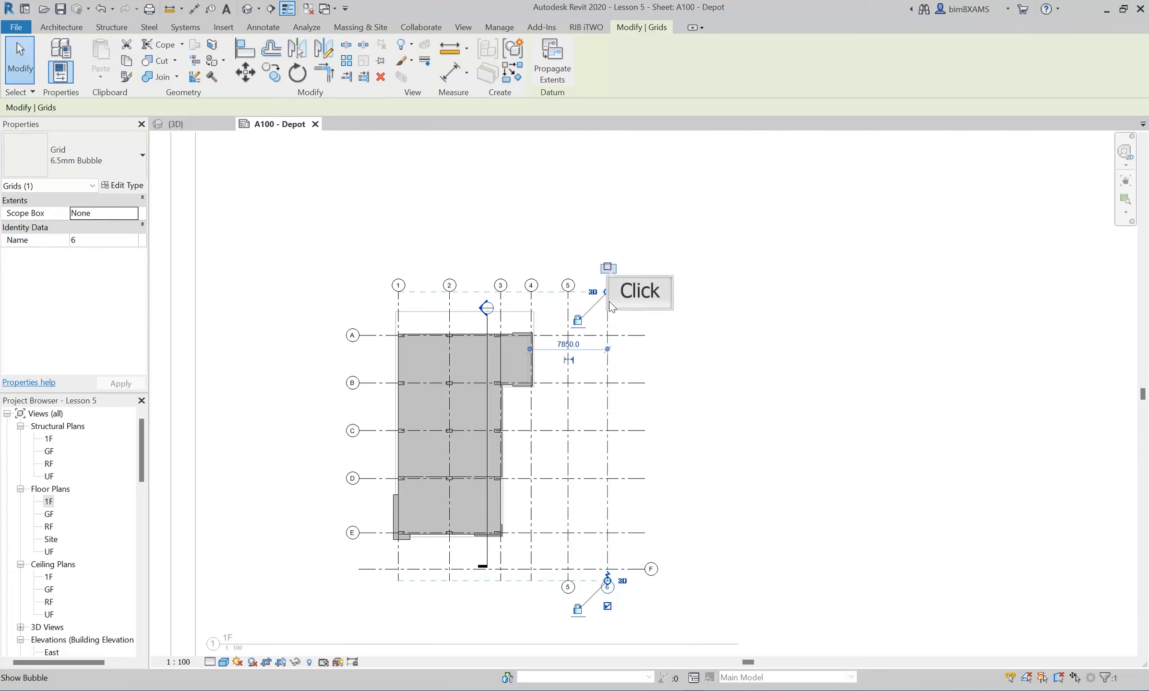
# Turn on the top-end bubble for grid line 6
pyautogui.click(606, 266)
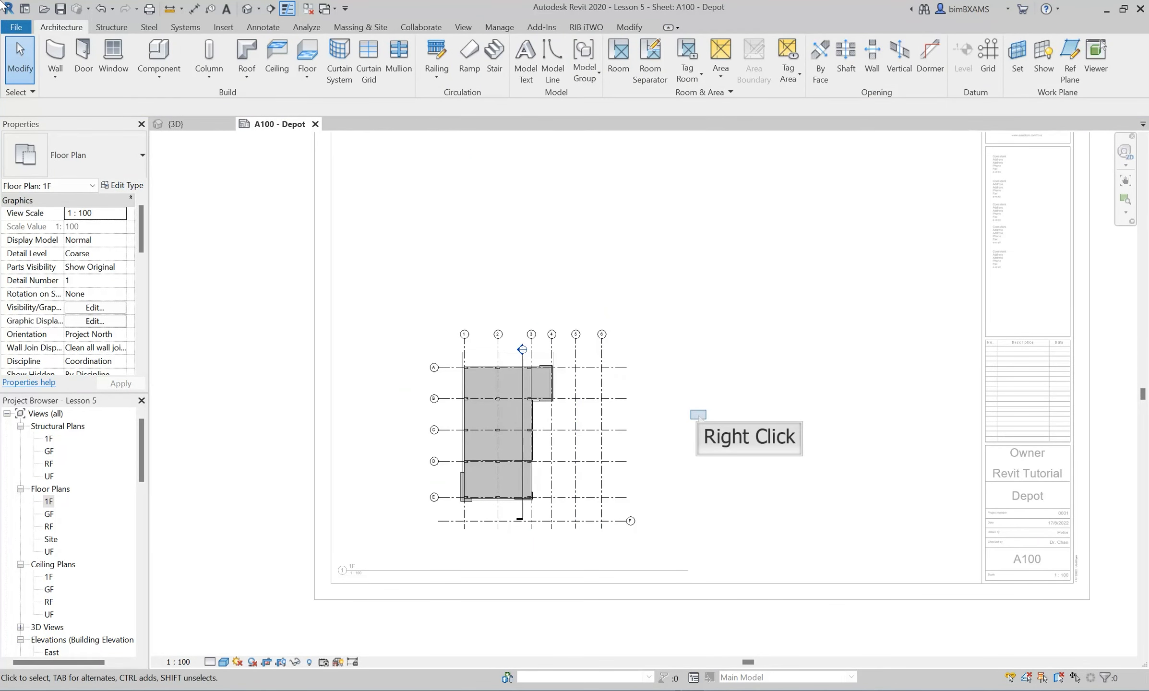
pyautogui.moveTo(700, 419)
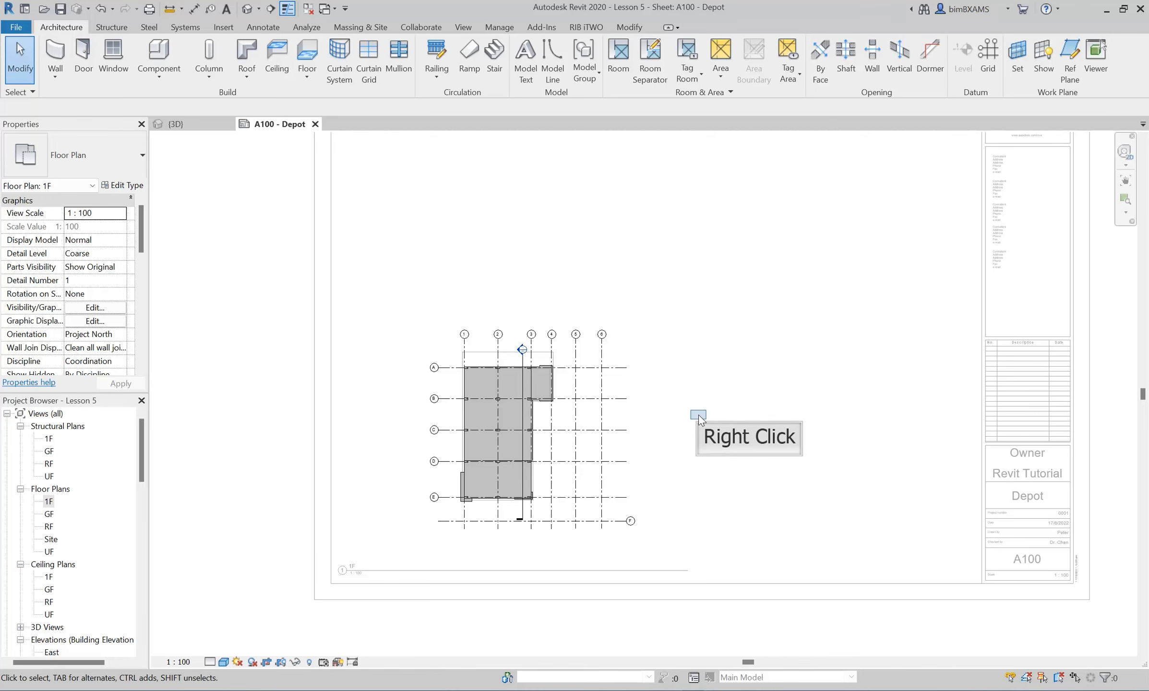
# Deactivate the 1F plan view to return to sheet A100
pyautogui.rightClick(698, 416)
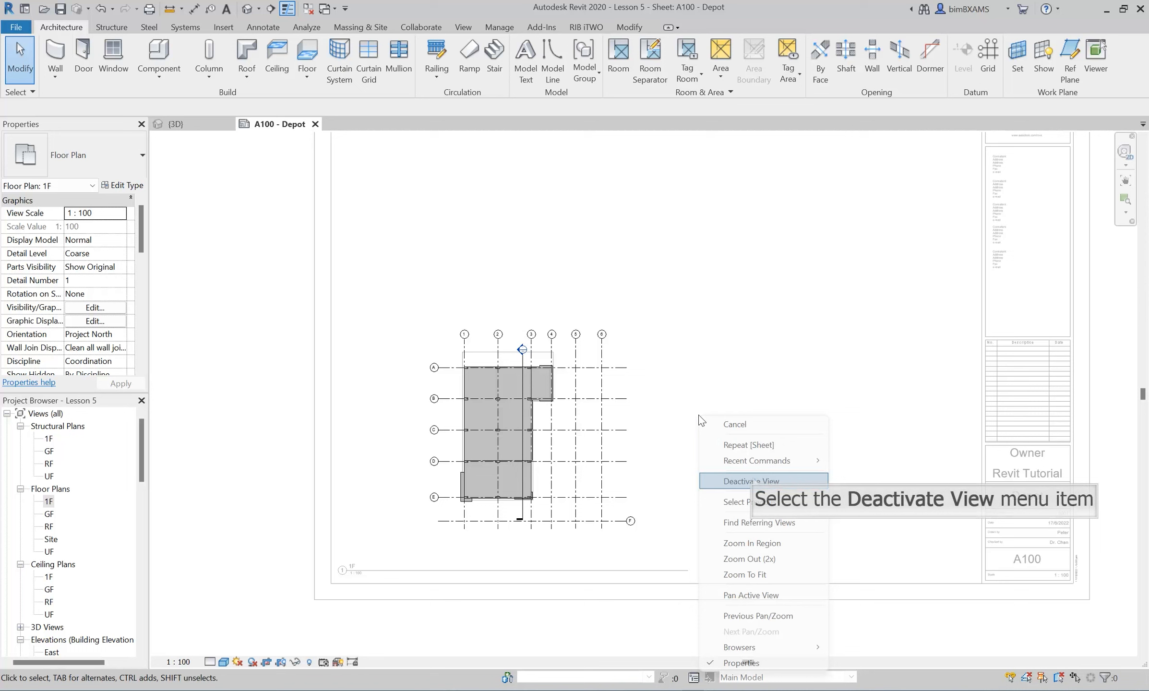
pyautogui.moveTo(755, 476)
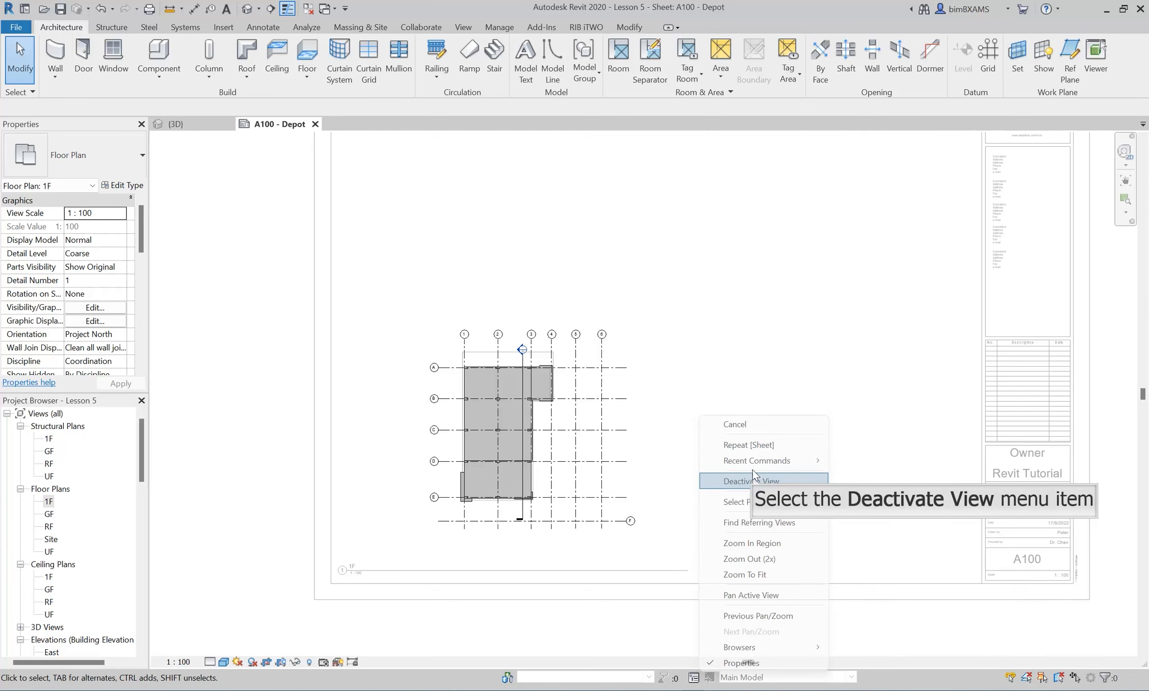
pyautogui.click(746, 481)
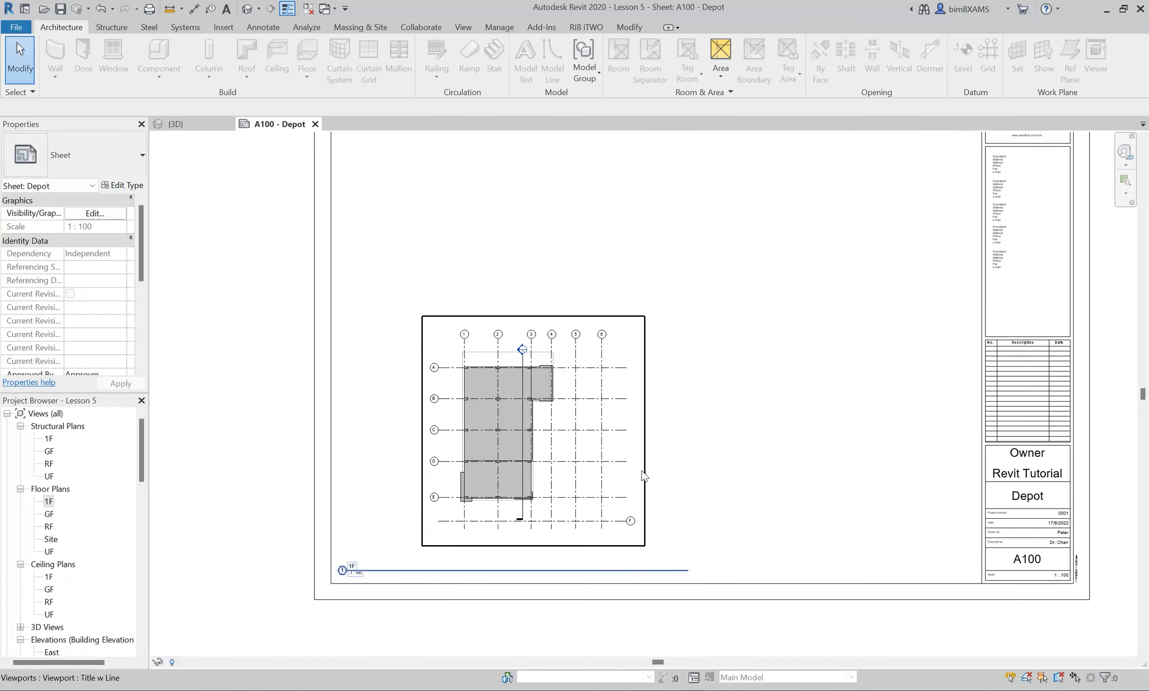
pyautogui.moveTo(565, 429)
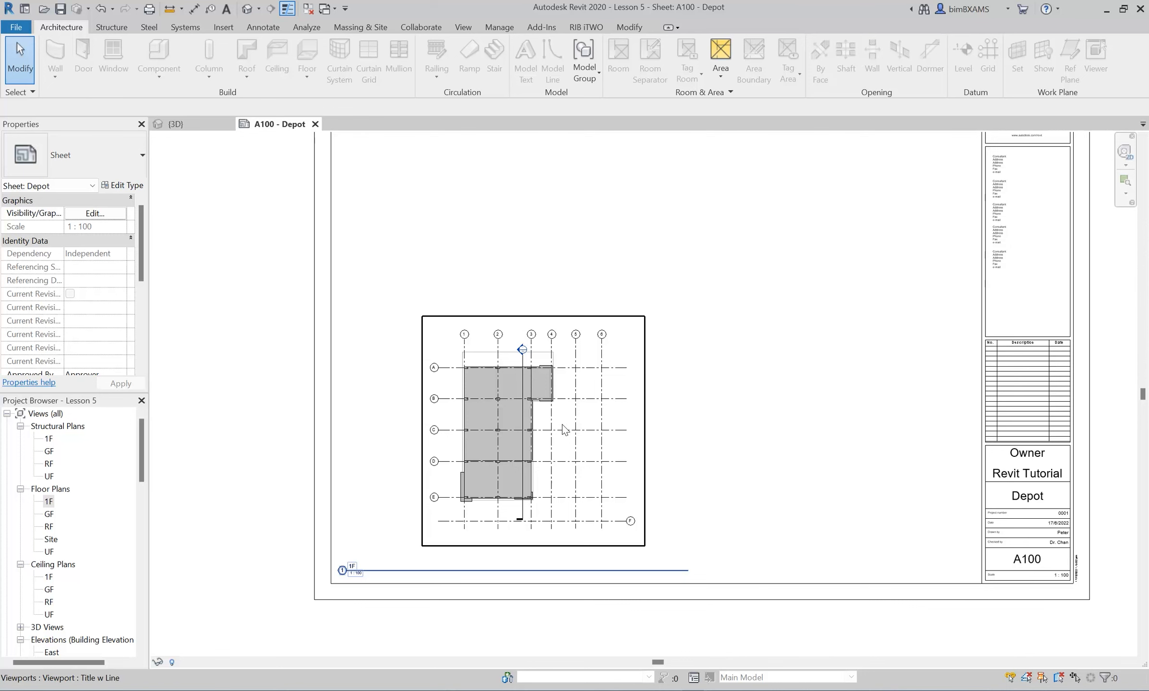
pyautogui.click(533, 428)
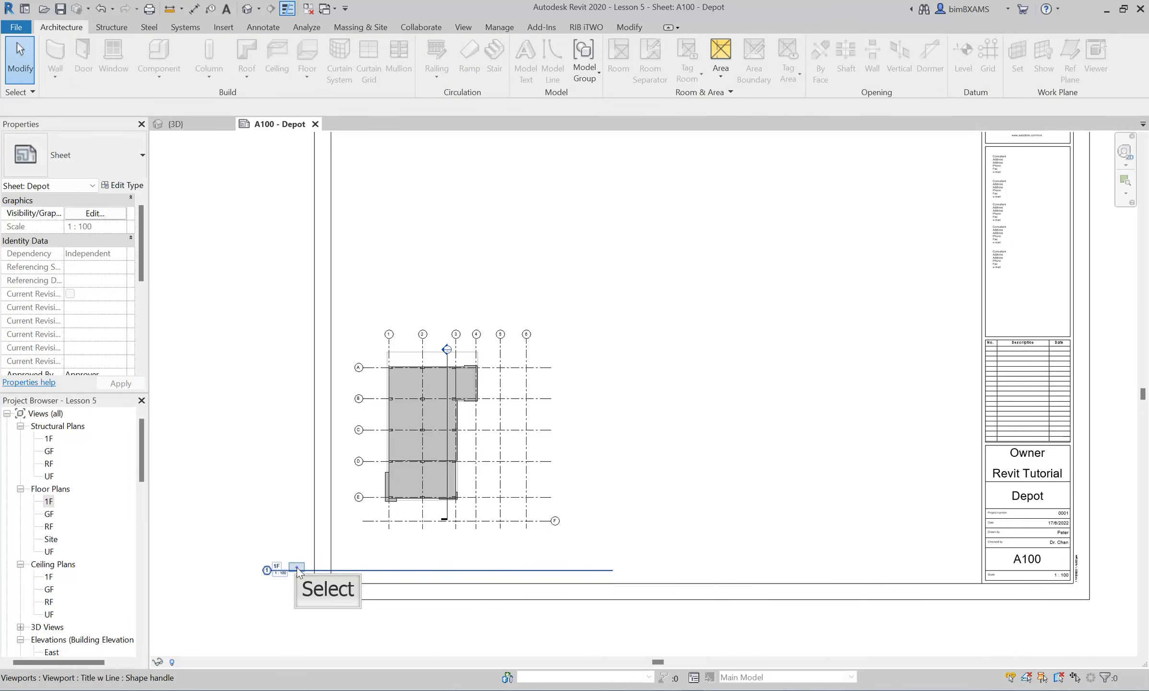
# Change the 1F viewport's title type to Title No Line
pyautogui.click(296, 570)
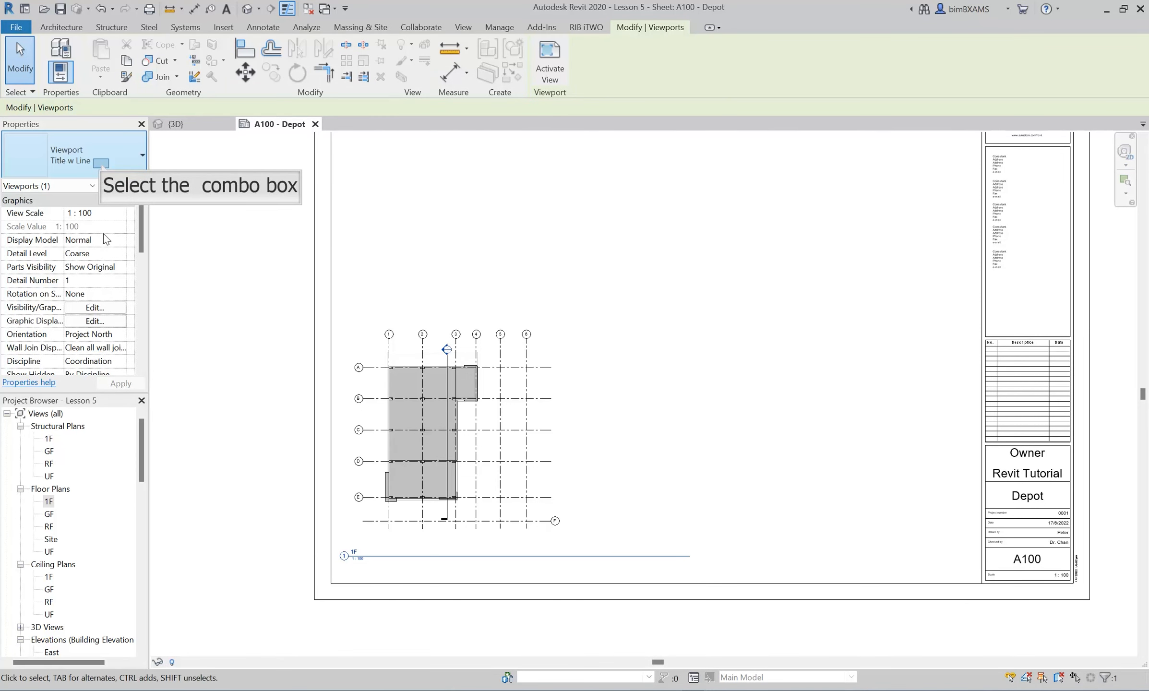
pyautogui.click(133, 156)
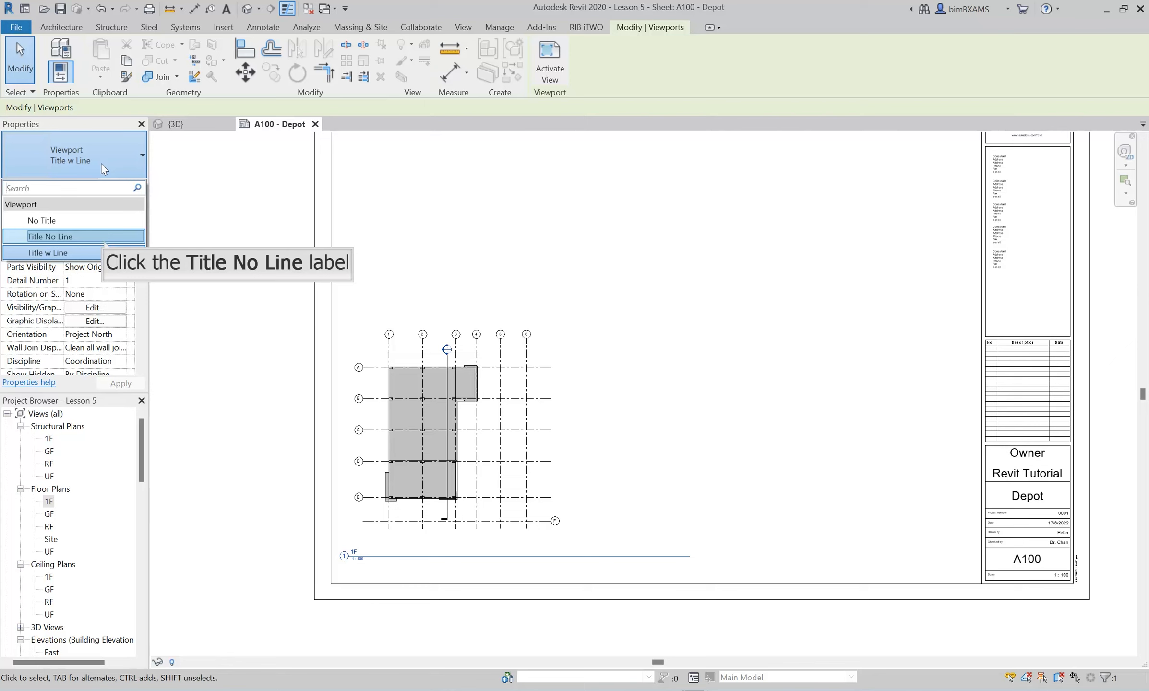
pyautogui.click(49, 237)
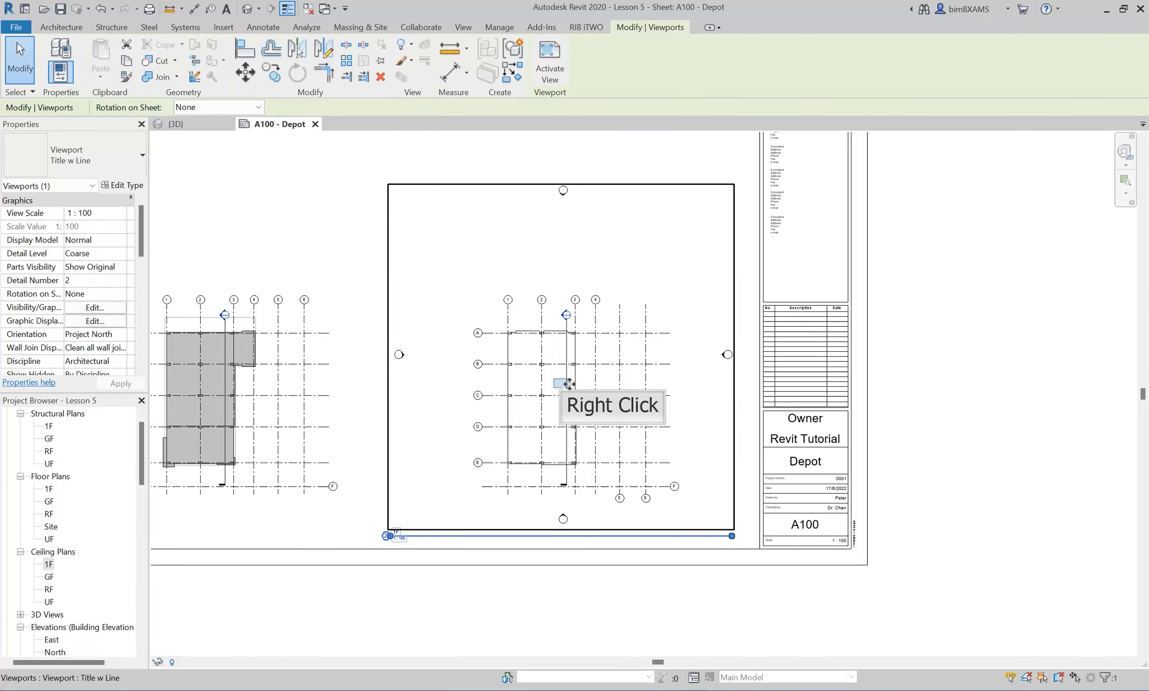
# Activate the 1F ceiling plan viewport and show its crop region
pyautogui.rightClick(567, 384)
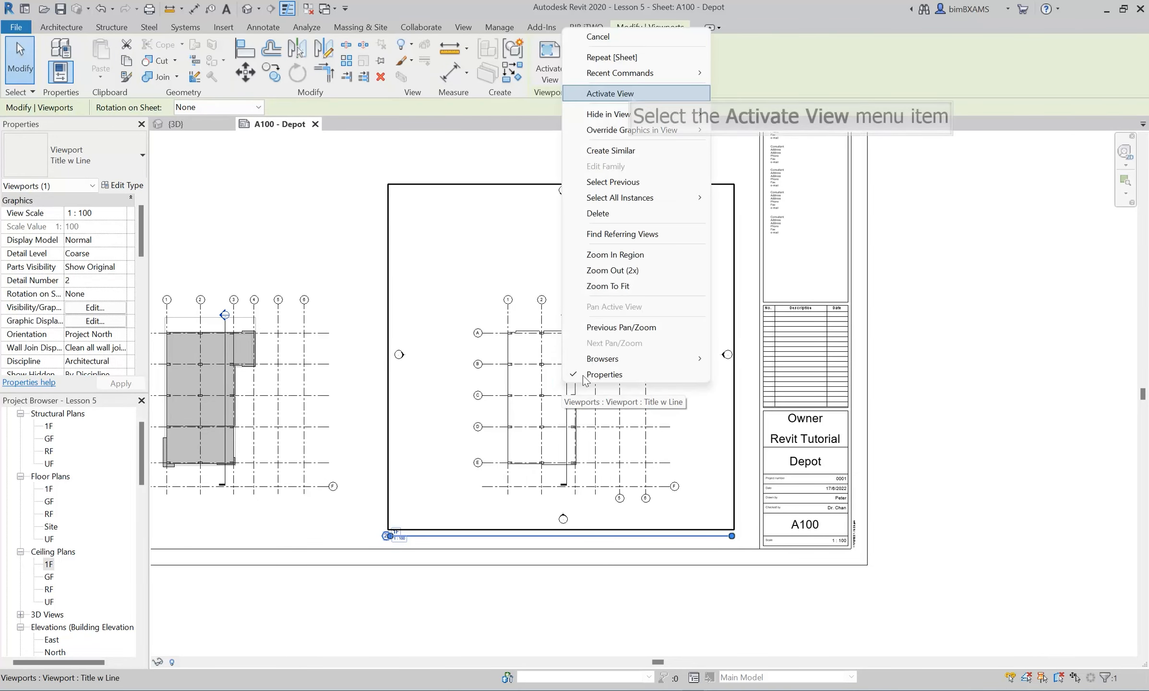
pyautogui.moveTo(631, 93)
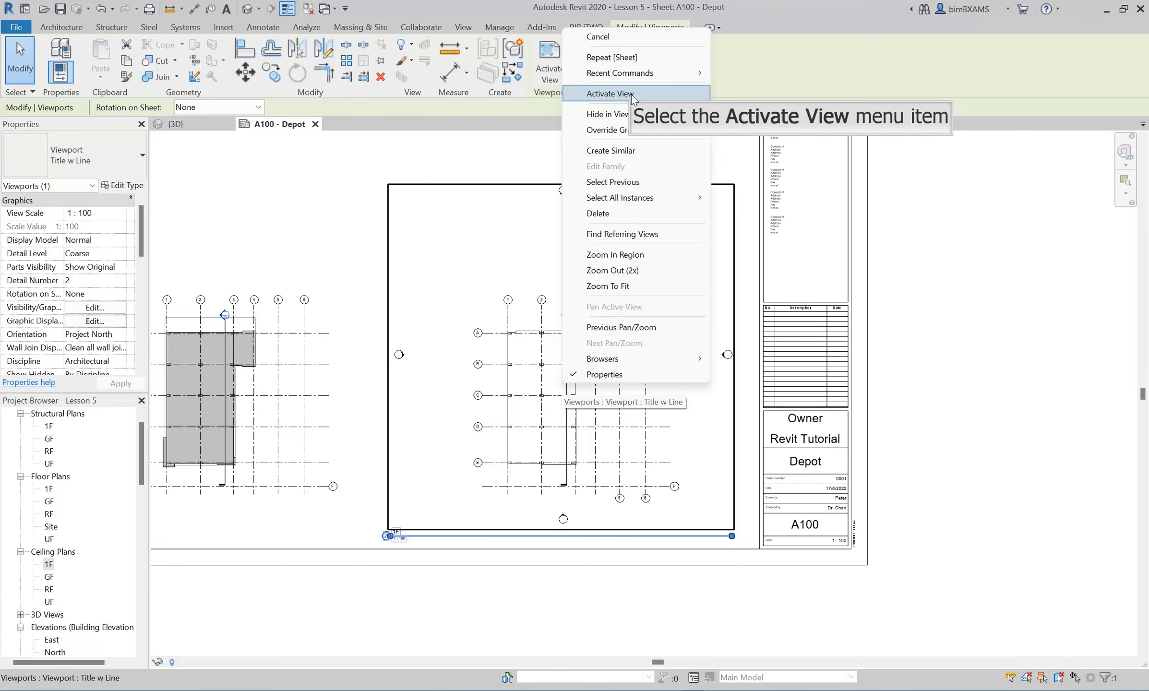
pyautogui.click(607, 93)
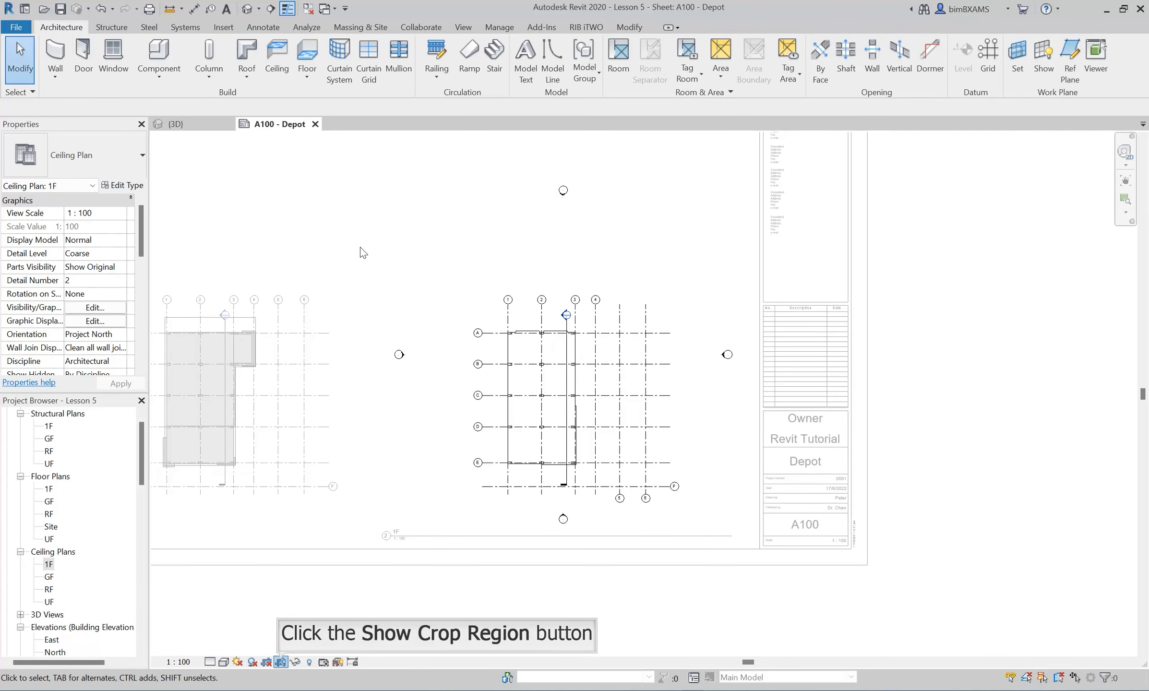
pyautogui.click(280, 662)
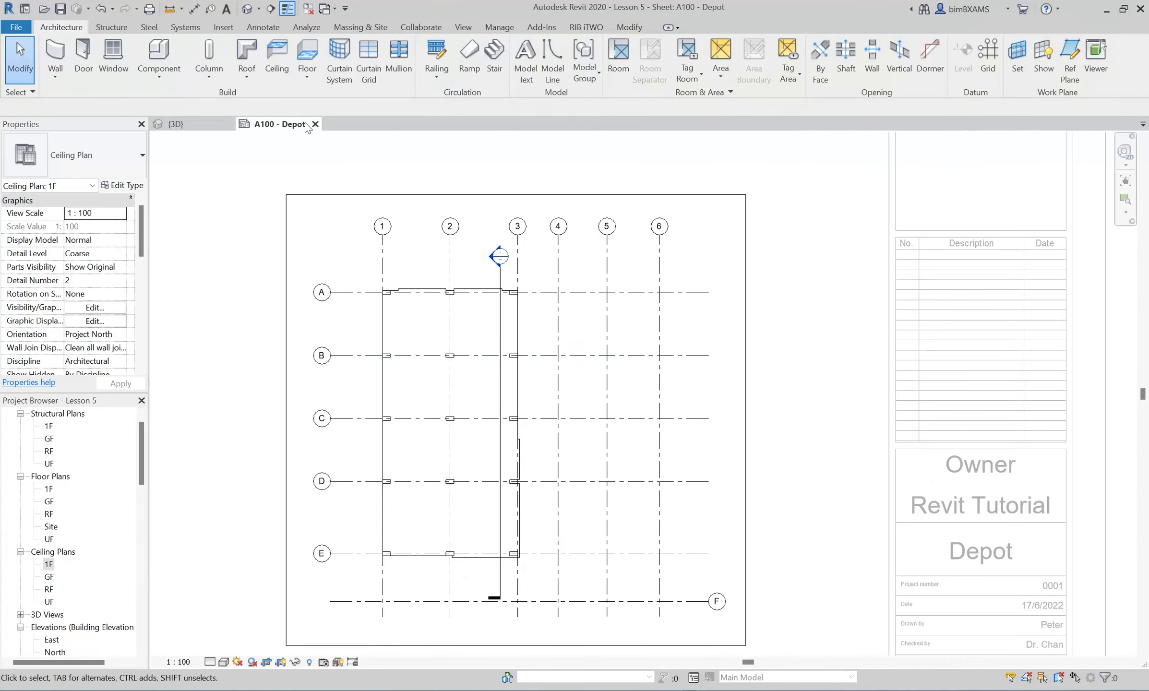
pyautogui.moveTo(262, 27)
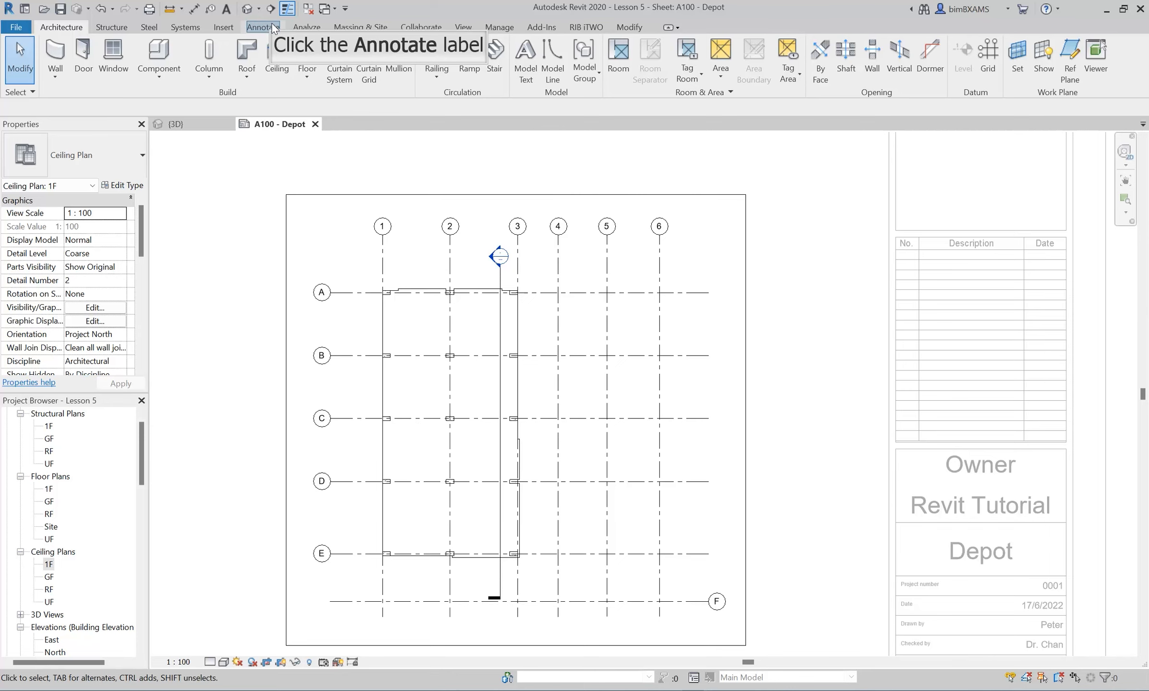
# Add an aligned dimension string across grid lines 1 to 6 in the ceiling plan
pyautogui.click(263, 27)
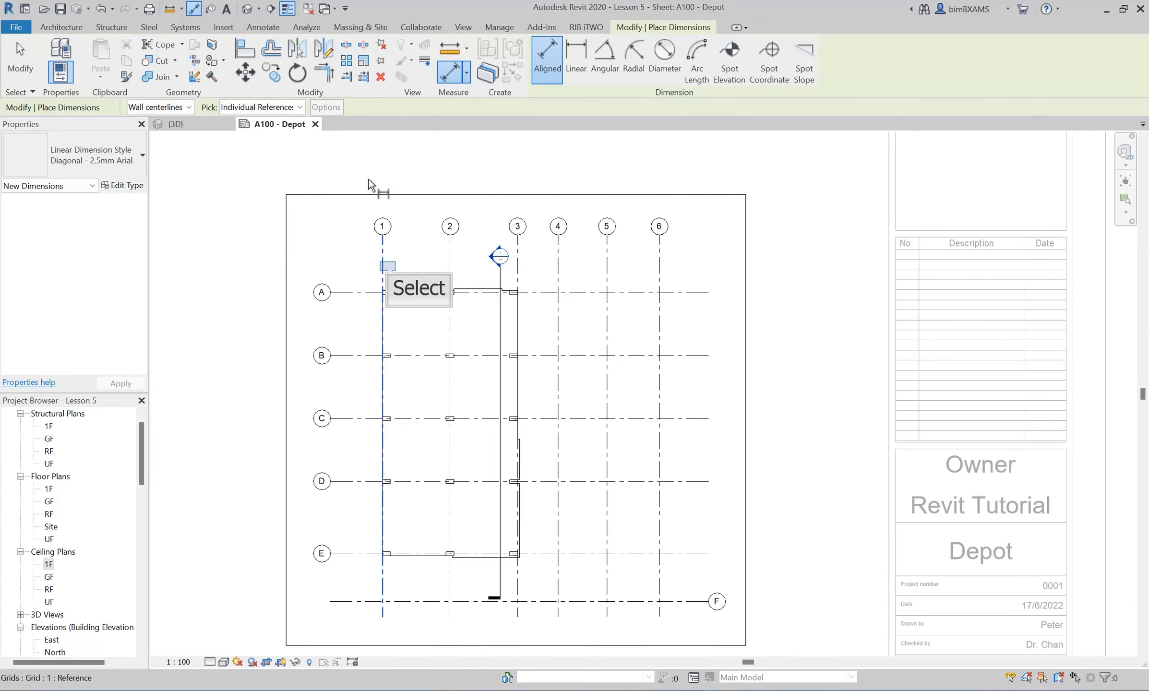
pyautogui.moveTo(392, 275)
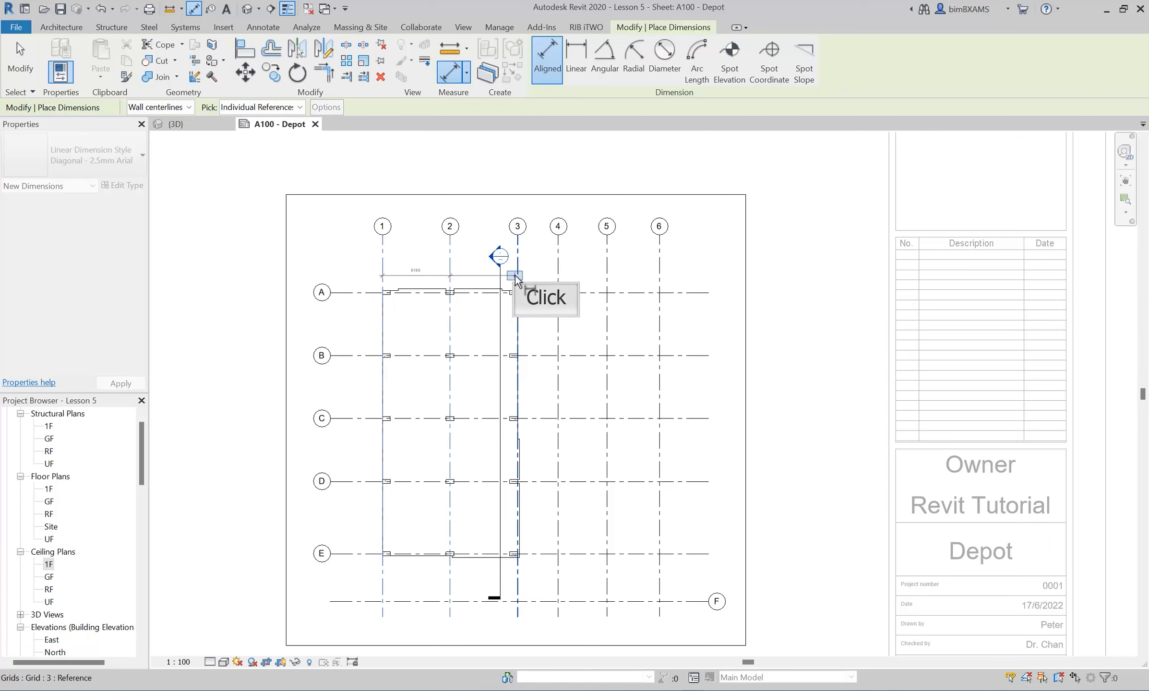
pyautogui.click(557, 275)
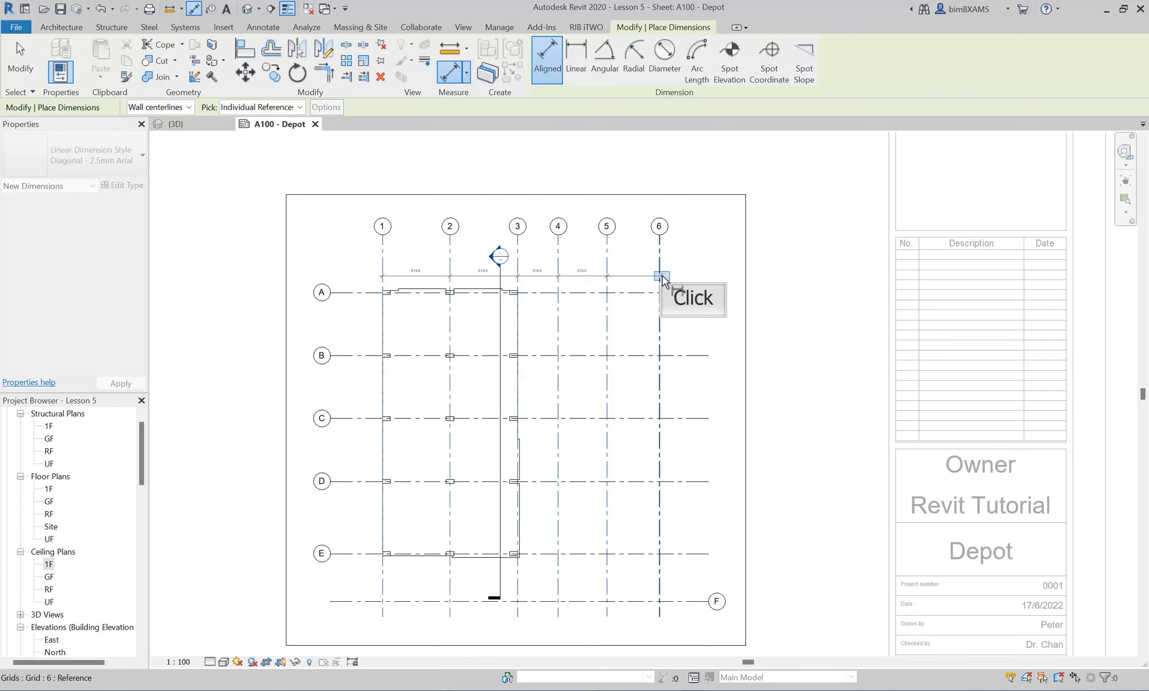
pyautogui.click(658, 275)
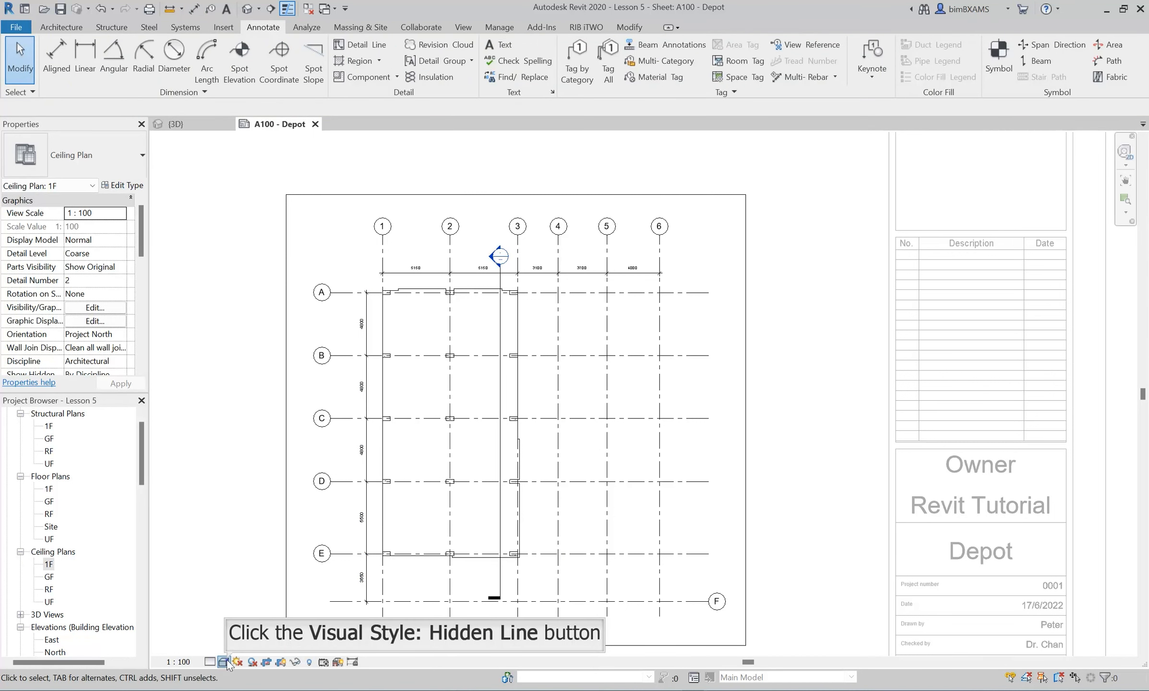
# Set the ceiling plan to hidden line, deactivate it, and open its viewport title type list
pyautogui.click(223, 661)
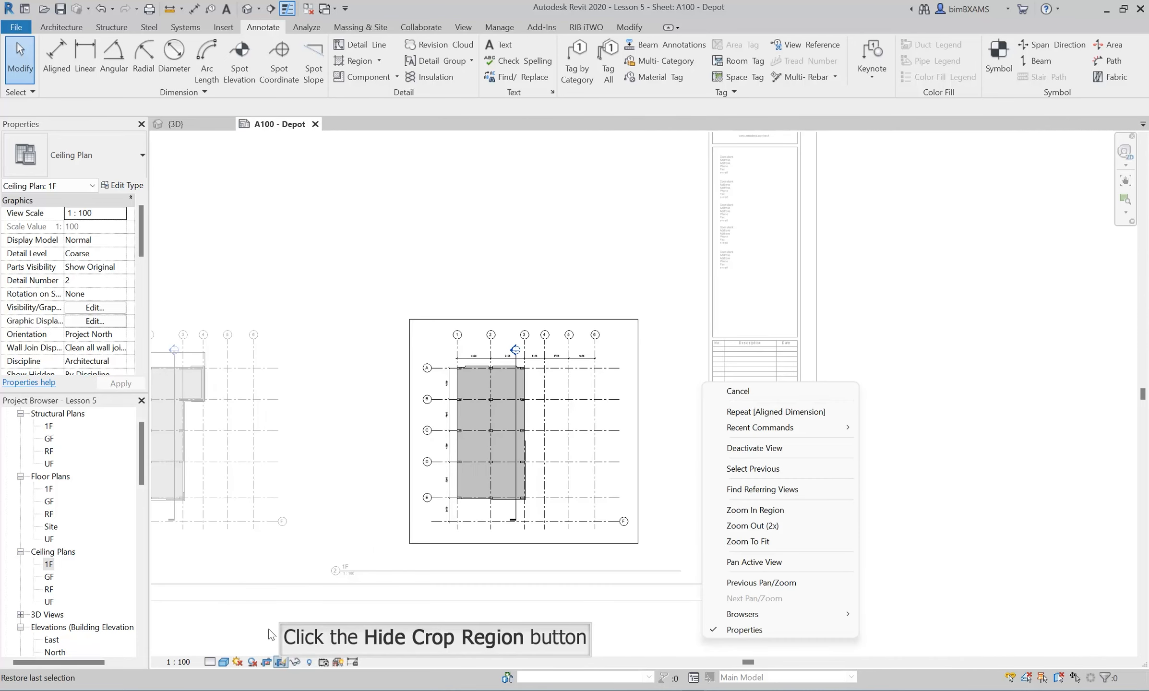
pyautogui.moveTo(283, 669)
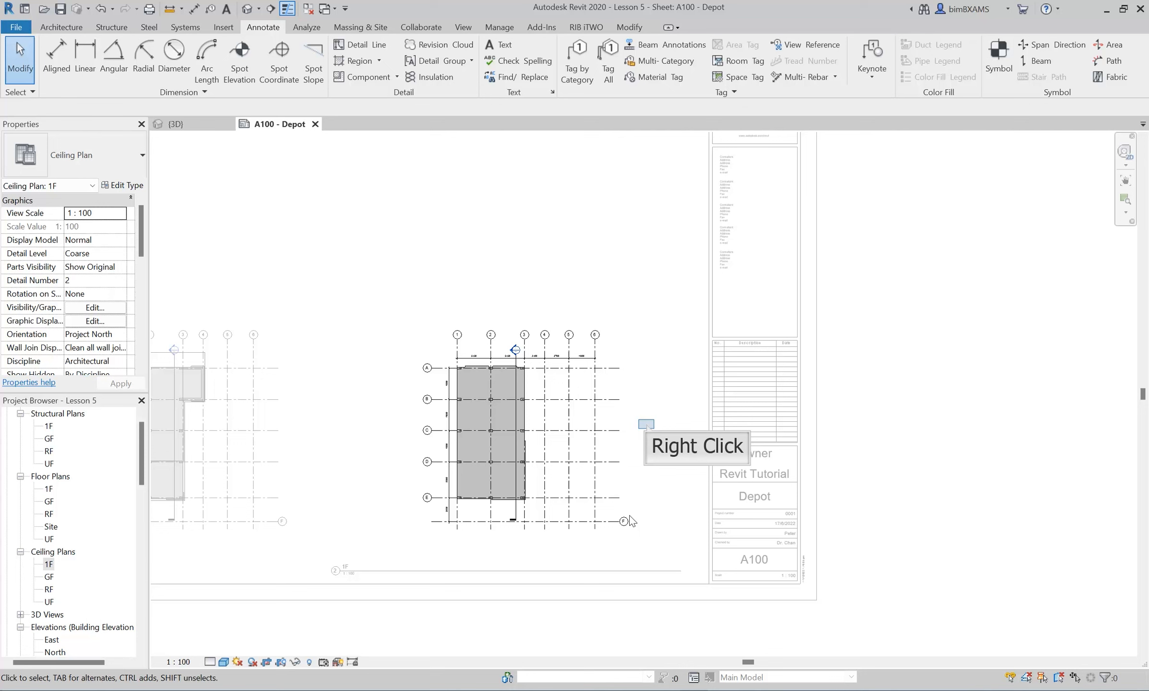
pyautogui.rightClick(646, 430)
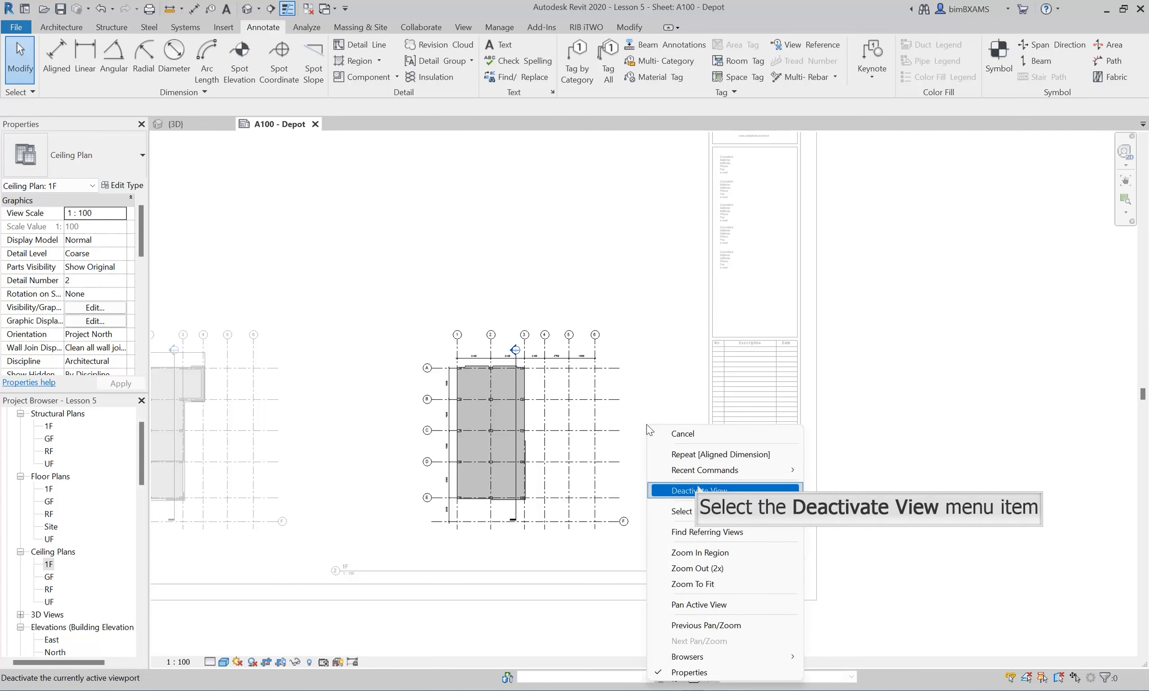
pyautogui.moveTo(701, 491)
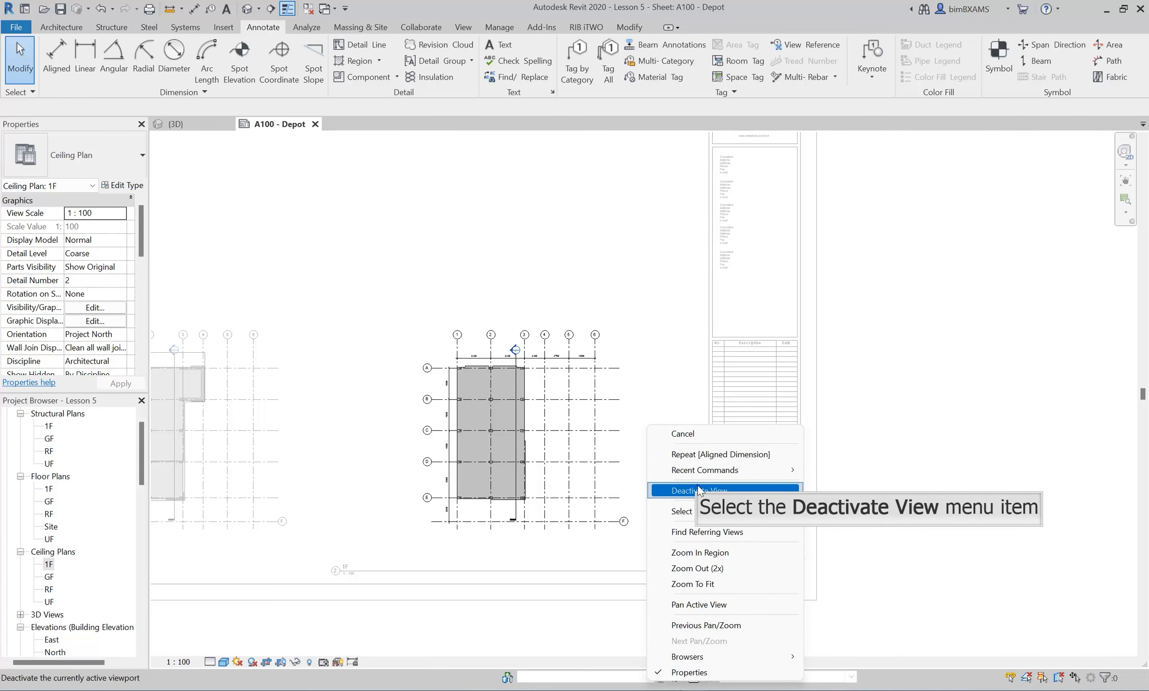
pyautogui.click(702, 490)
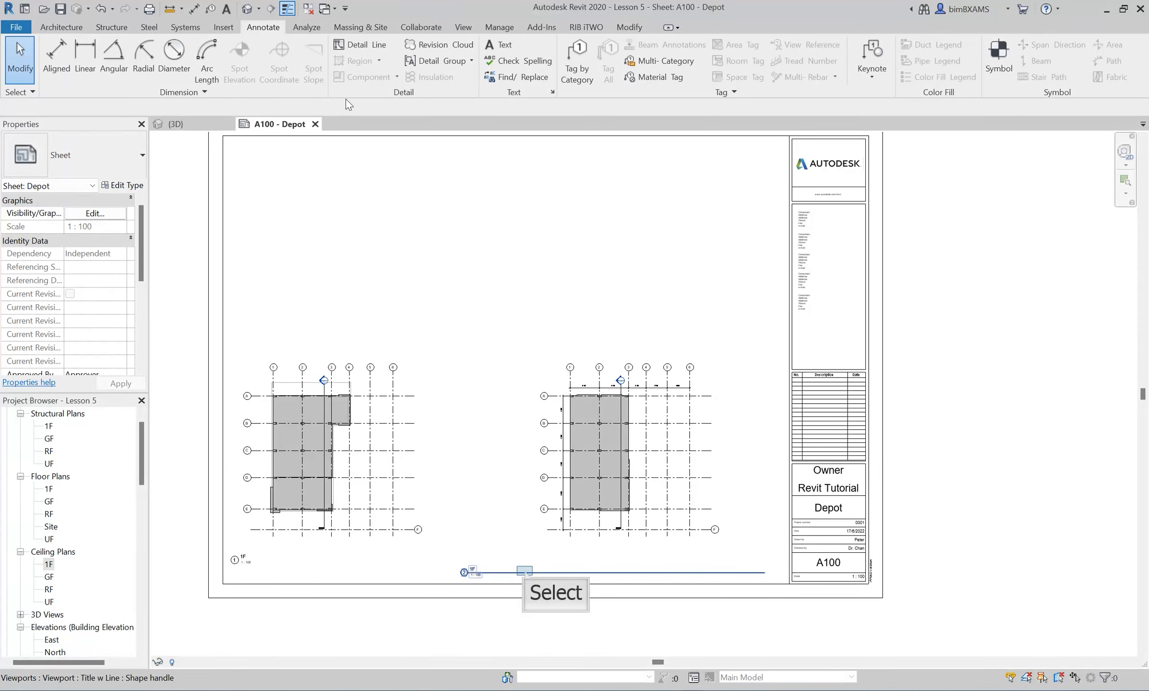
pyautogui.click(524, 571)
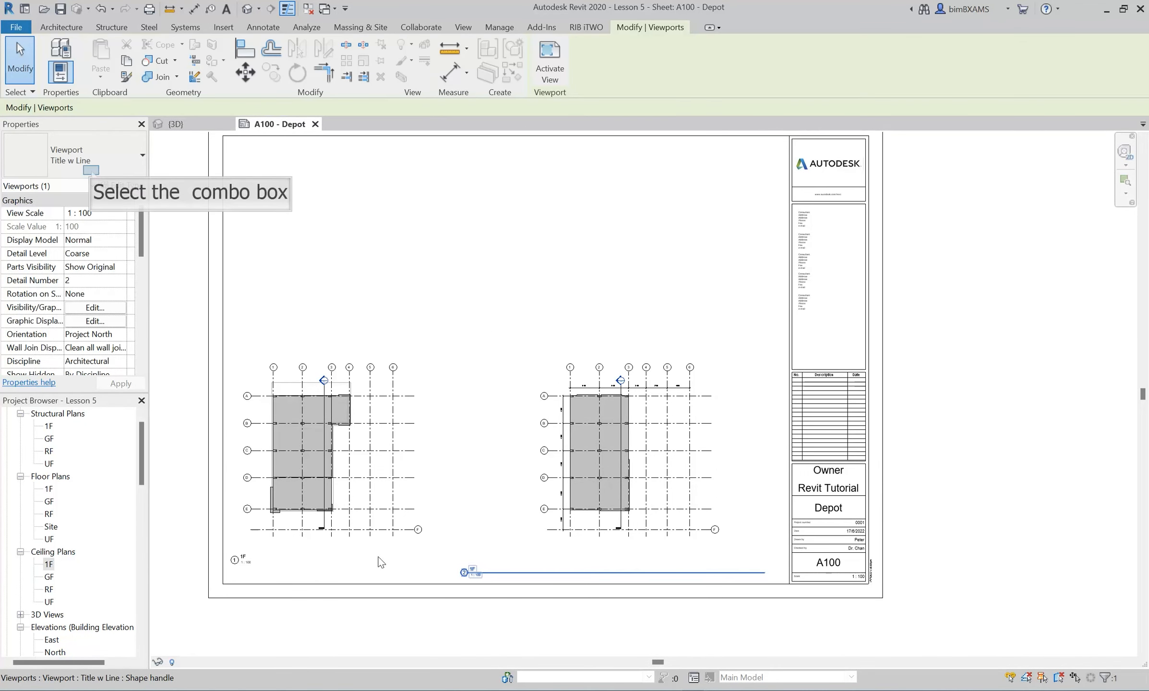
pyautogui.moveTo(90, 171)
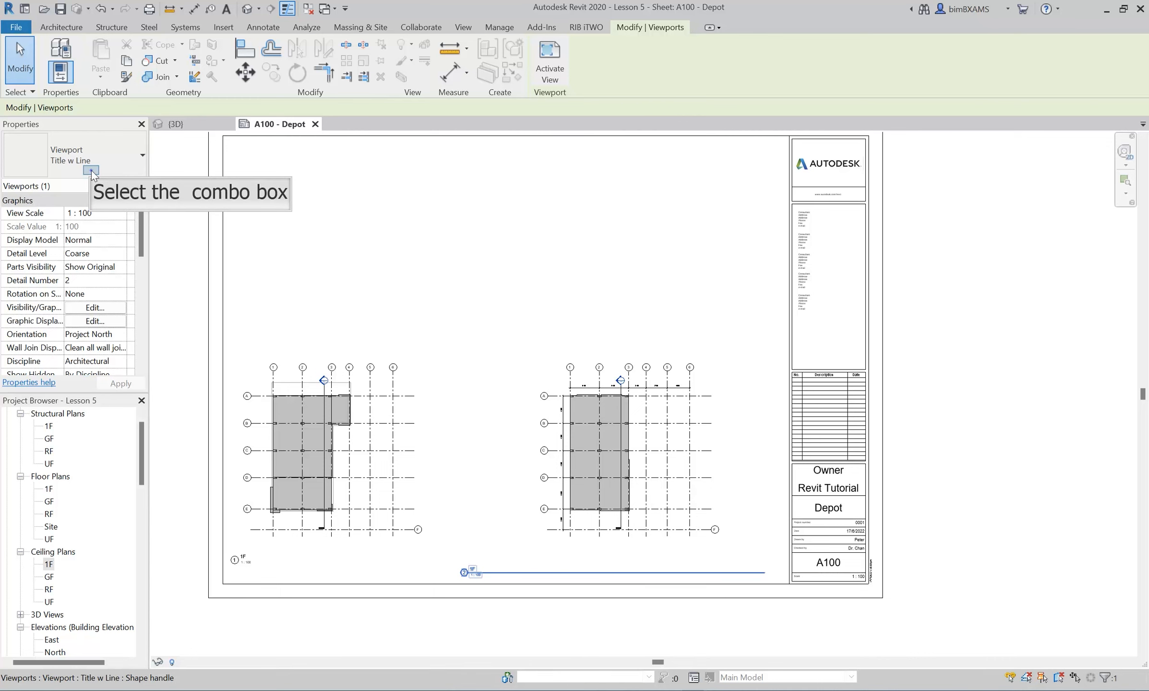
pyautogui.click(90, 154)
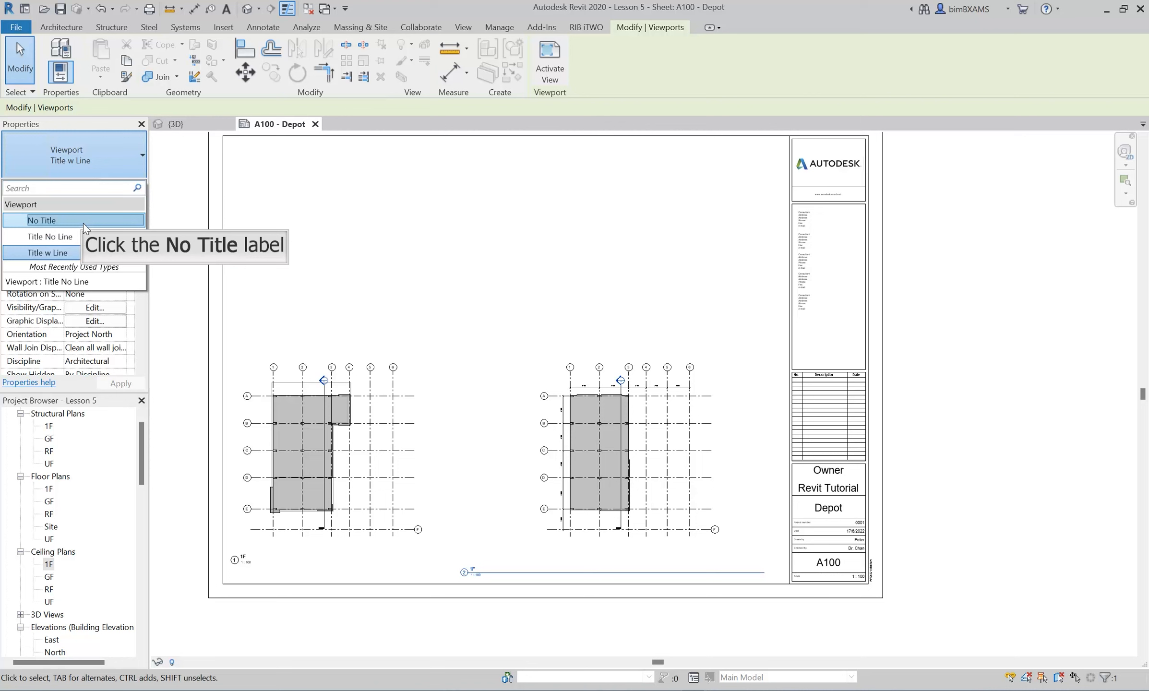
# Set the ceiling plan viewport to No Title and add a 7mm Arial 'First Floor Ceiling Plan' label beneath it
pyautogui.click(263, 28)
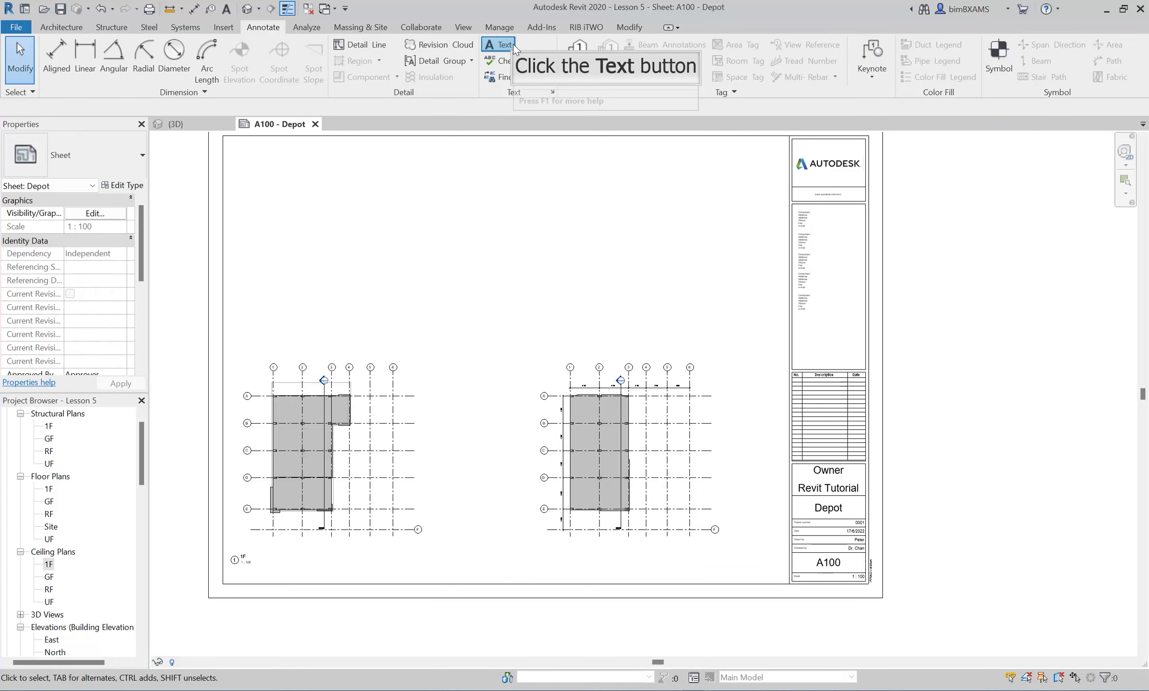
pyautogui.click(498, 45)
pyautogui.write('First Floor Ceiling Plan')
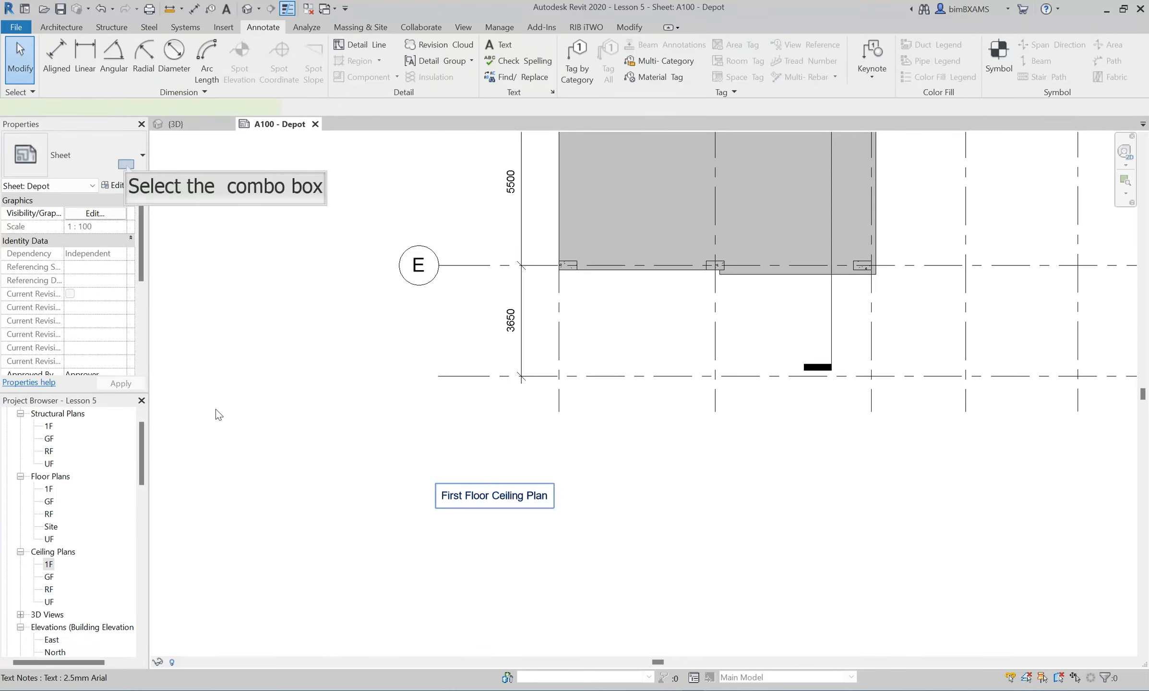
pyautogui.moveTo(128, 171)
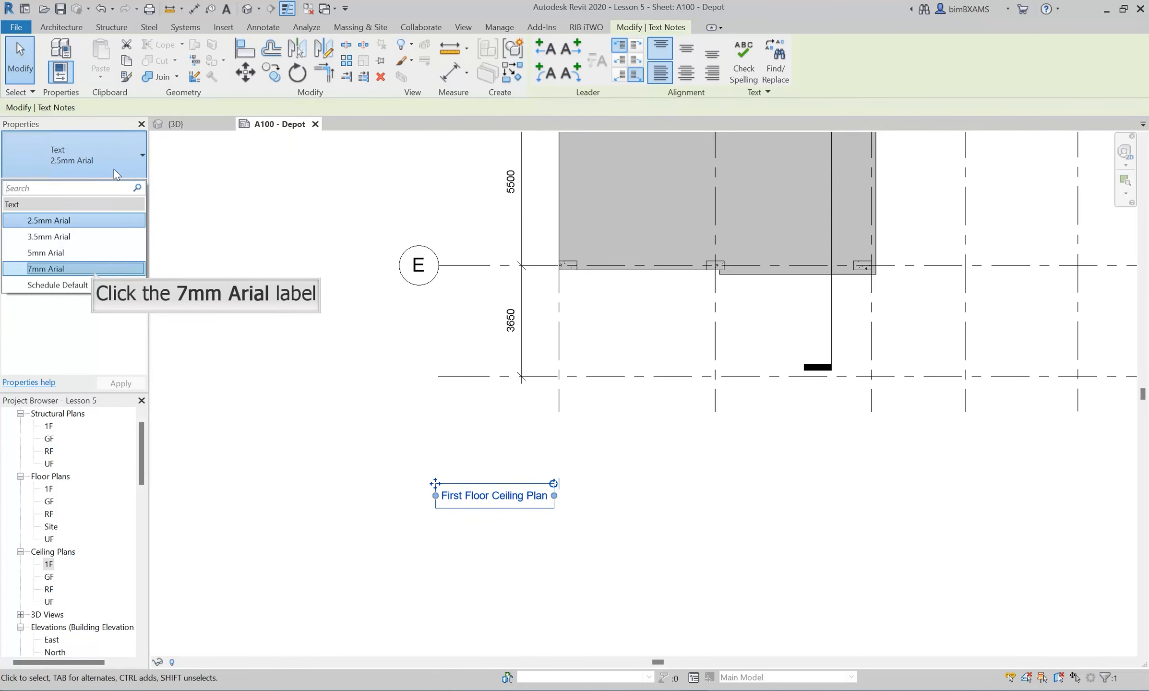
pyautogui.click(46, 269)
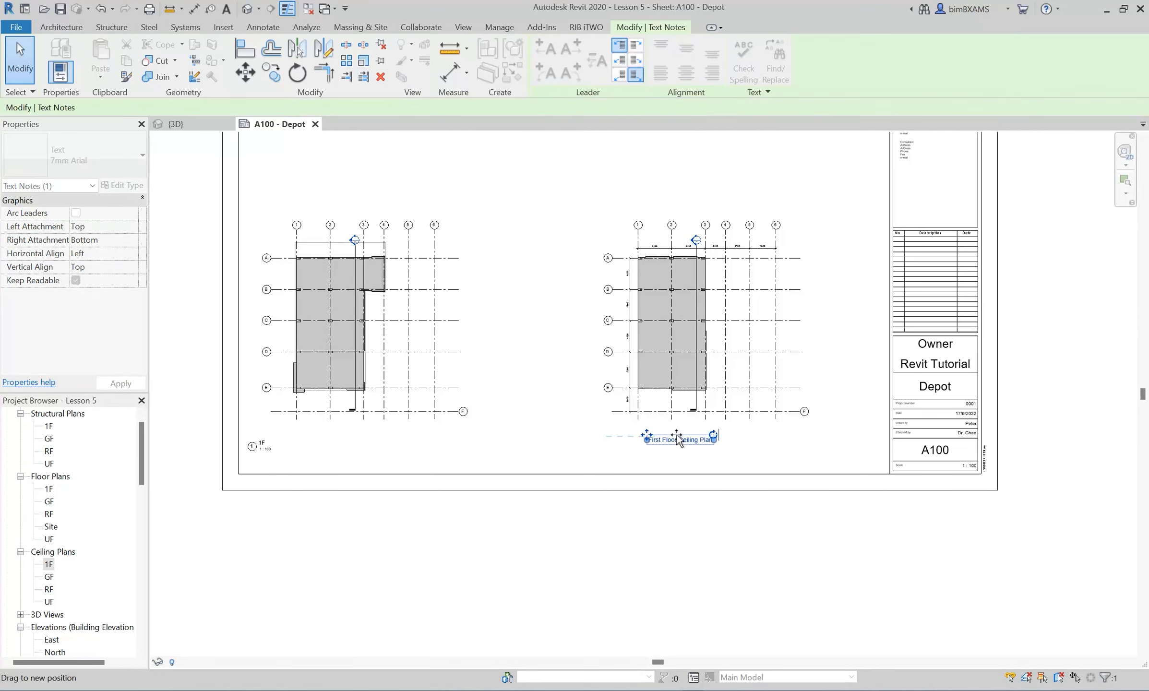
pyautogui.moveTo(676, 439); pyautogui.dragTo(702, 440)
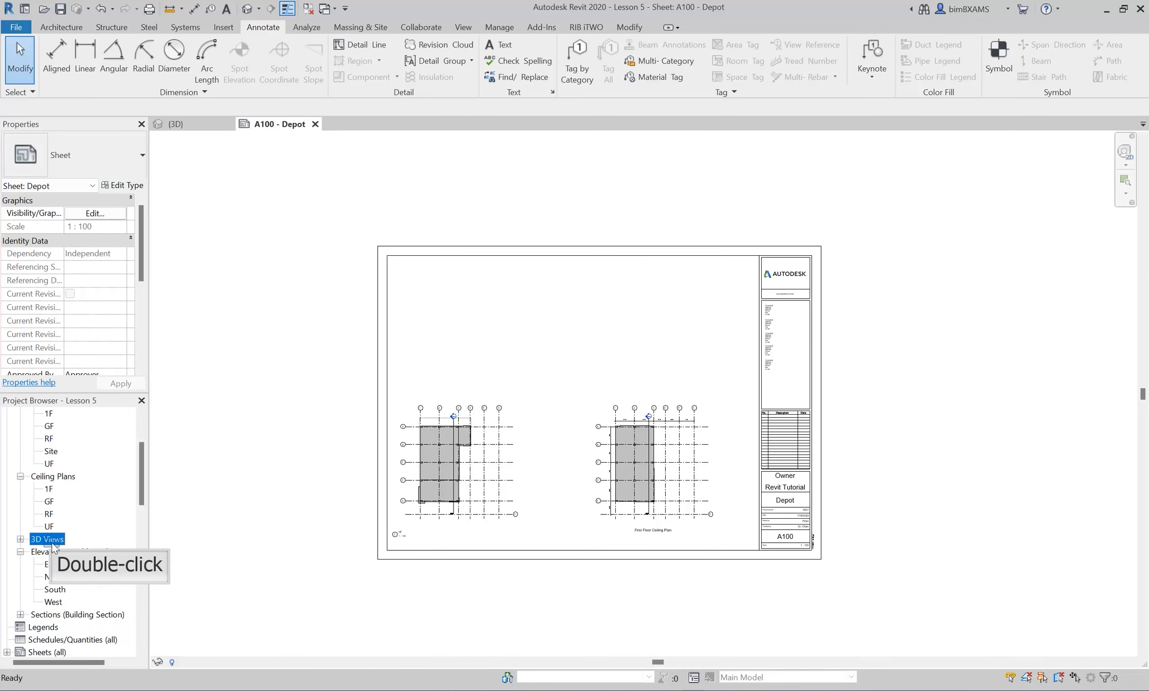
# Expand 3D Views in the Project Browser and pick {3D} to place on sheet A100
pyautogui.doubleClick(45, 538)
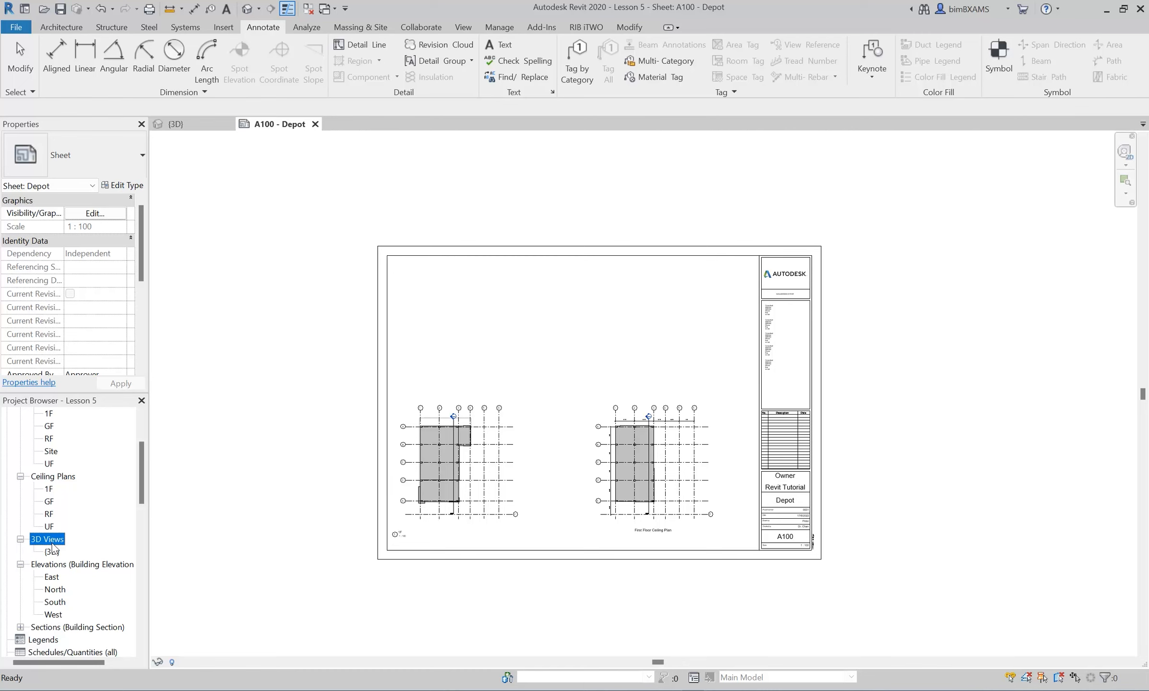
pyautogui.moveTo(55, 553)
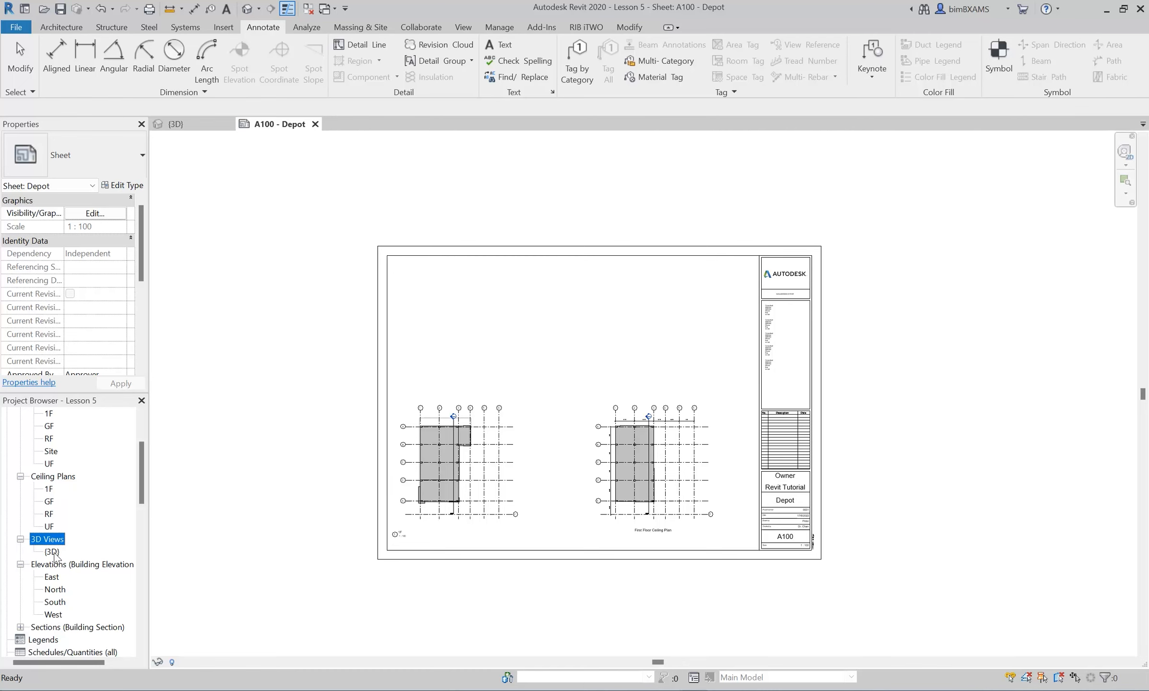
pyautogui.click(51, 552)
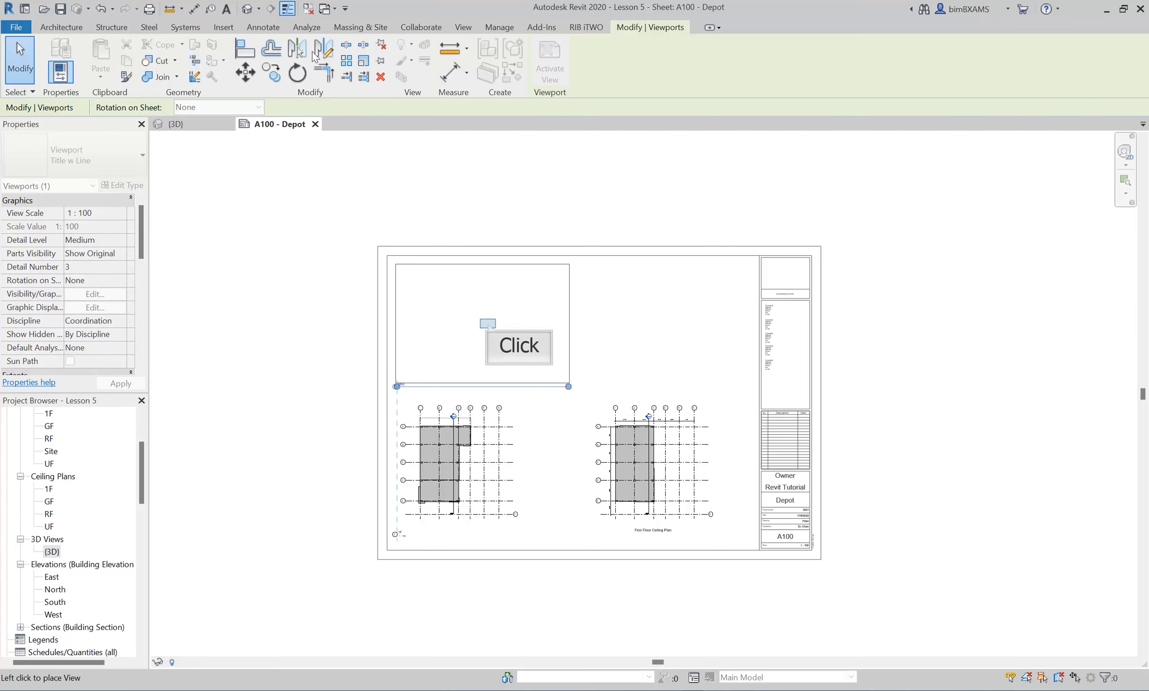
pyautogui.moveTo(490, 330)
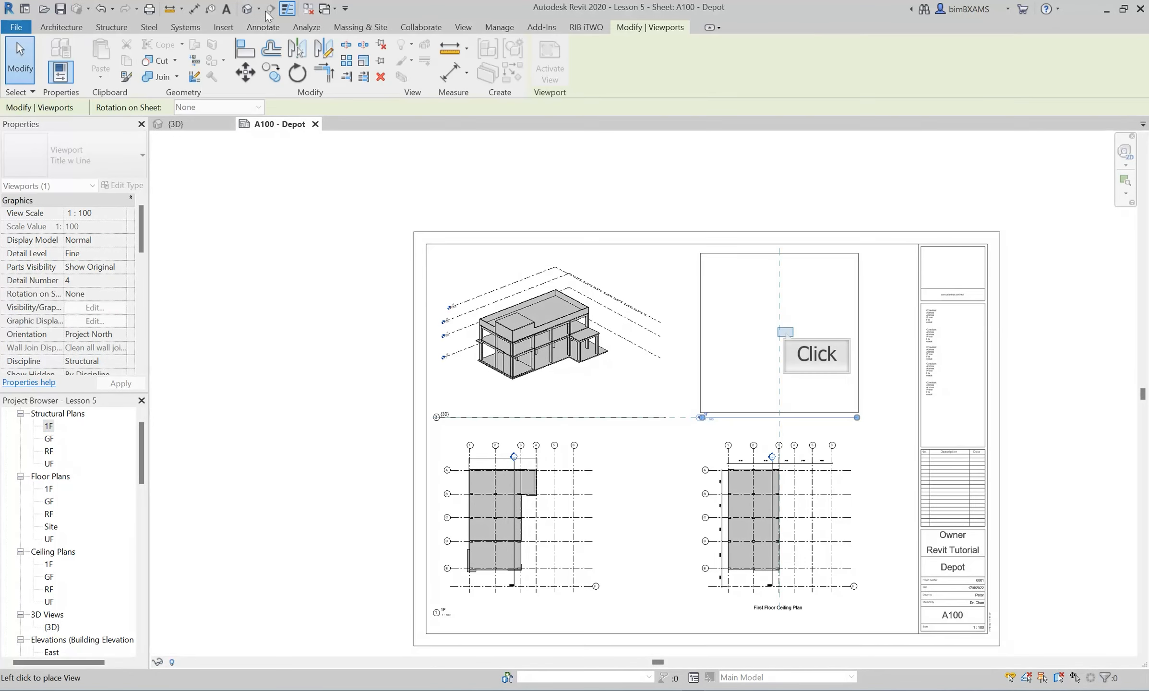
pyautogui.moveTo(786, 328)
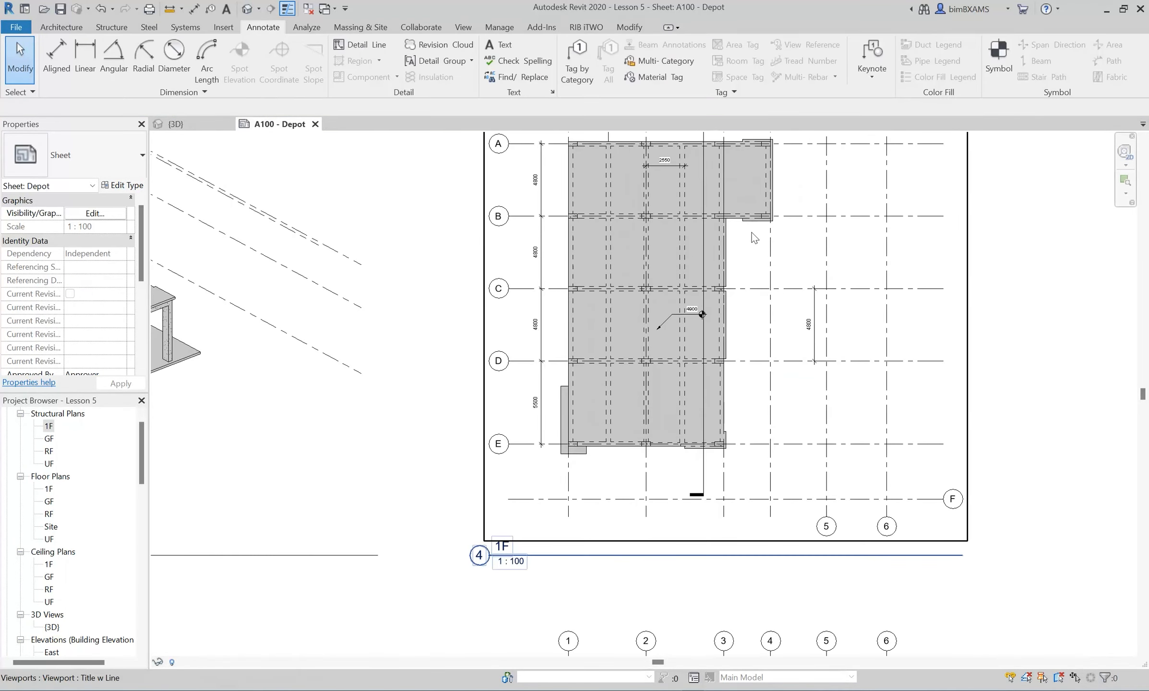
# Start a circular wall in the 1F plan, centred between grids A–B beside grid 4
pyautogui.click(61, 27)
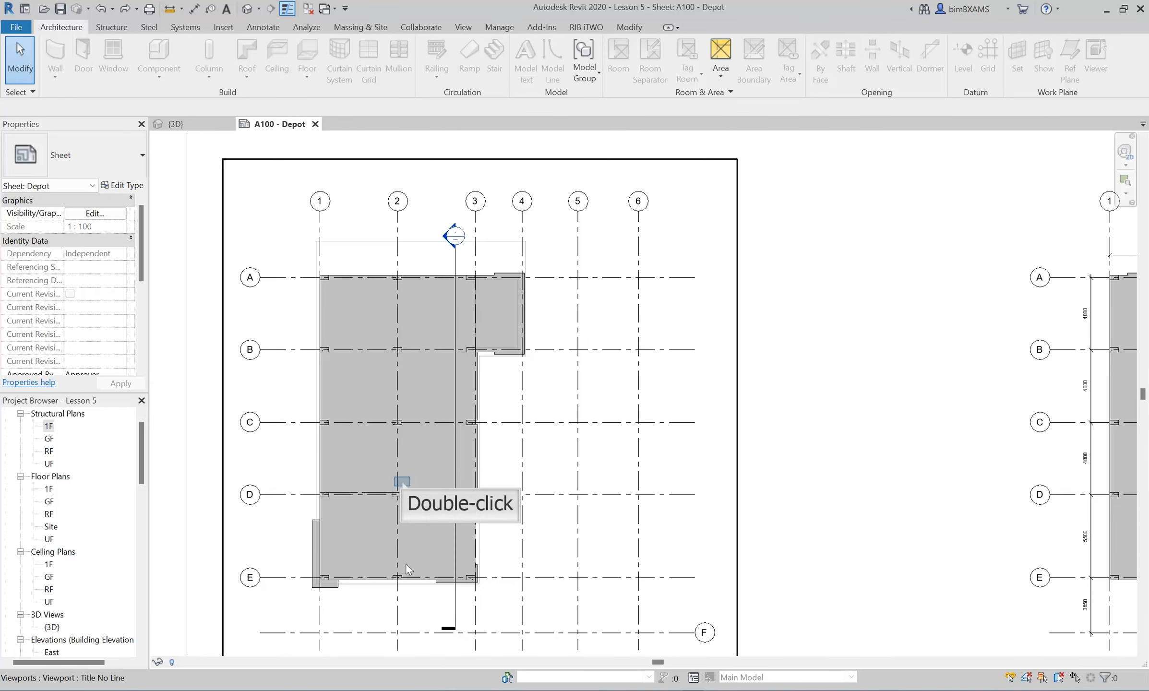
pyautogui.moveTo(403, 487)
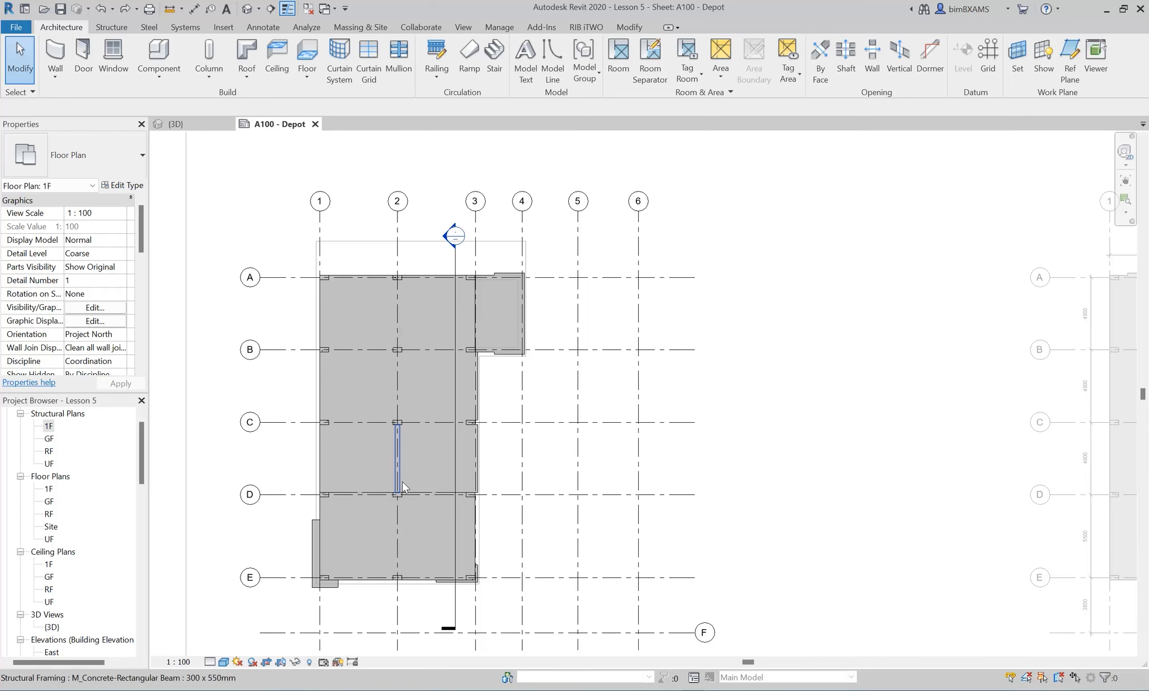
pyautogui.moveTo(54, 59)
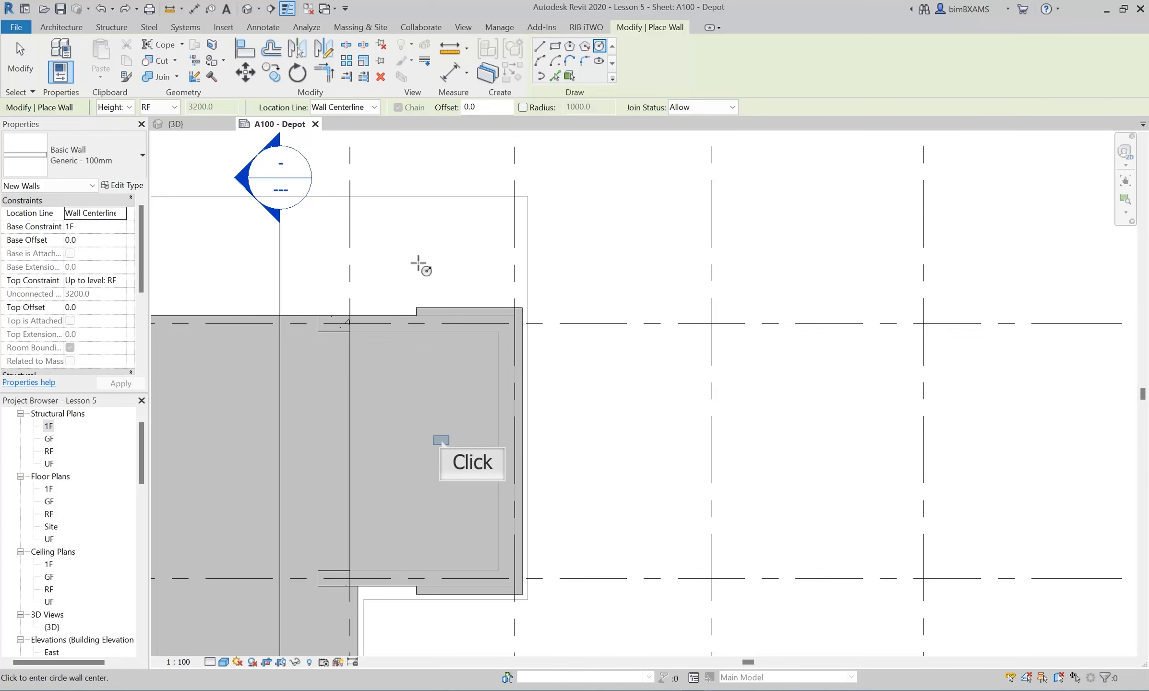
pyautogui.click(440, 439)
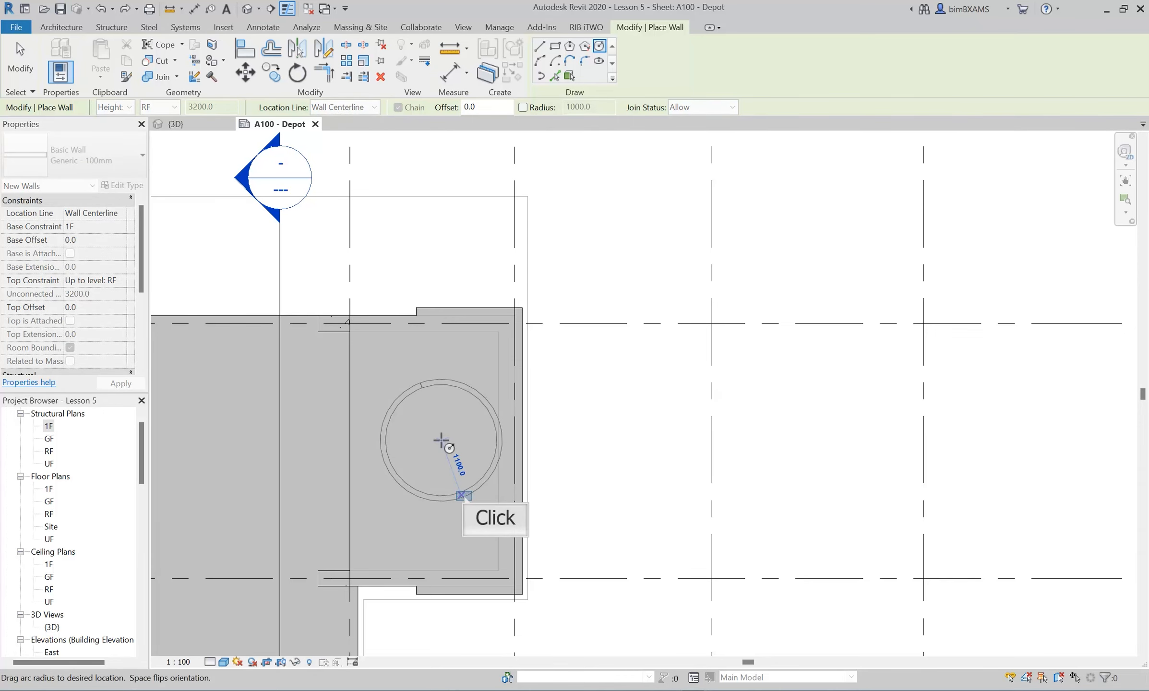
pyautogui.moveTo(466, 502)
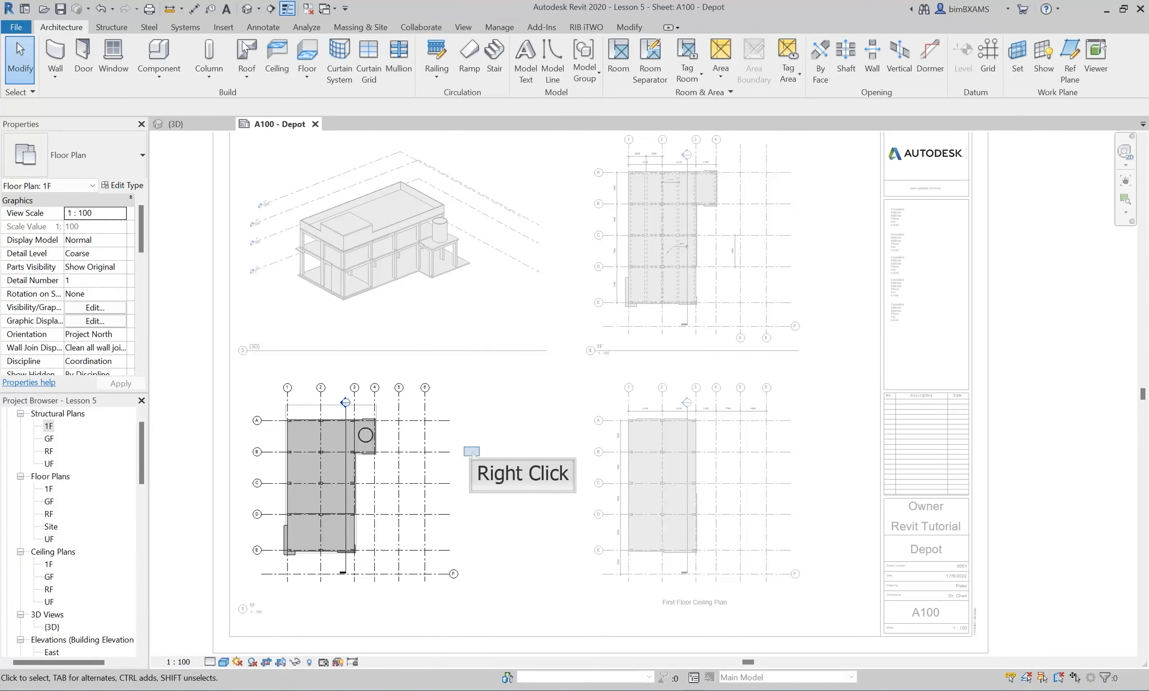
# Deactivate the 1F plan view to return to sheet A100
pyautogui.rightClick(472, 454)
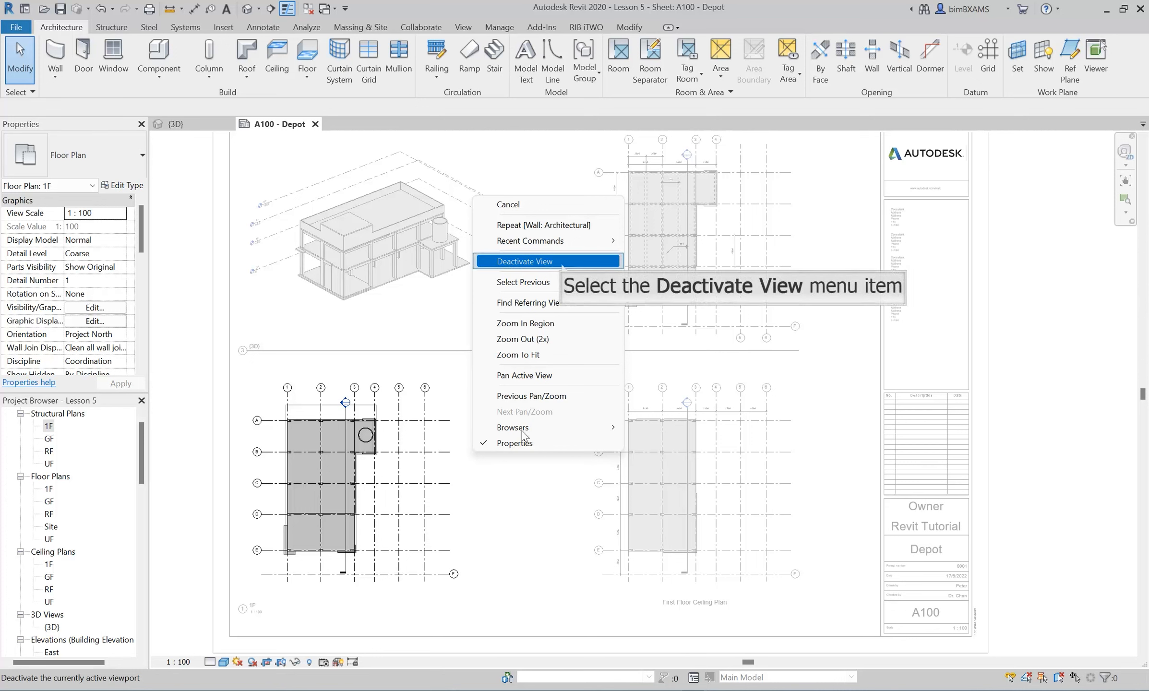
pyautogui.moveTo(563, 269)
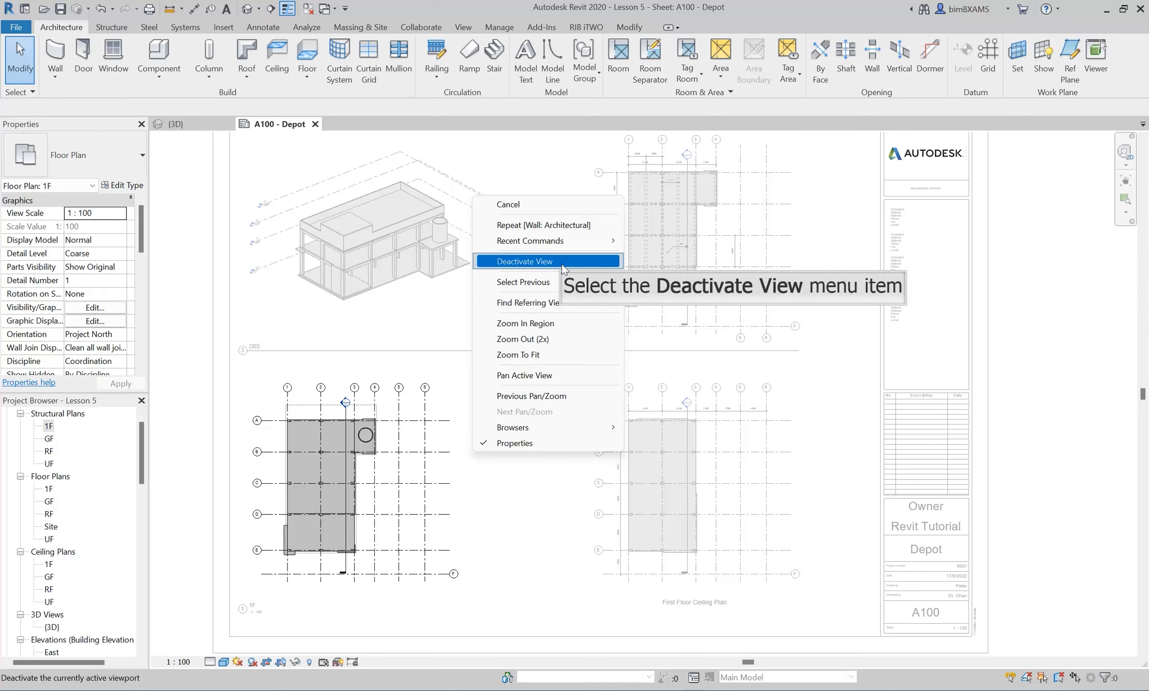
pyautogui.click(524, 262)
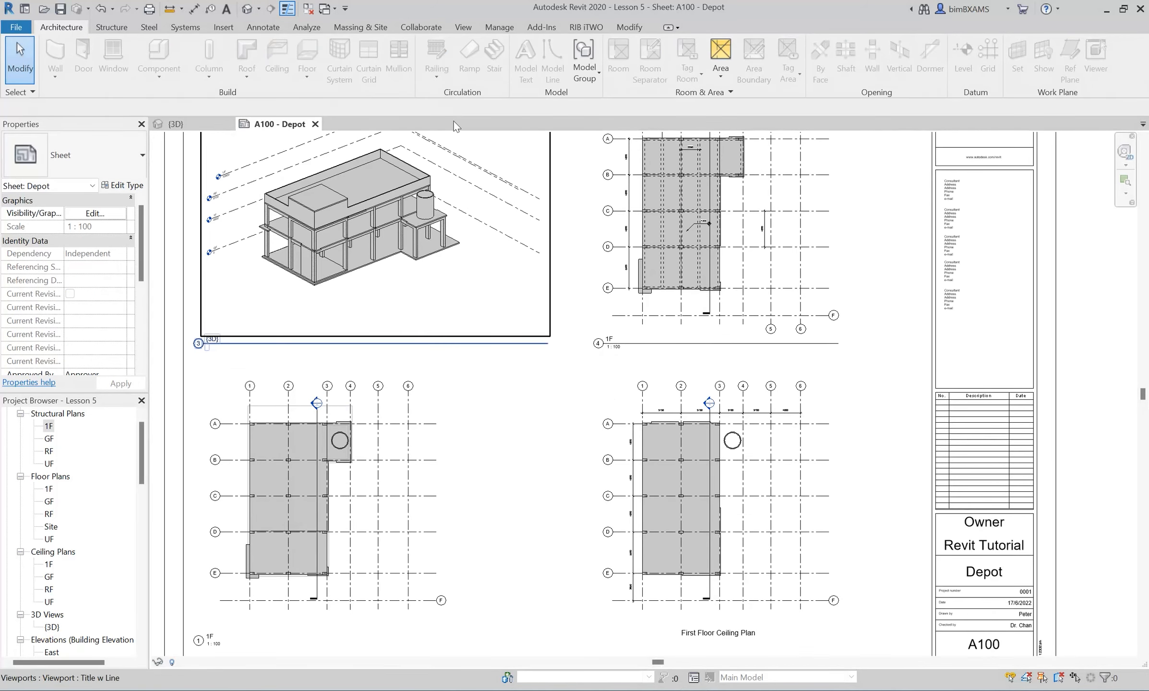
pyautogui.moveTo(345, 60)
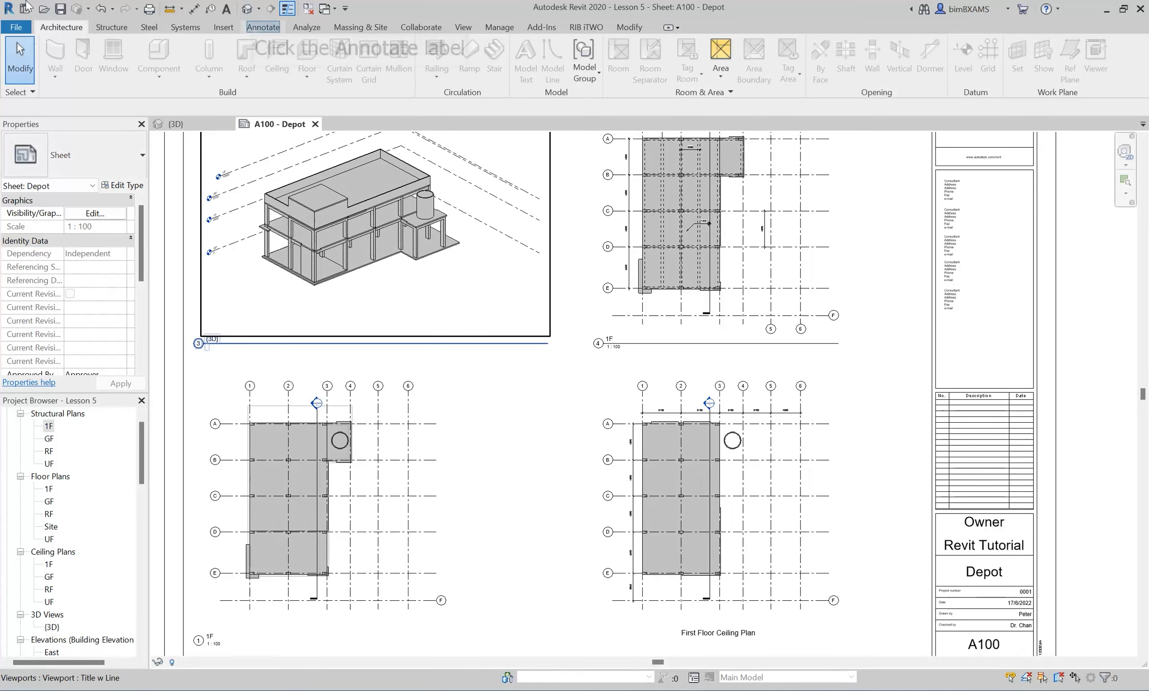
pyautogui.moveTo(262, 27)
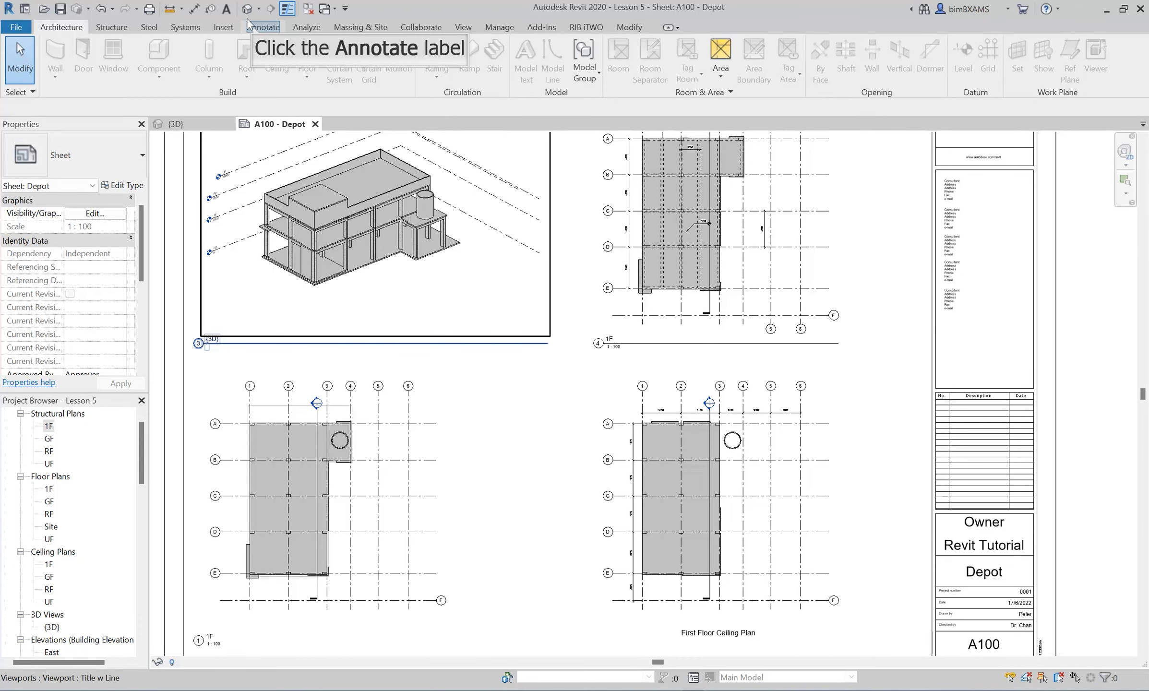
# Sketch and finish a revision cloud around the round column near grids 3–4
pyautogui.click(263, 27)
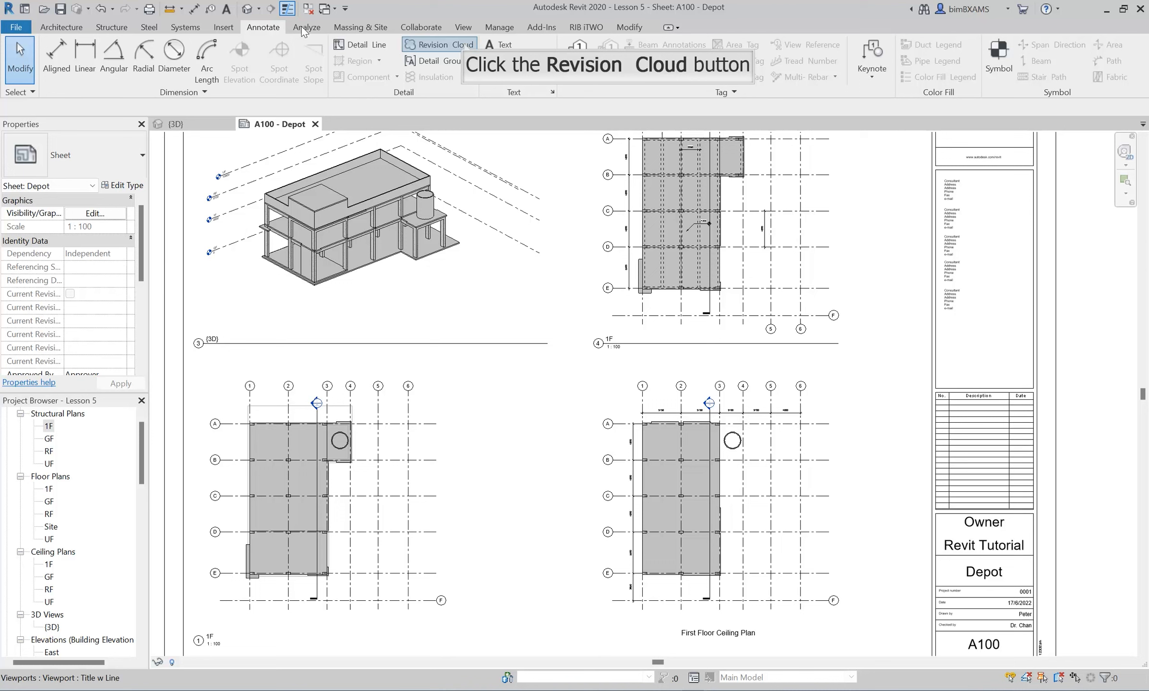
pyautogui.moveTo(463, 46)
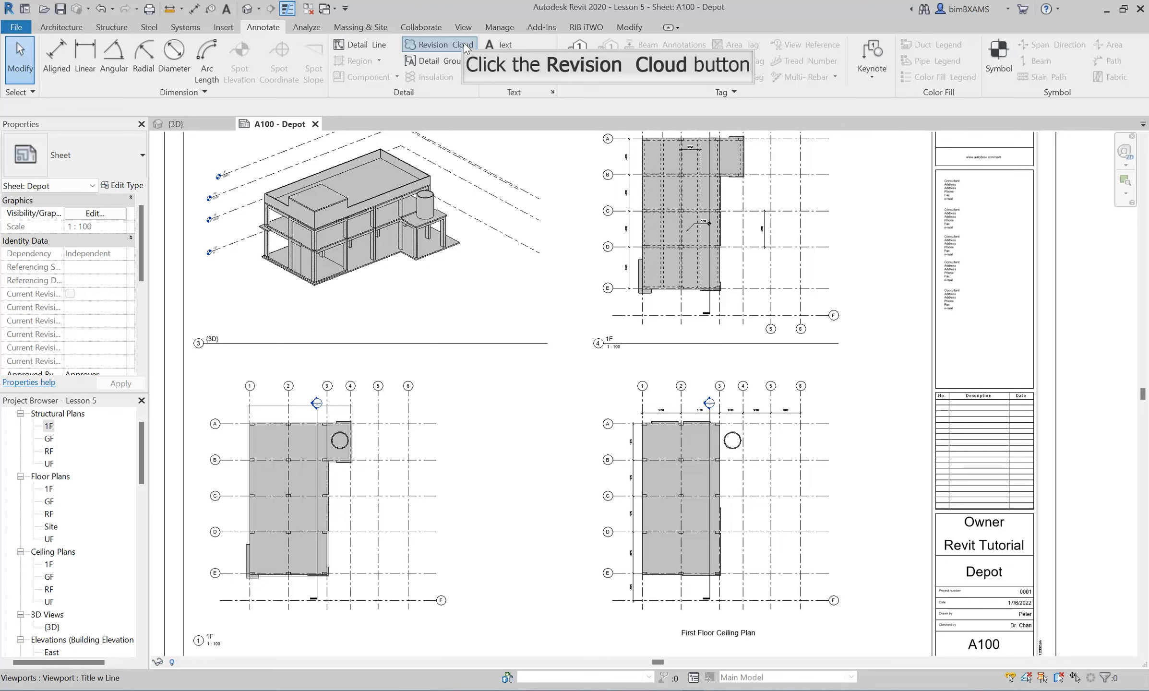
pyautogui.click(438, 45)
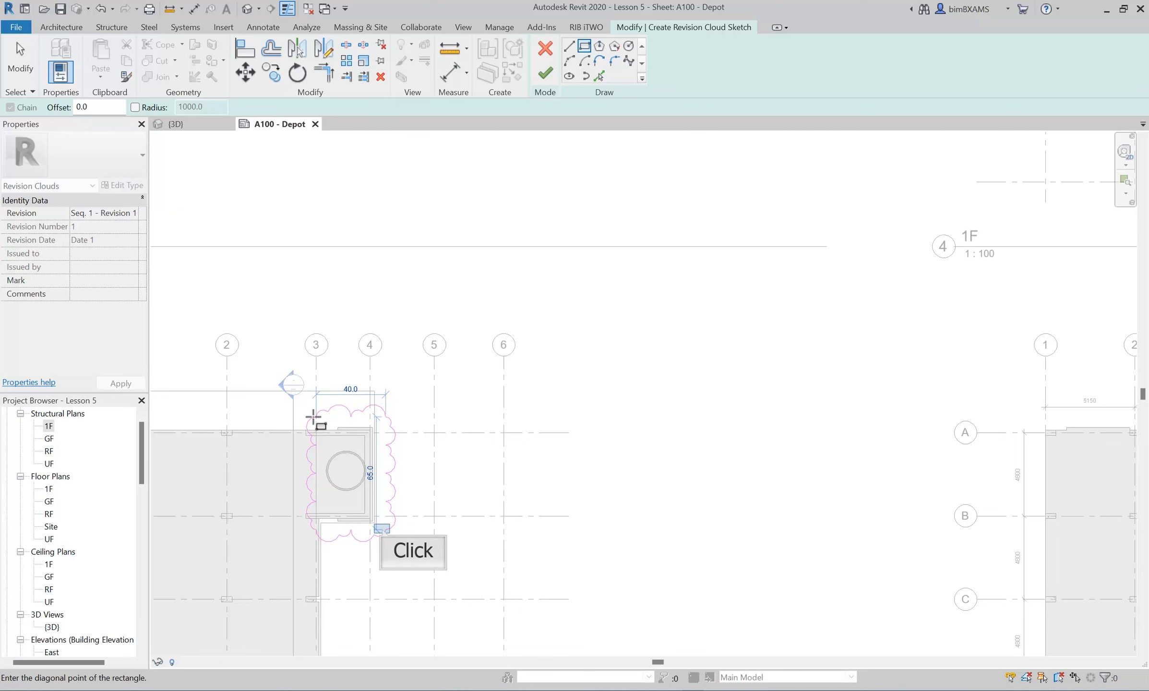
pyautogui.moveTo(381, 534)
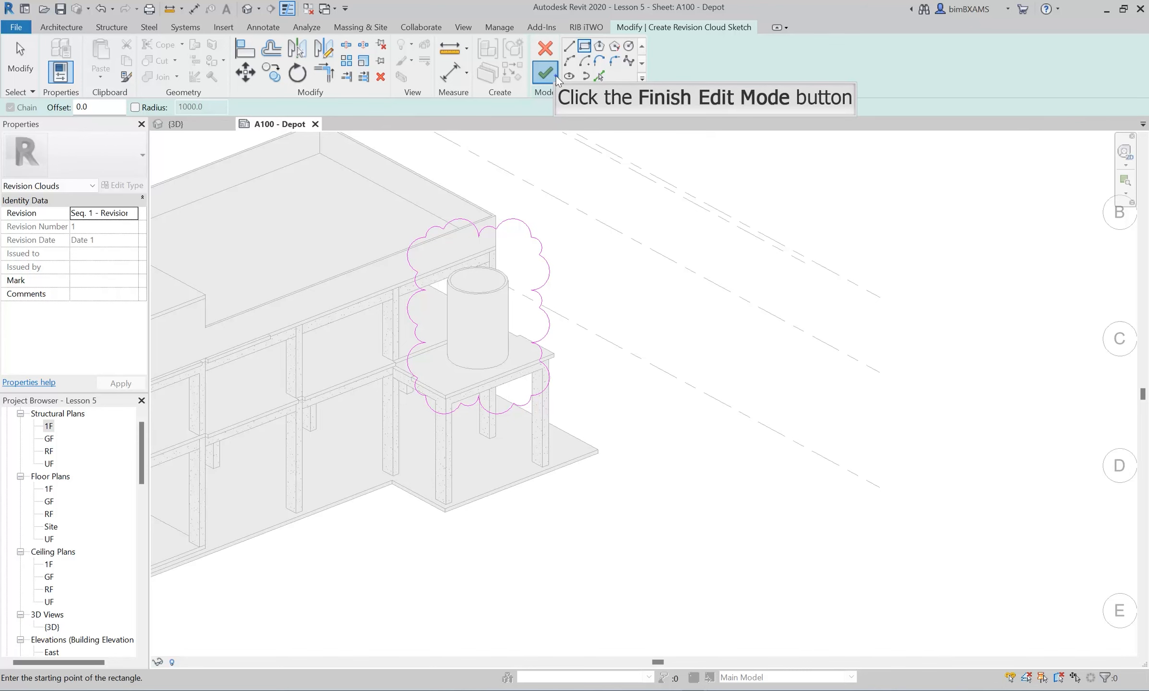
pyautogui.click(543, 75)
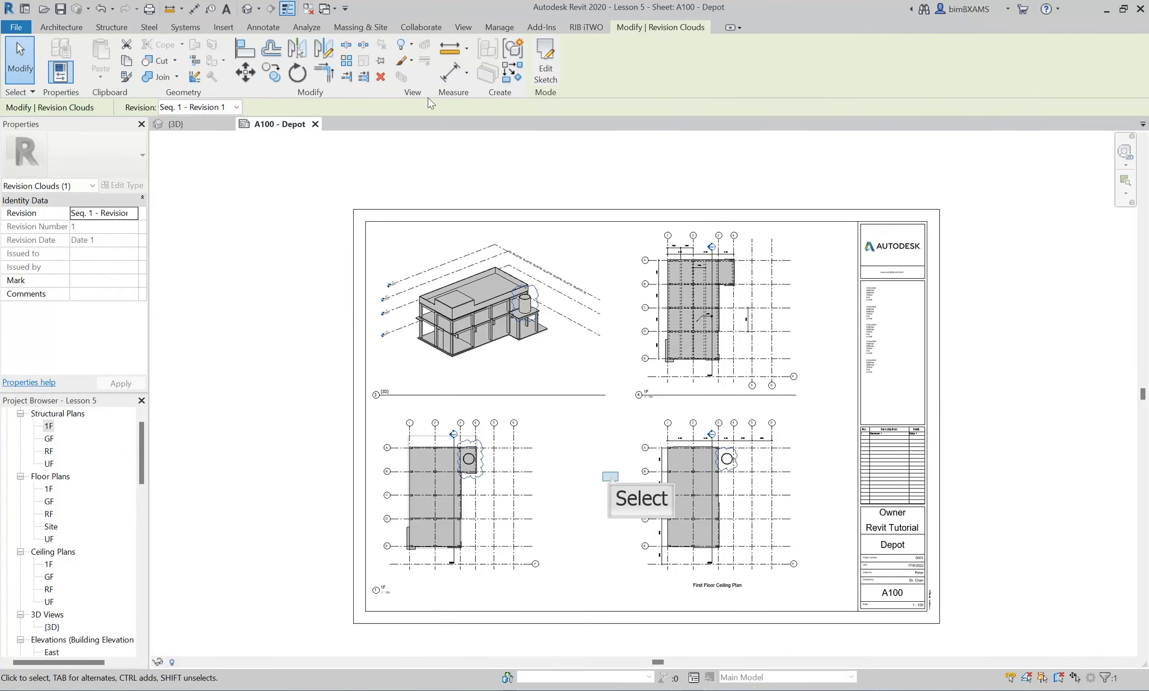
pyautogui.moveTo(613, 482)
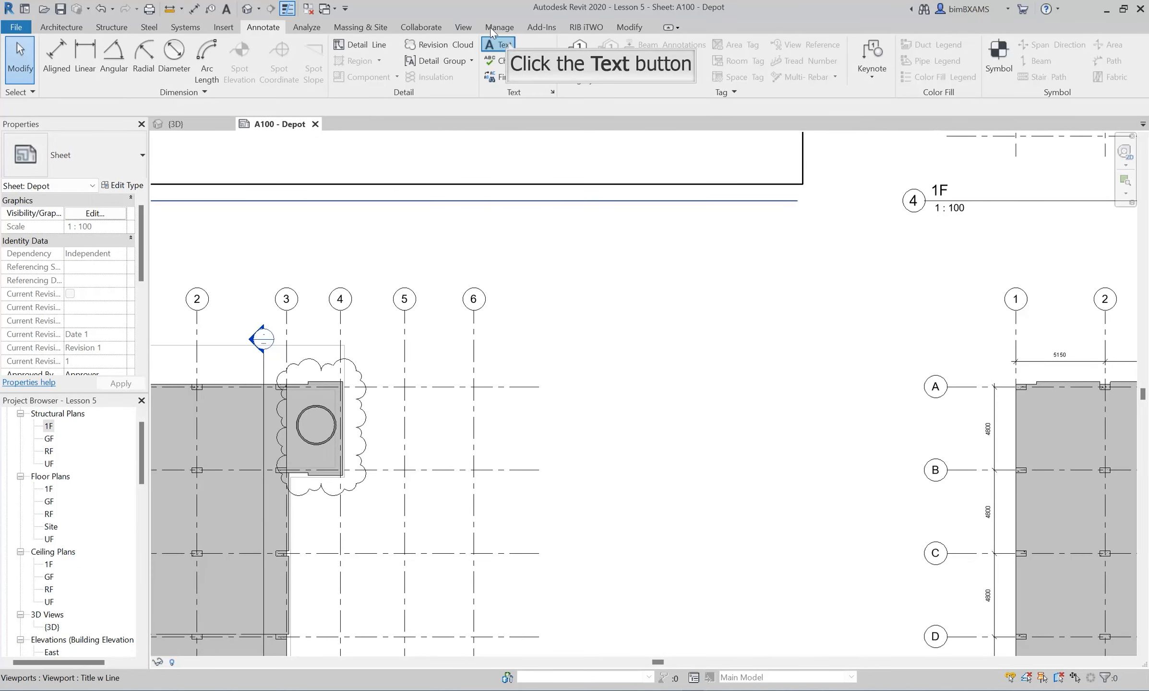
# Add a 7mm Arial 'New Walls added' note with a two-segment leader into the cloud
pyautogui.click(497, 44)
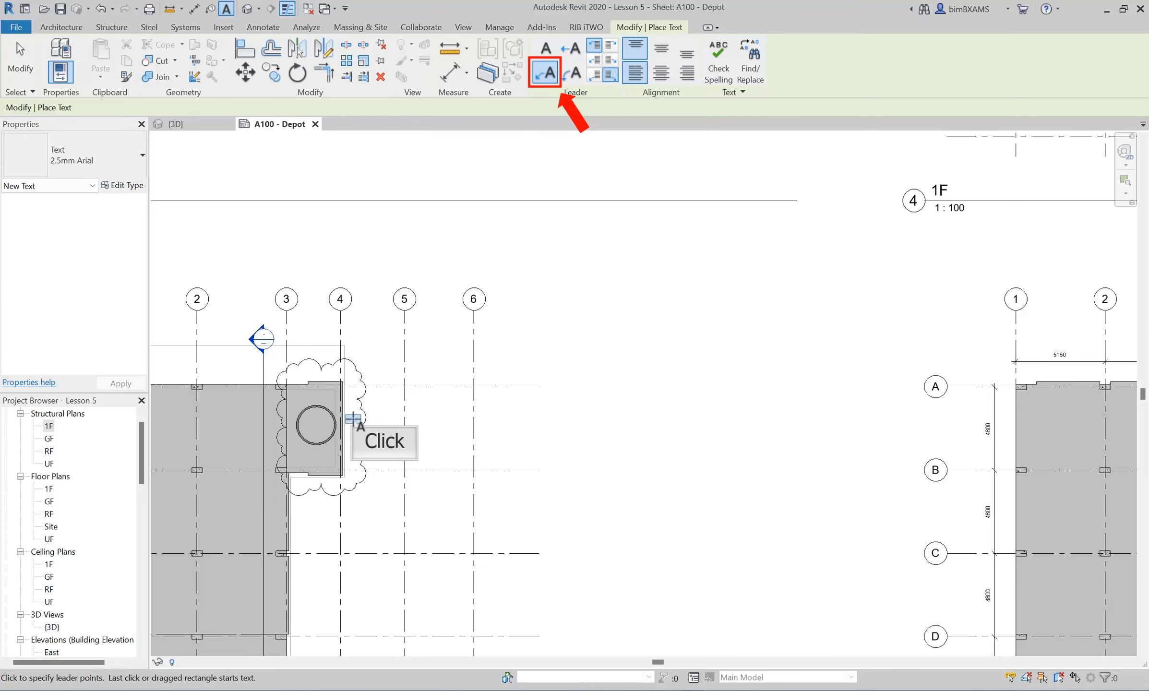
pyautogui.click(355, 422)
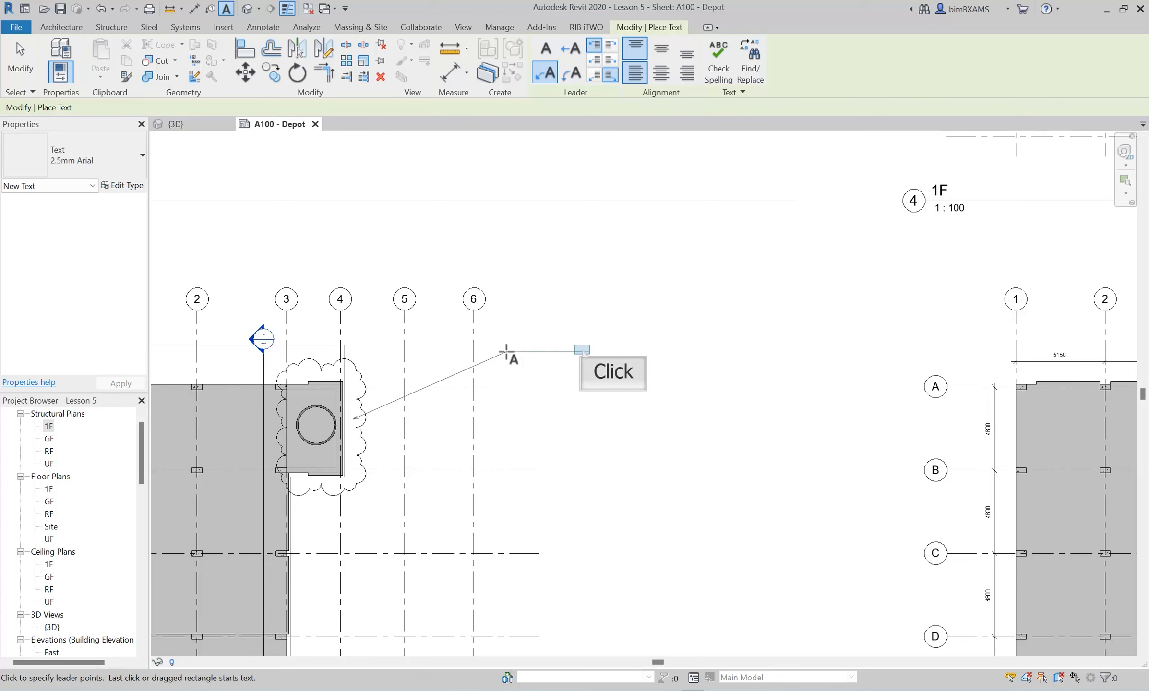
pyautogui.moveTo(586, 354)
pyautogui.write('New Walls added')
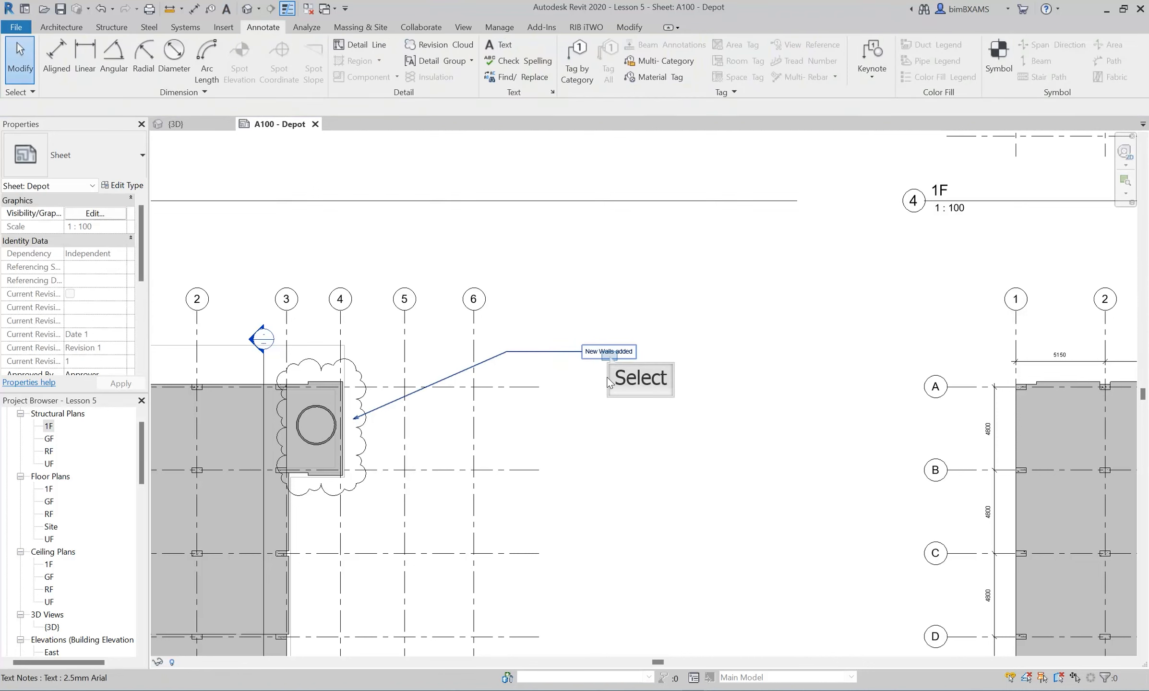
pyautogui.click(608, 351)
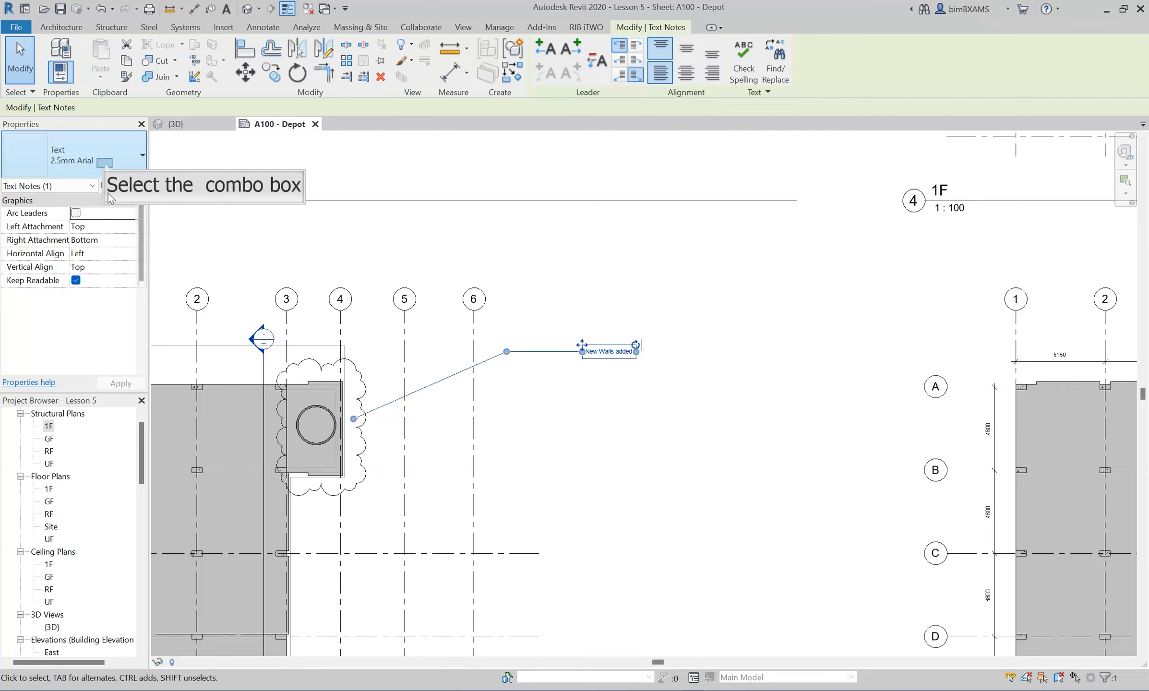
pyautogui.click(105, 161)
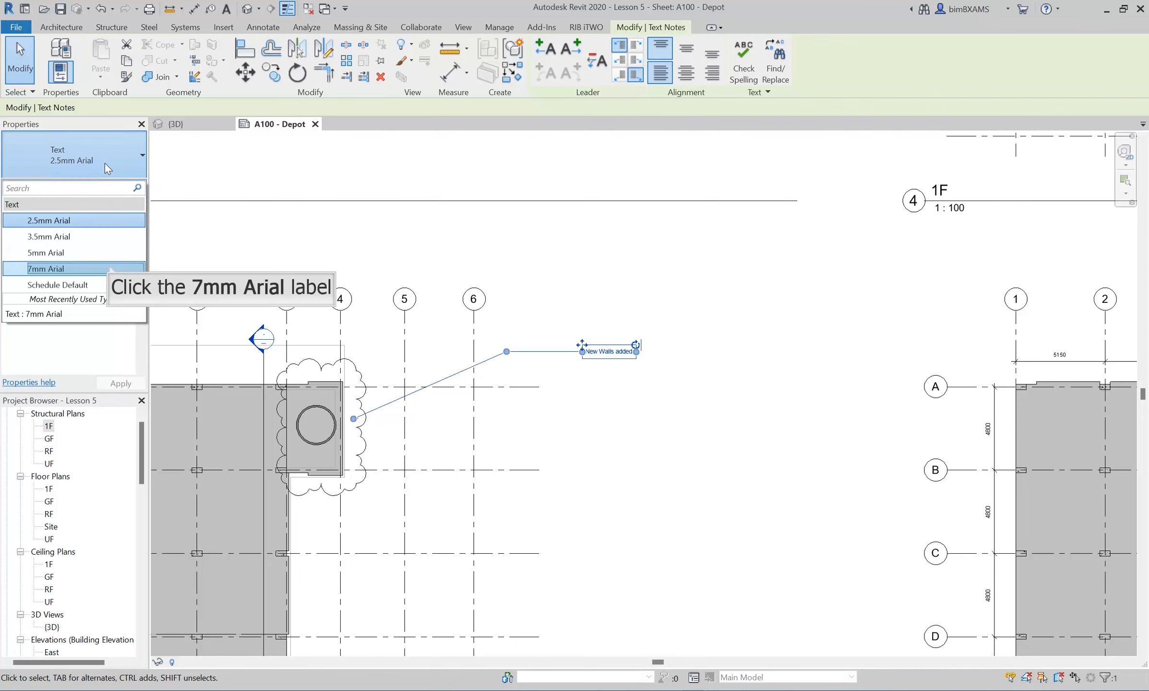
pyautogui.click(46, 268)
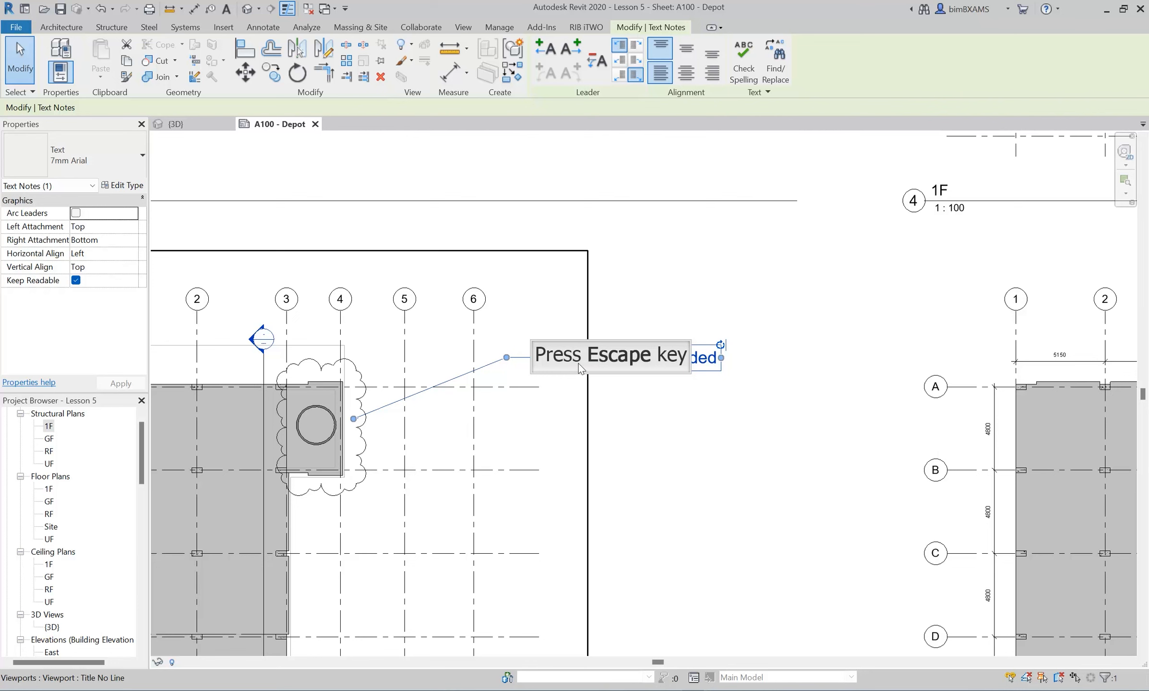
pyautogui.press('Escape')
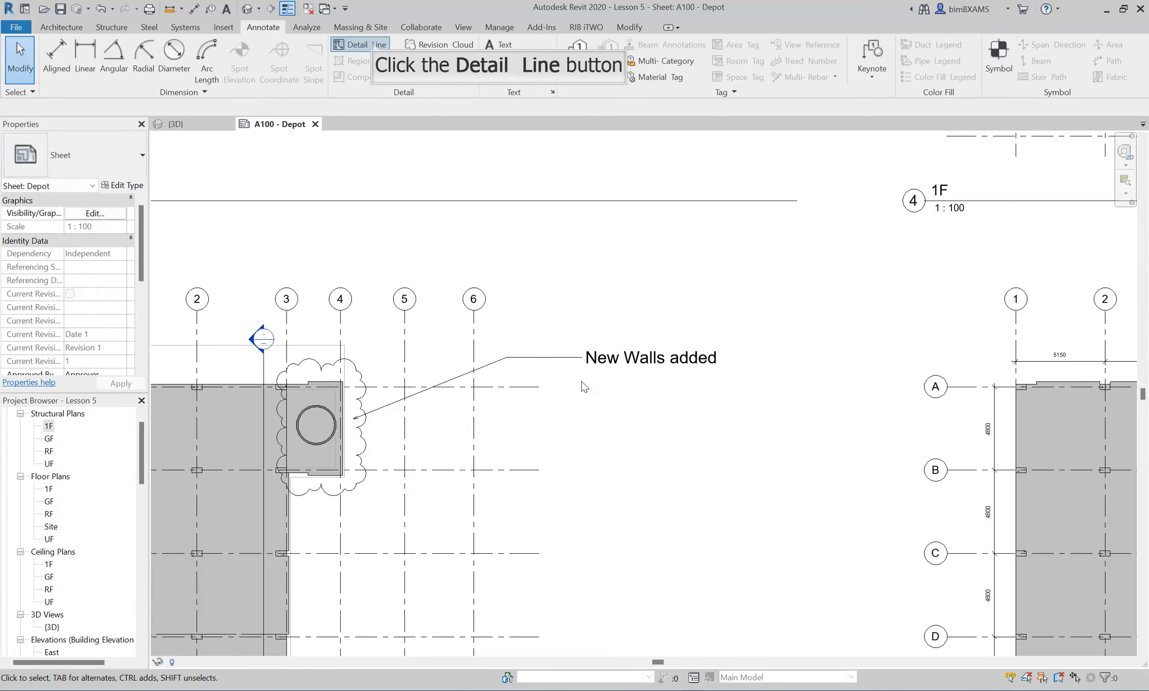
pyautogui.moveTo(390, 208)
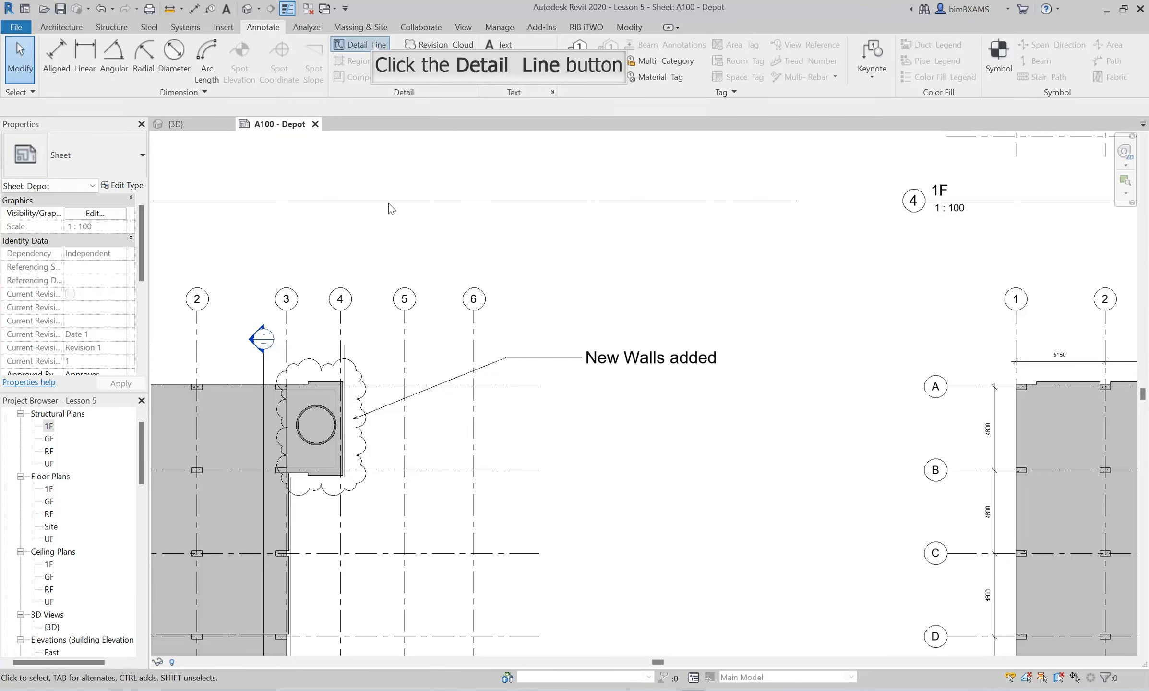
# Draw a rectangular detail-line box below and right of the 'New Walls added' note
pyautogui.click(358, 45)
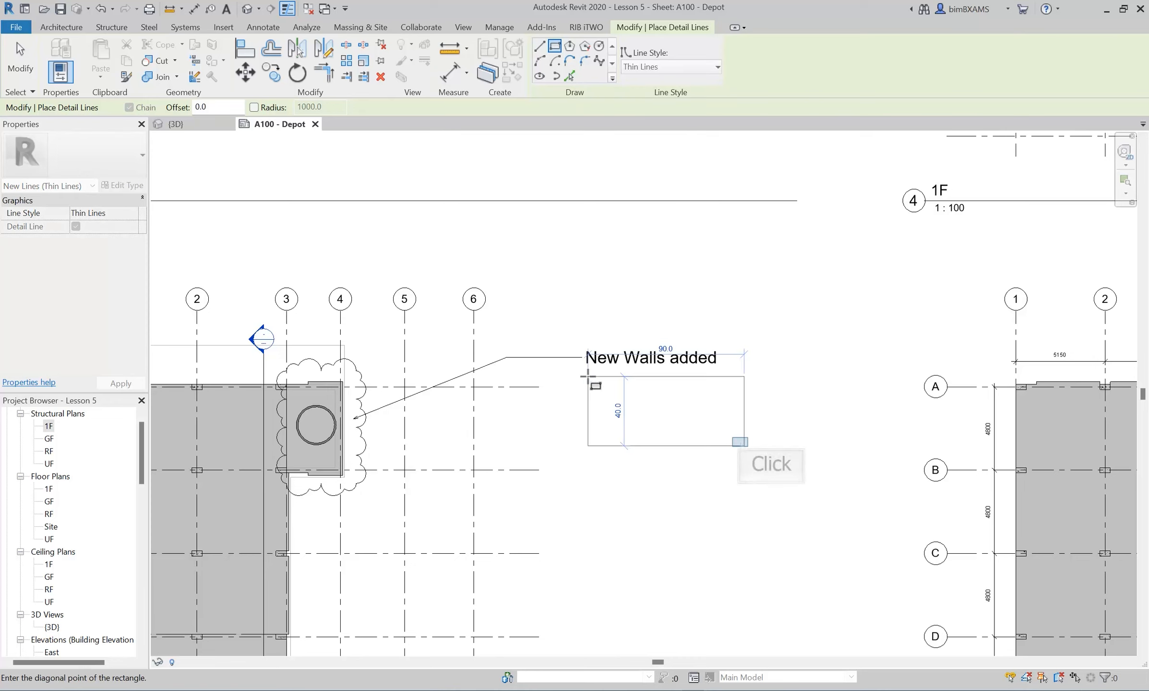
pyautogui.moveTo(731, 416)
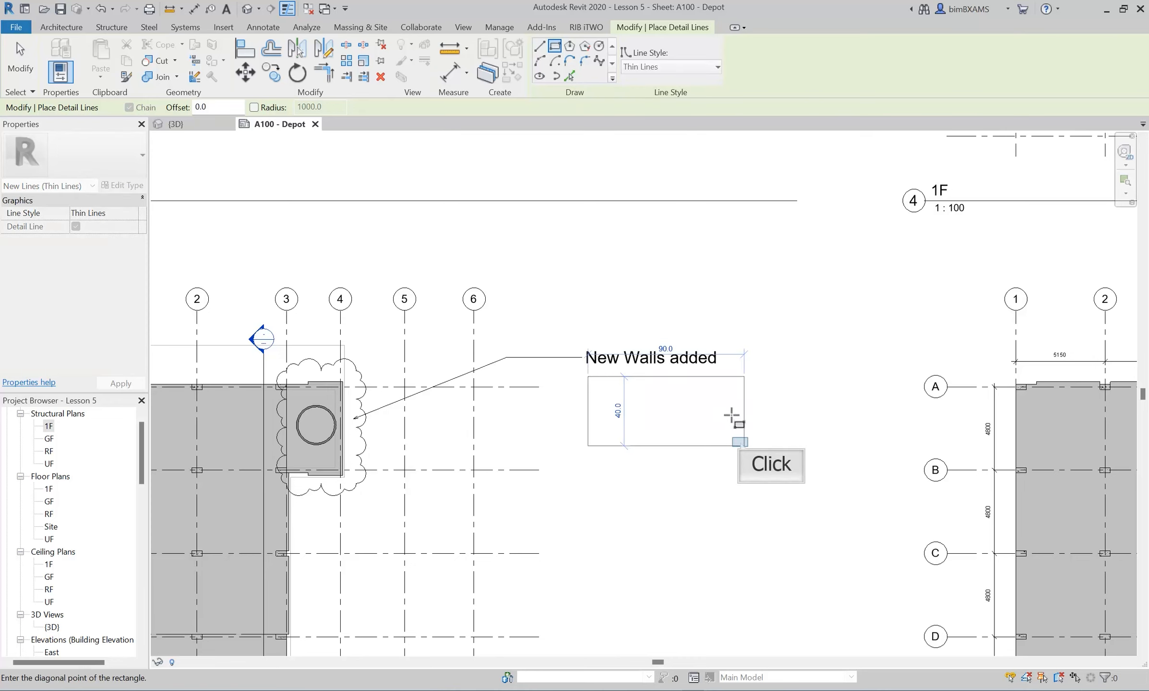
pyautogui.click(739, 442)
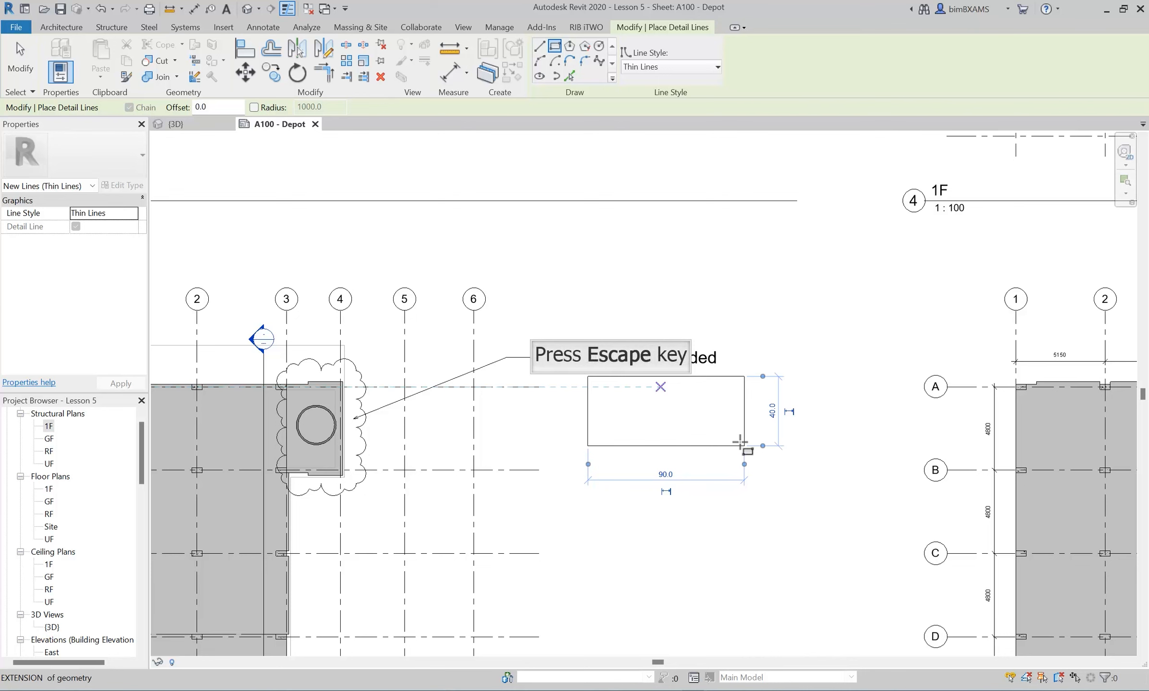
pyautogui.press('Escape')
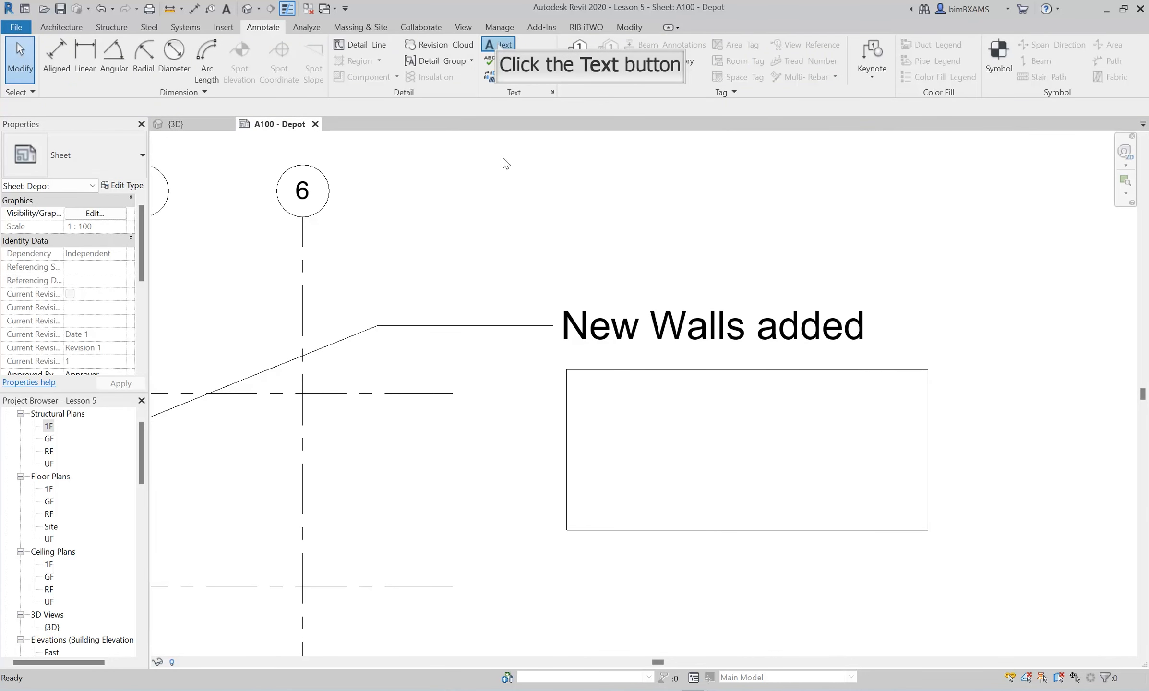
# Add a 7mm Arial note 'Wall thickness: 200mm / Wall Material: Concrete' in the box, widening it
pyautogui.click(504, 51)
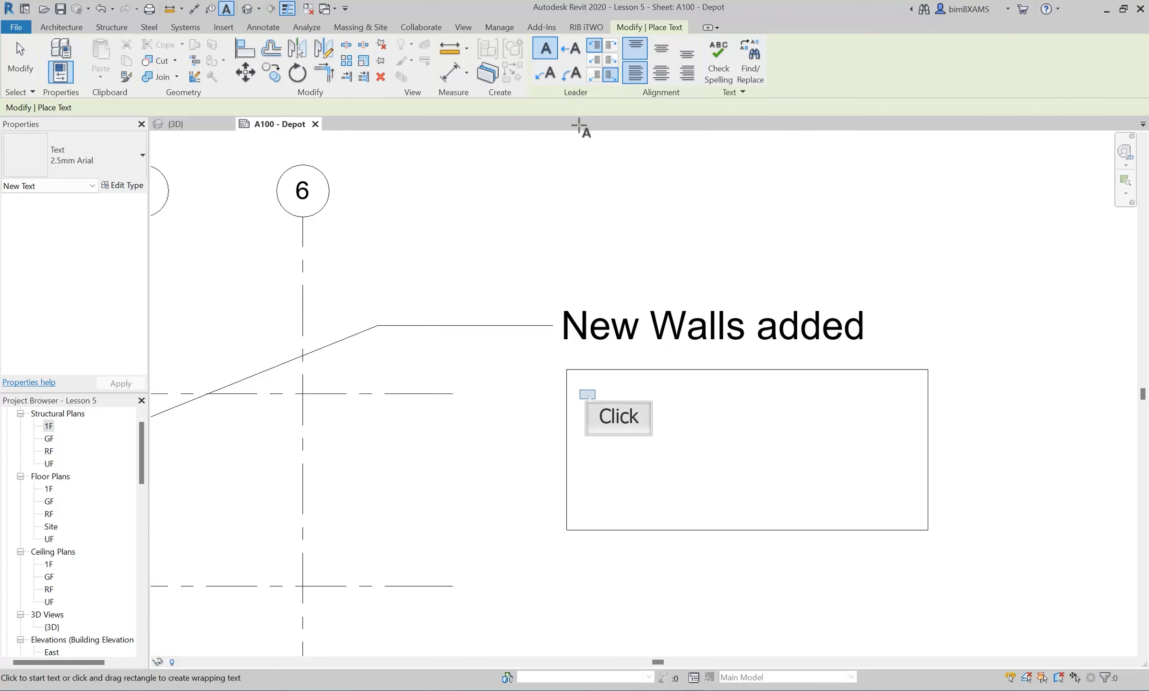
pyautogui.write('Wall thickness:')
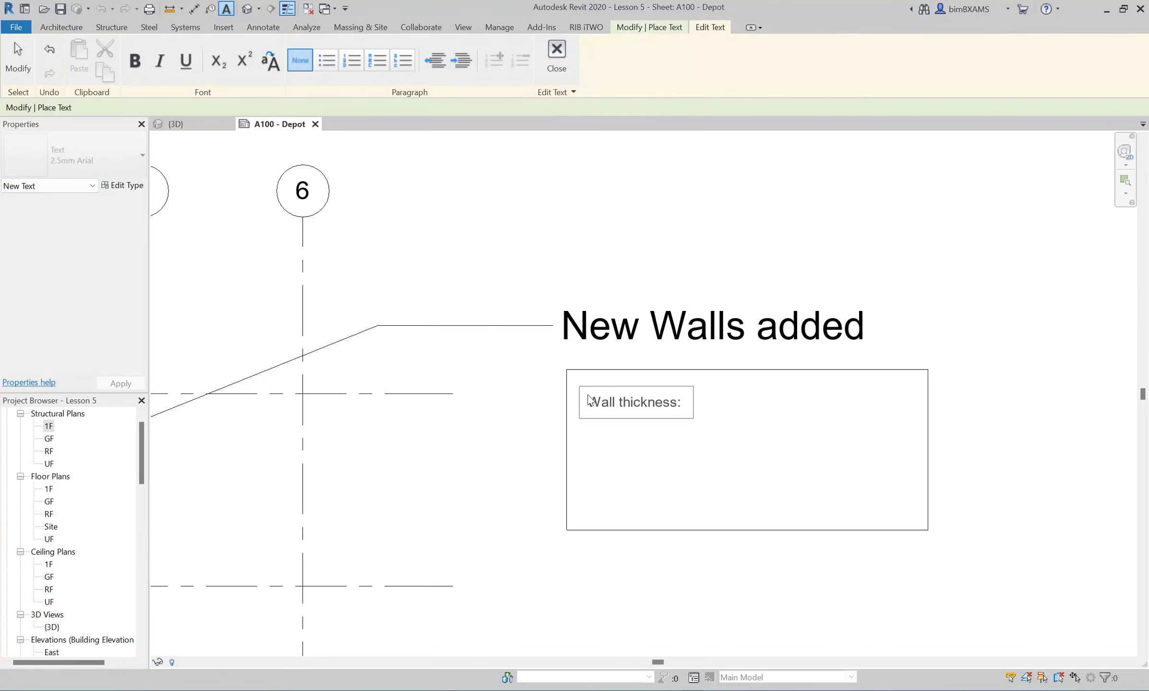
pyautogui.write('200mm')
pyautogui.write('Wall Material: Concrete')
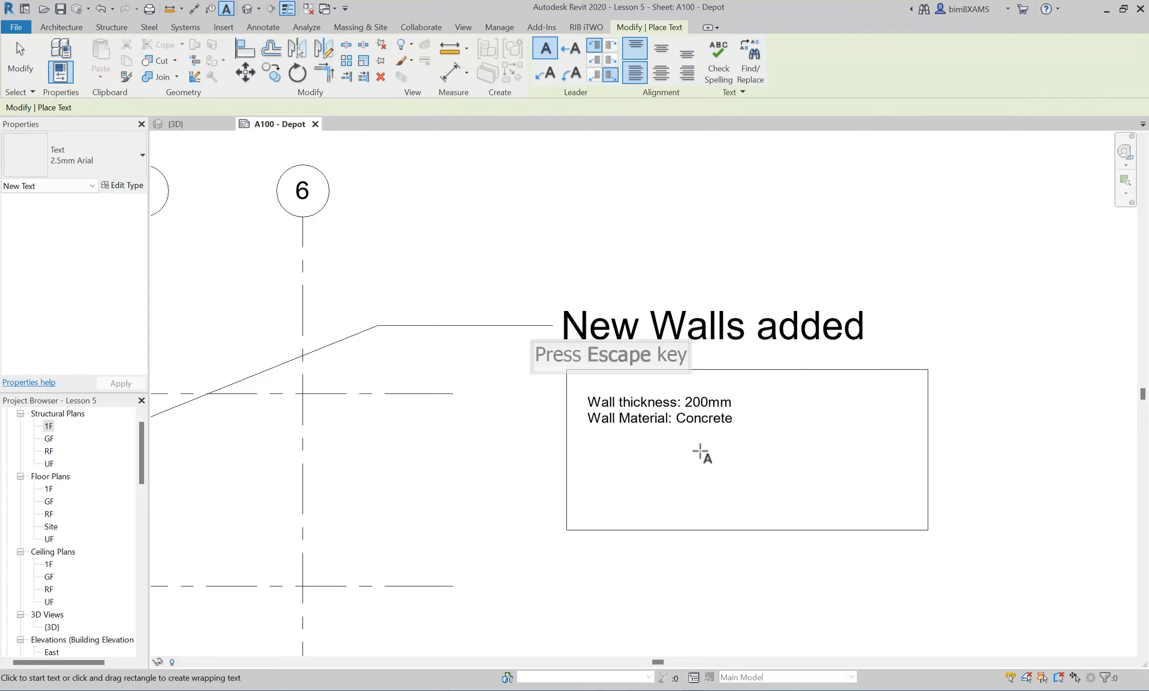
pyautogui.moveTo(701, 430)
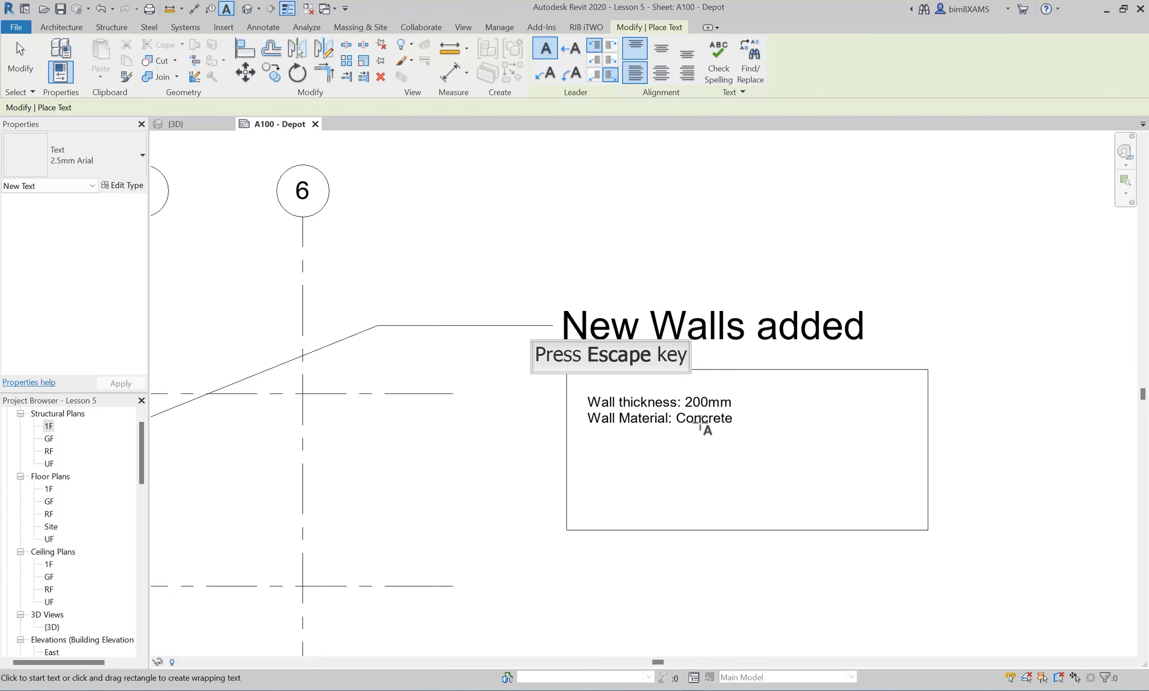
pyautogui.press('Escape')
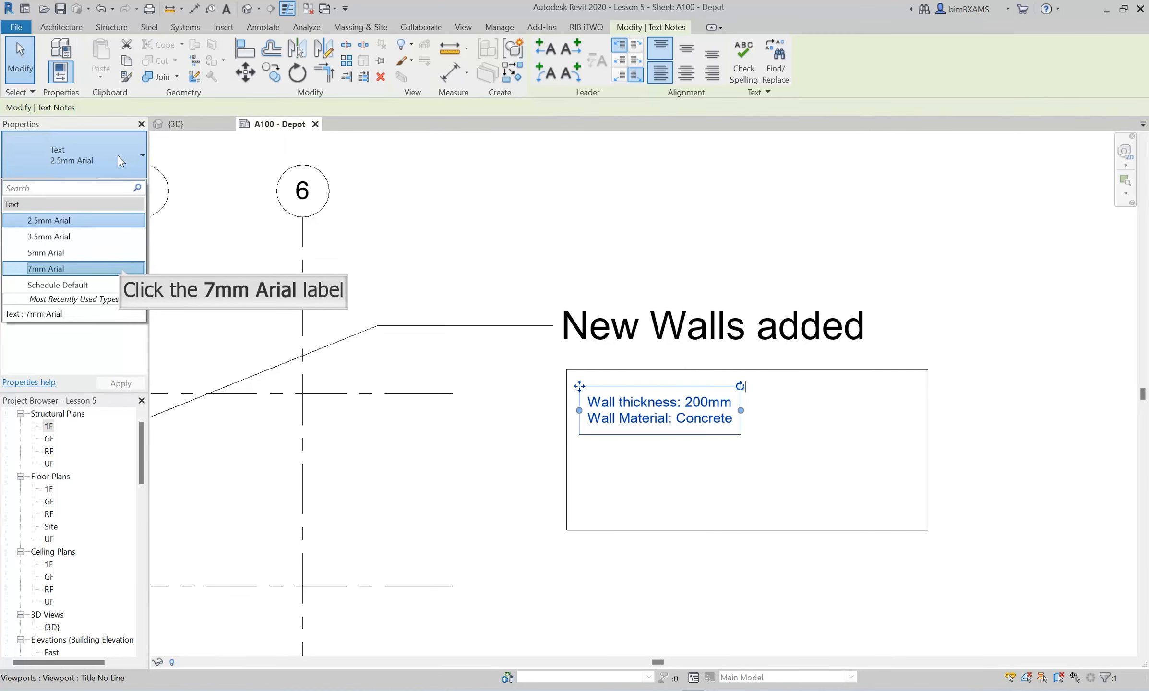
pyautogui.click(47, 269)
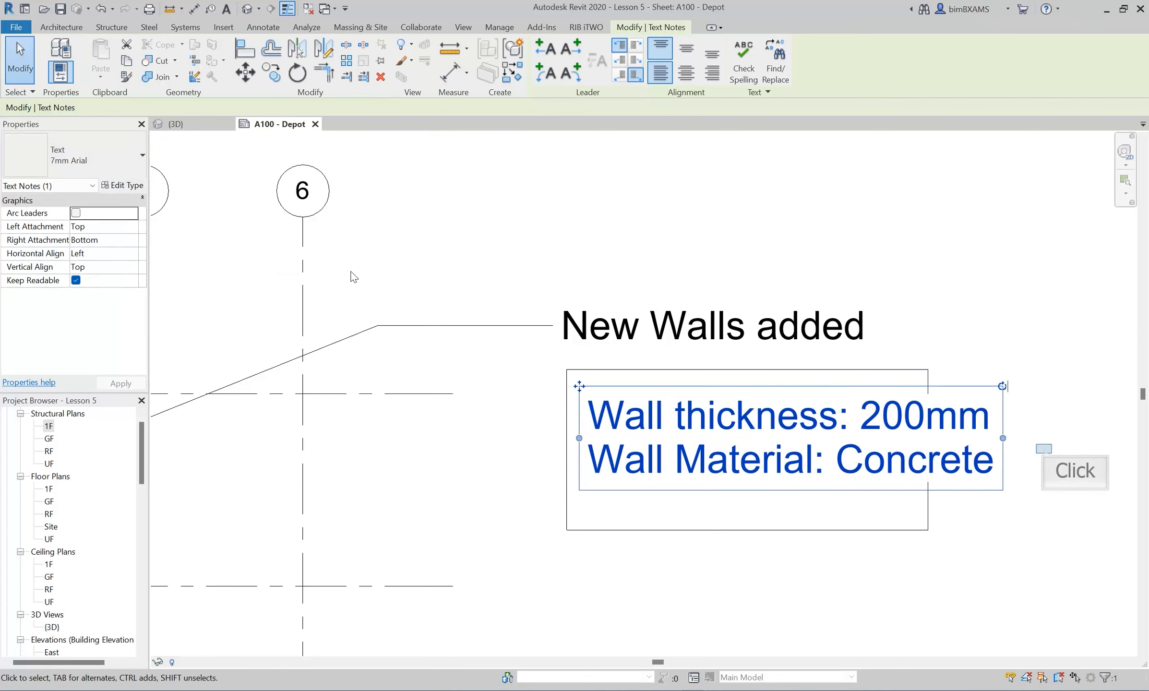
pyautogui.moveTo(1043, 431)
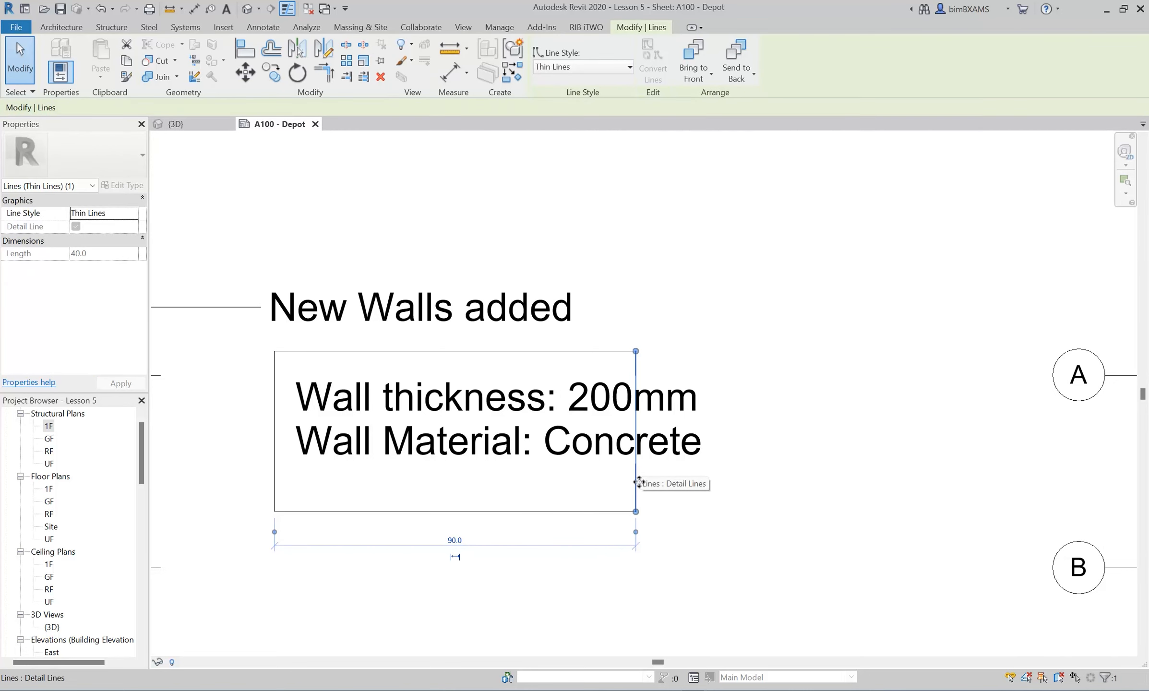
pyautogui.moveTo(635, 431); pyautogui.dragTo(735, 431)
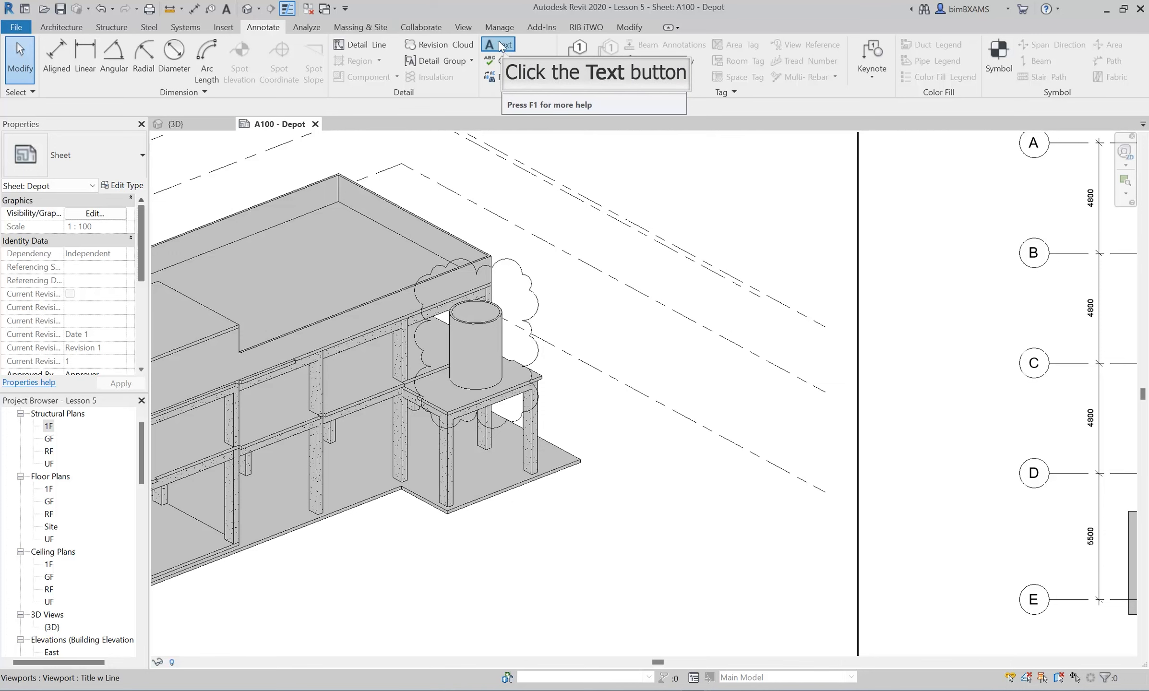
# Start placing another text note on sheet A100
pyautogui.click(499, 45)
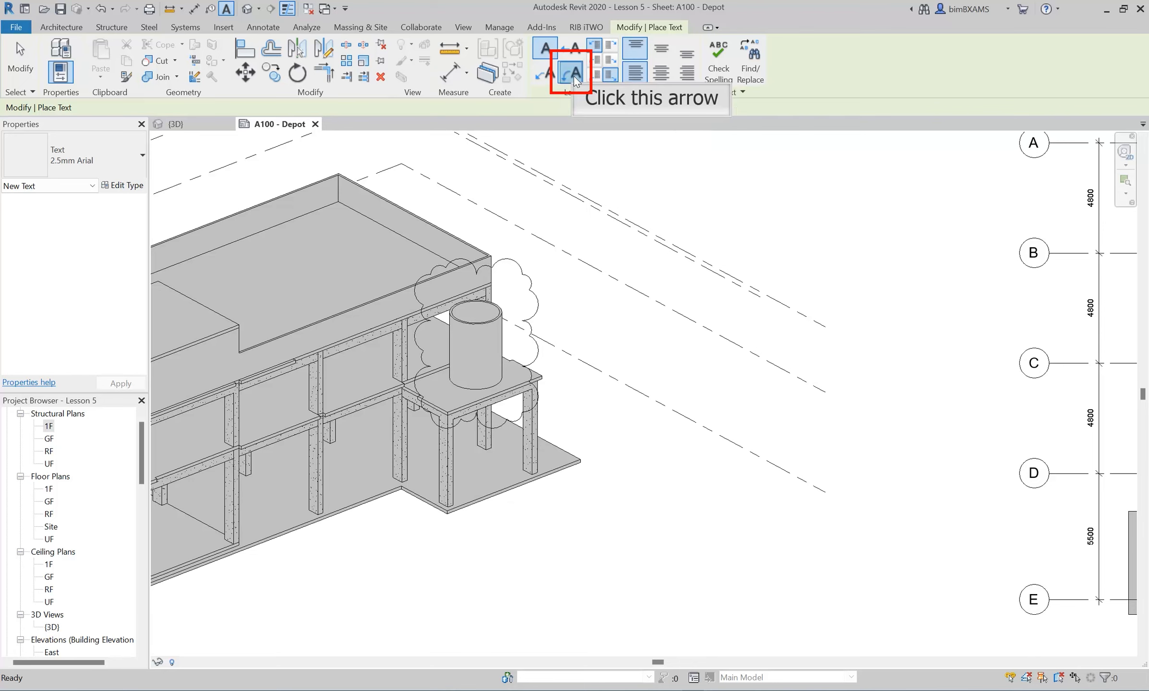
# Place a 'Walls connect to roof floor' note with an arc leader to the 3D cylinder
pyautogui.click(572, 72)
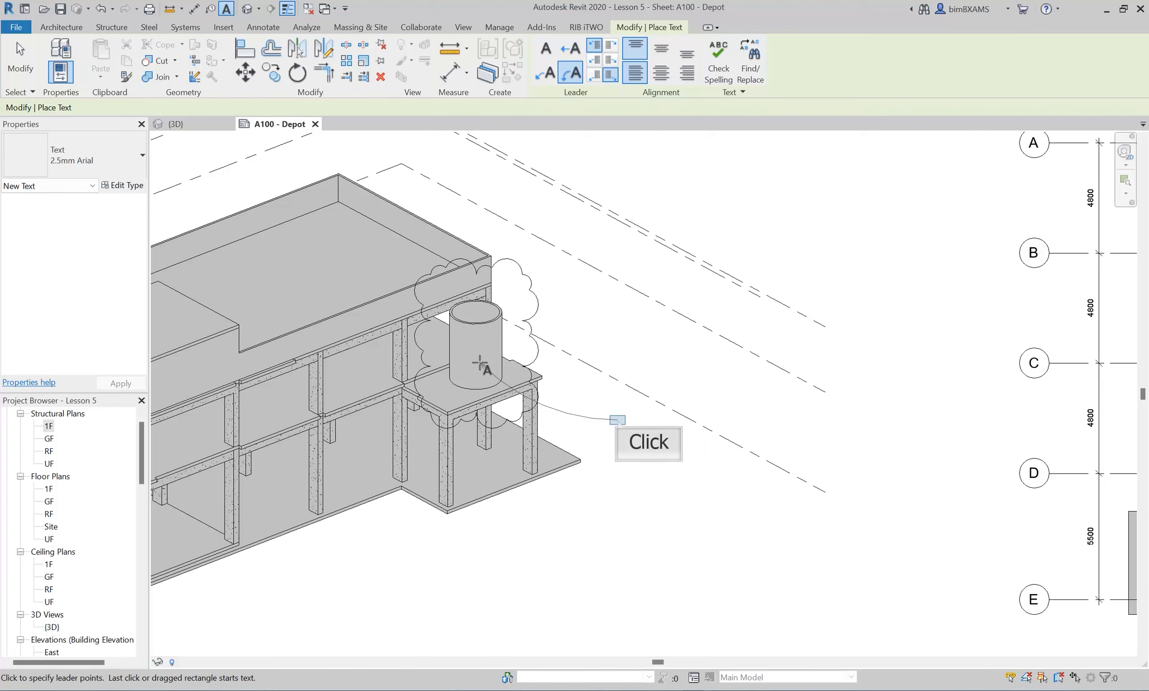
pyautogui.click(648, 442)
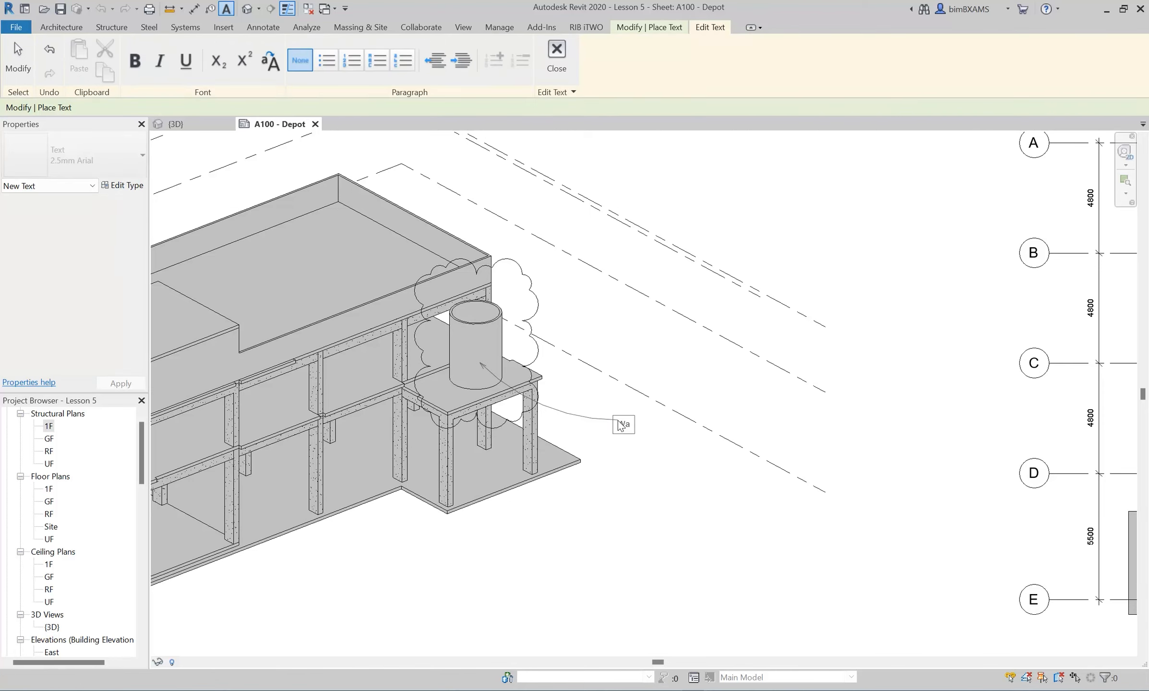
pyautogui.write('Walls connect to roof floor')
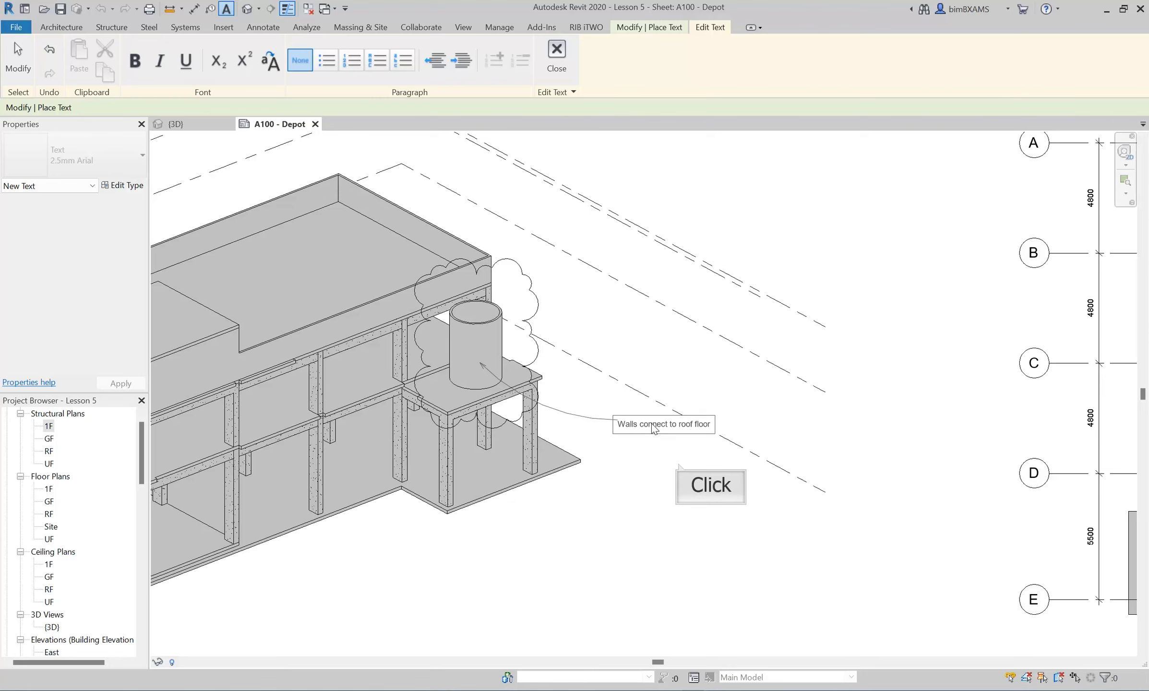
pyautogui.moveTo(680, 469)
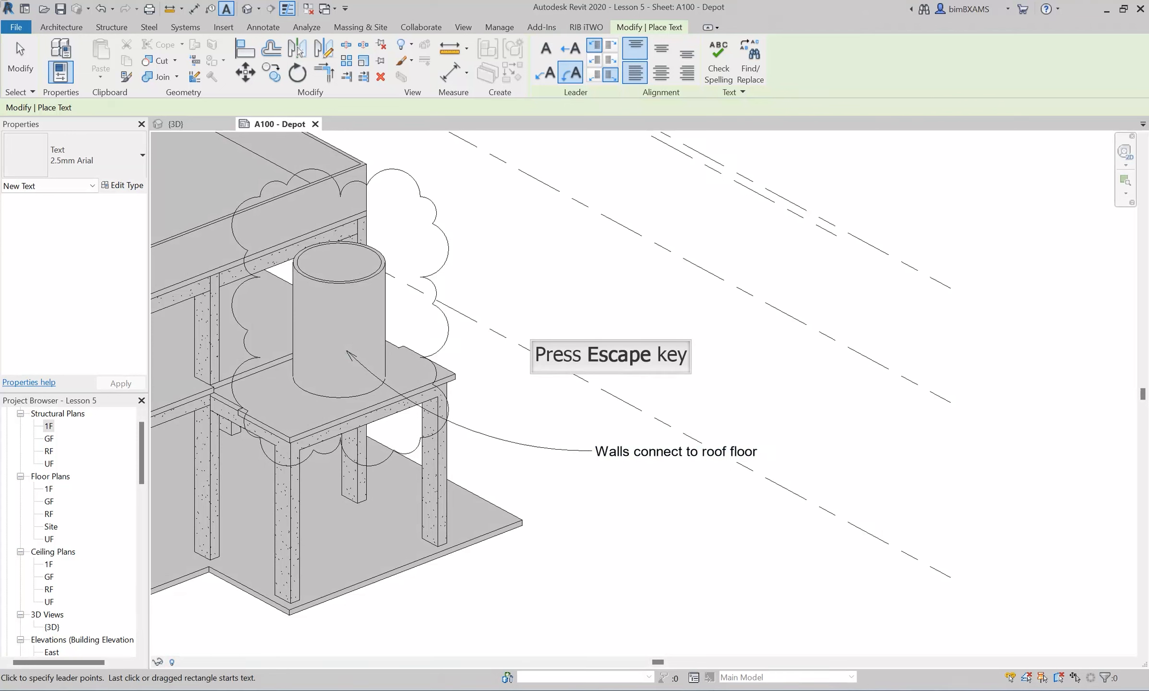
pyautogui.moveTo(683, 446)
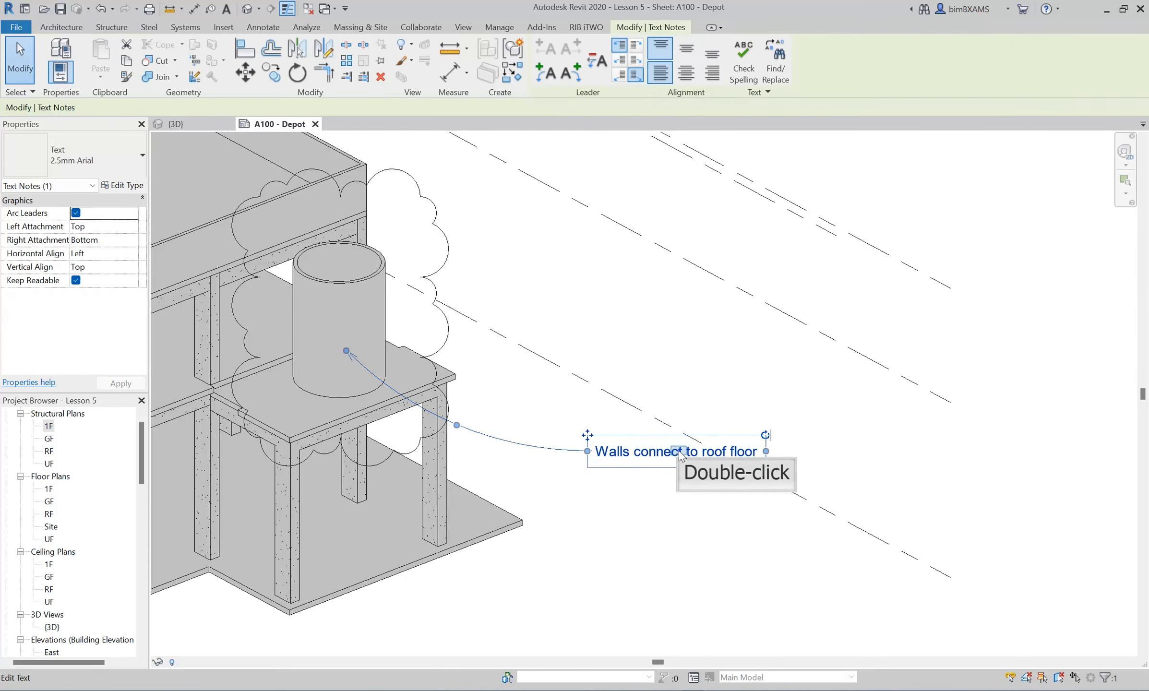
# Make the 'Walls connect to roof floor' note text bold and underlined
pyautogui.doubleClick(660, 451)
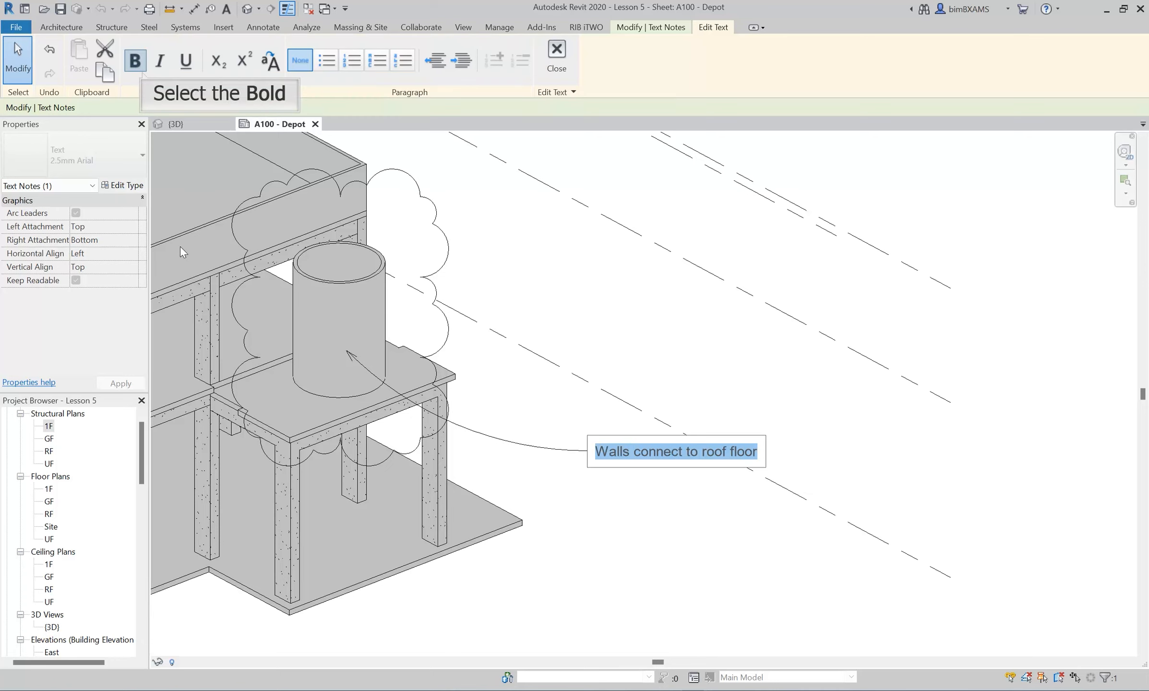
pyautogui.click(134, 60)
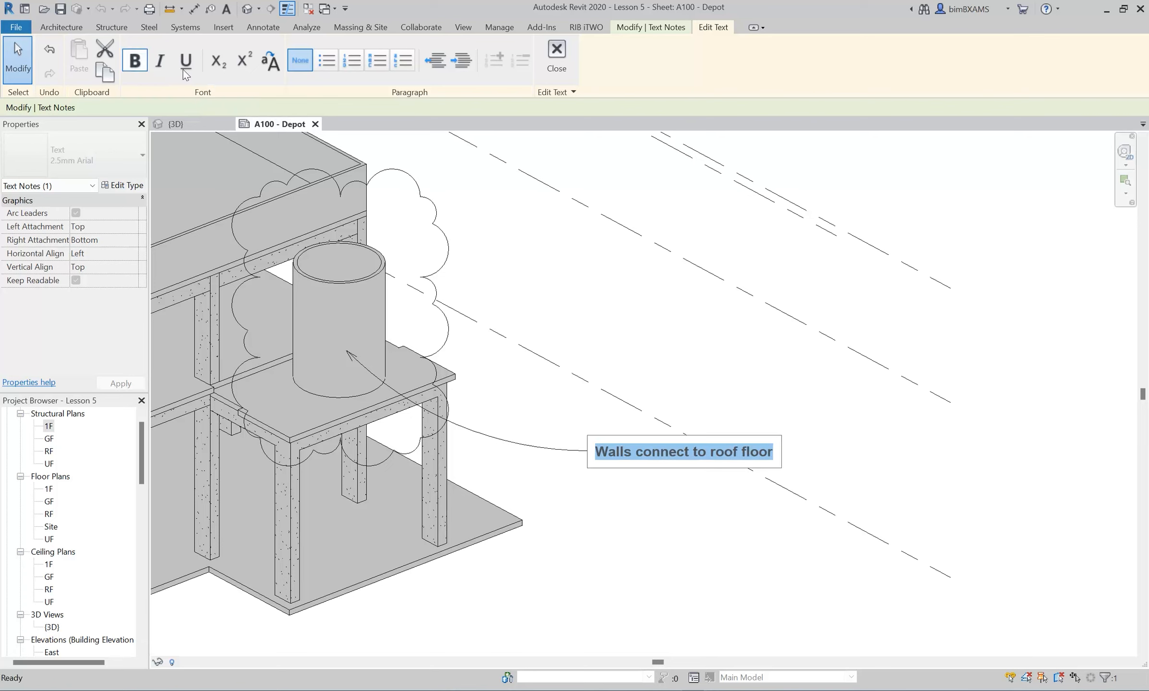
pyautogui.moveTo(186, 60)
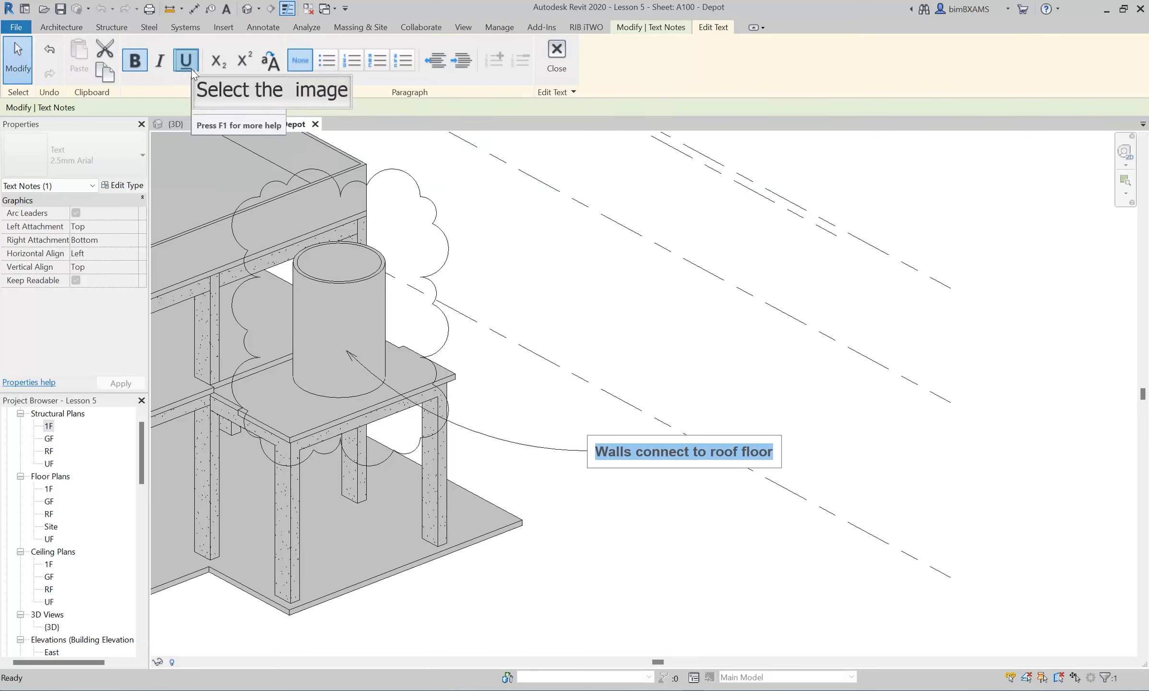
pyautogui.click(186, 60)
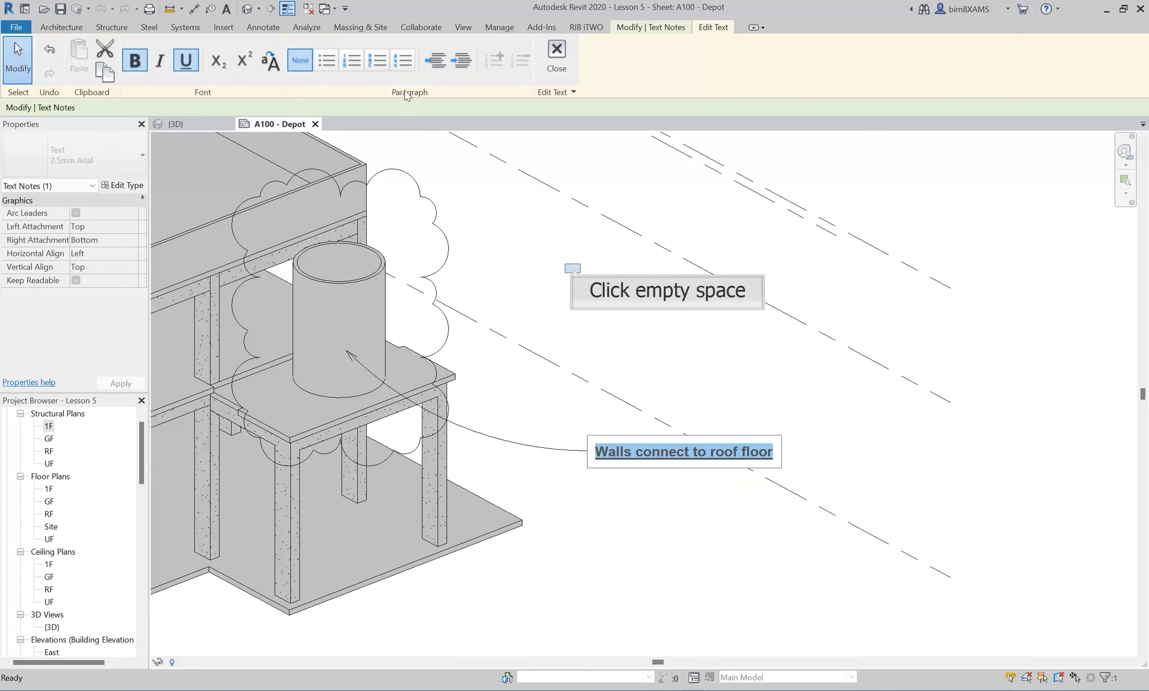
pyautogui.moveTo(576, 274)
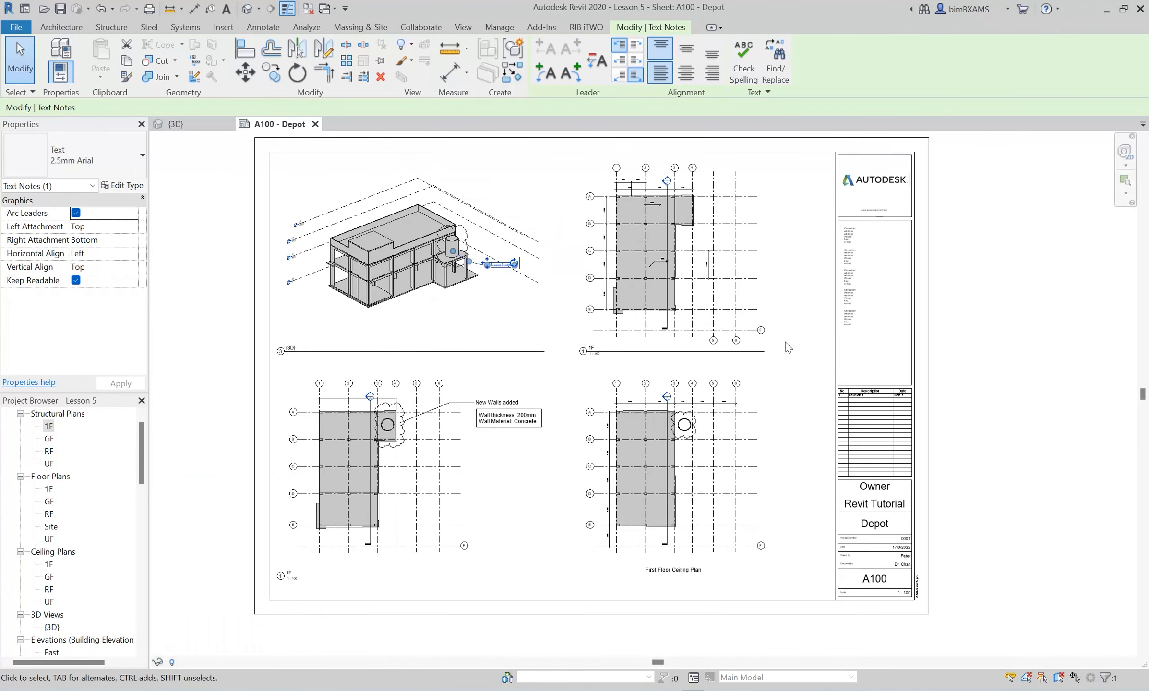
# Exit editing of the bold note and bring up the File menu's Print dialog
pyautogui.click(263, 28)
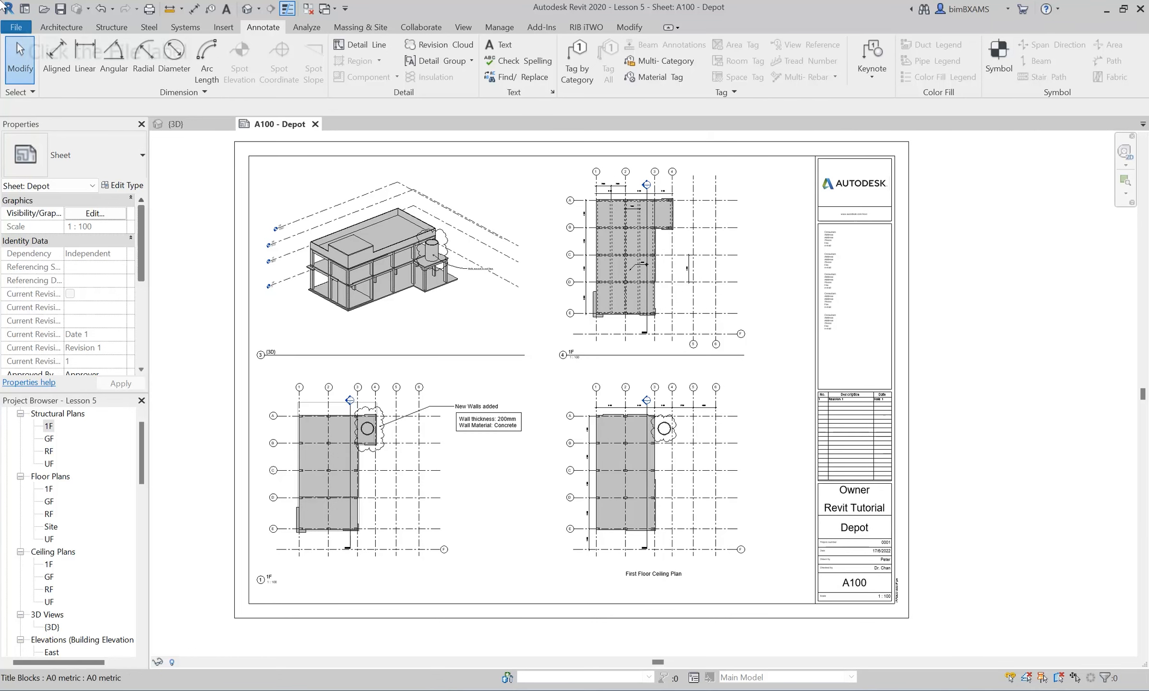
pyautogui.moveTo(15, 28)
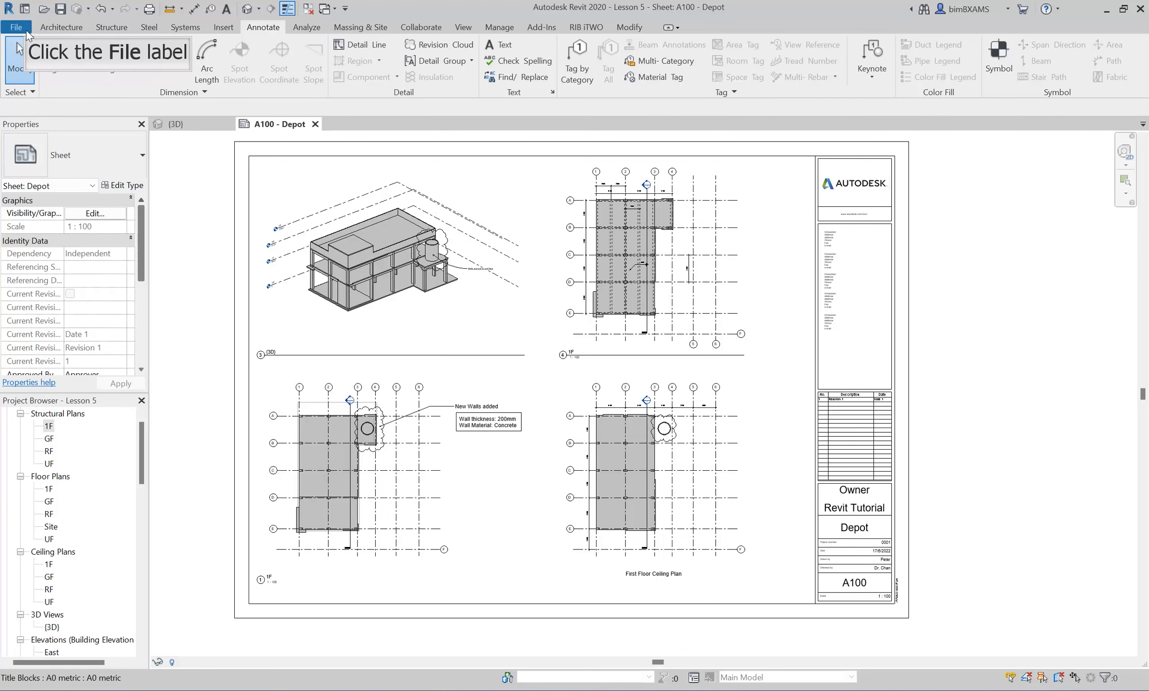
pyautogui.click(16, 27)
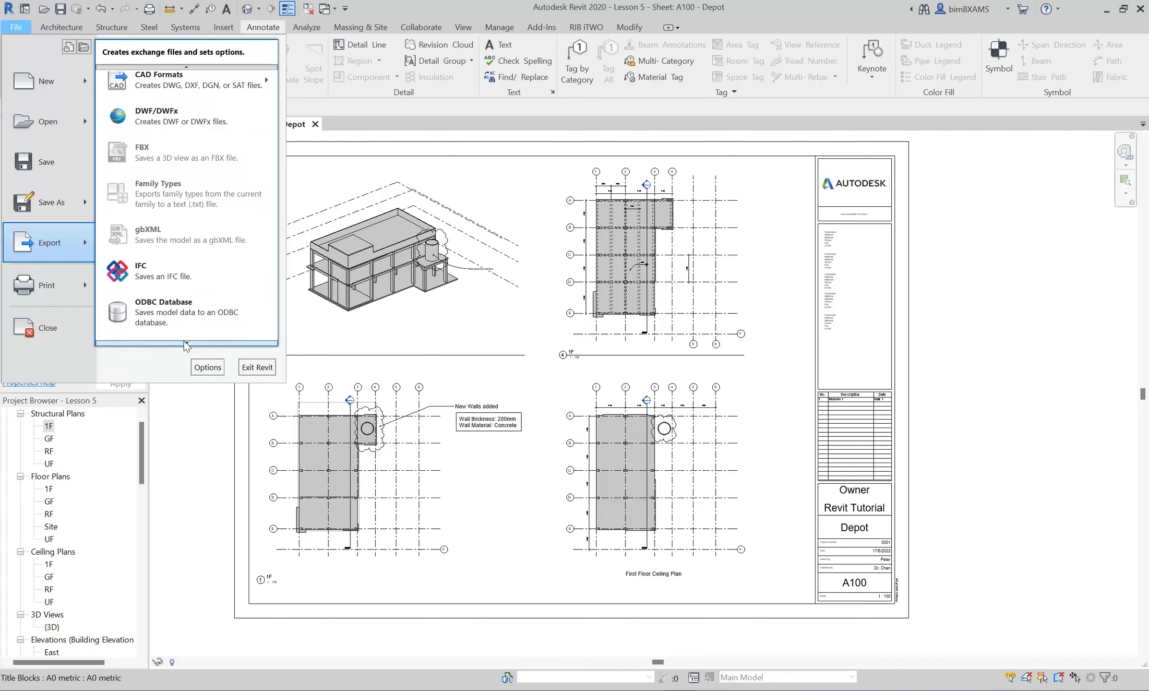
pyautogui.click(149, 327)
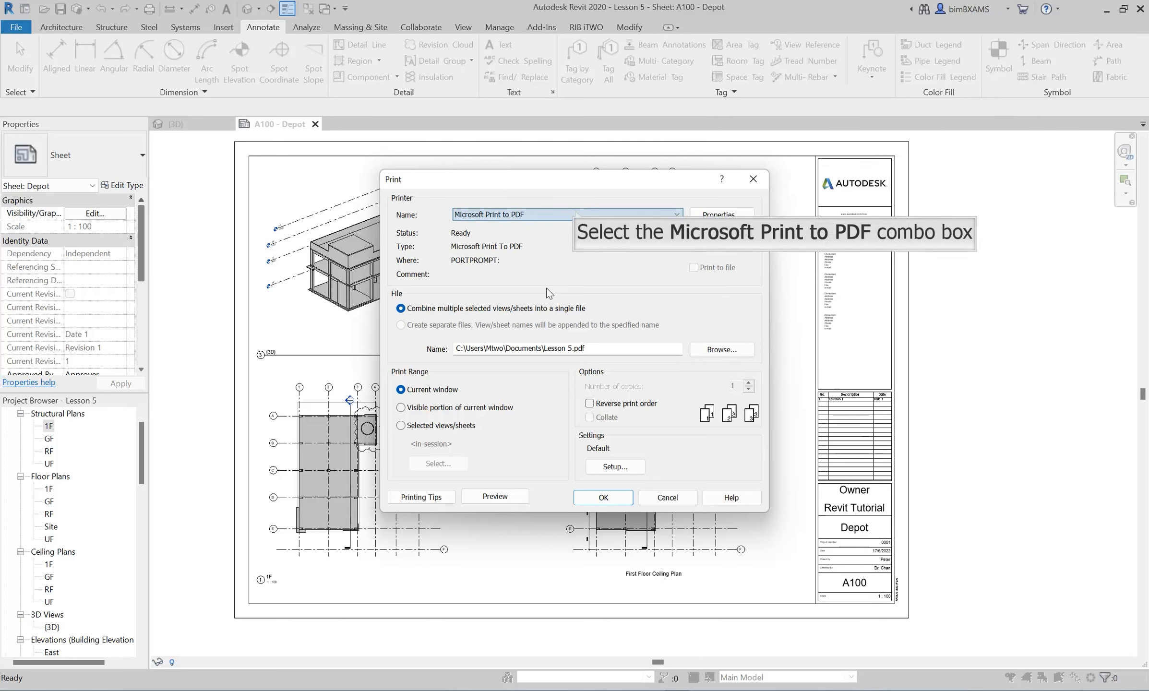
pyautogui.moveTo(579, 214)
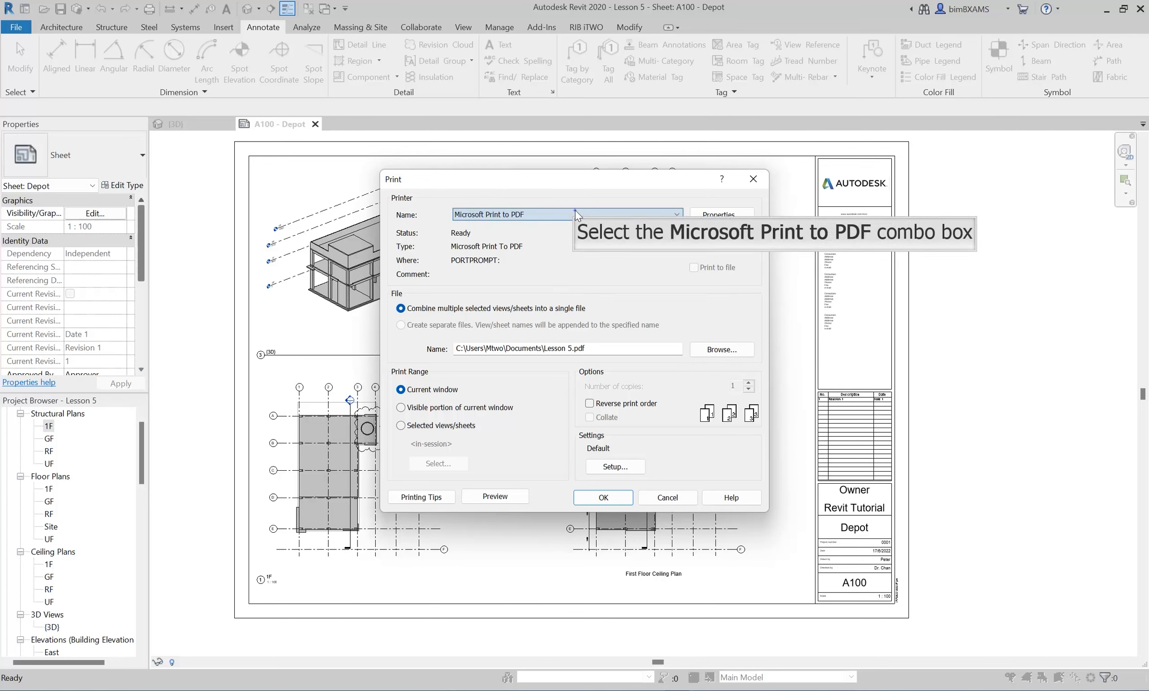
# Print to Microsoft Print to PDF with a Selected views/sheets range, and open the sheet list
pyautogui.click(674, 214)
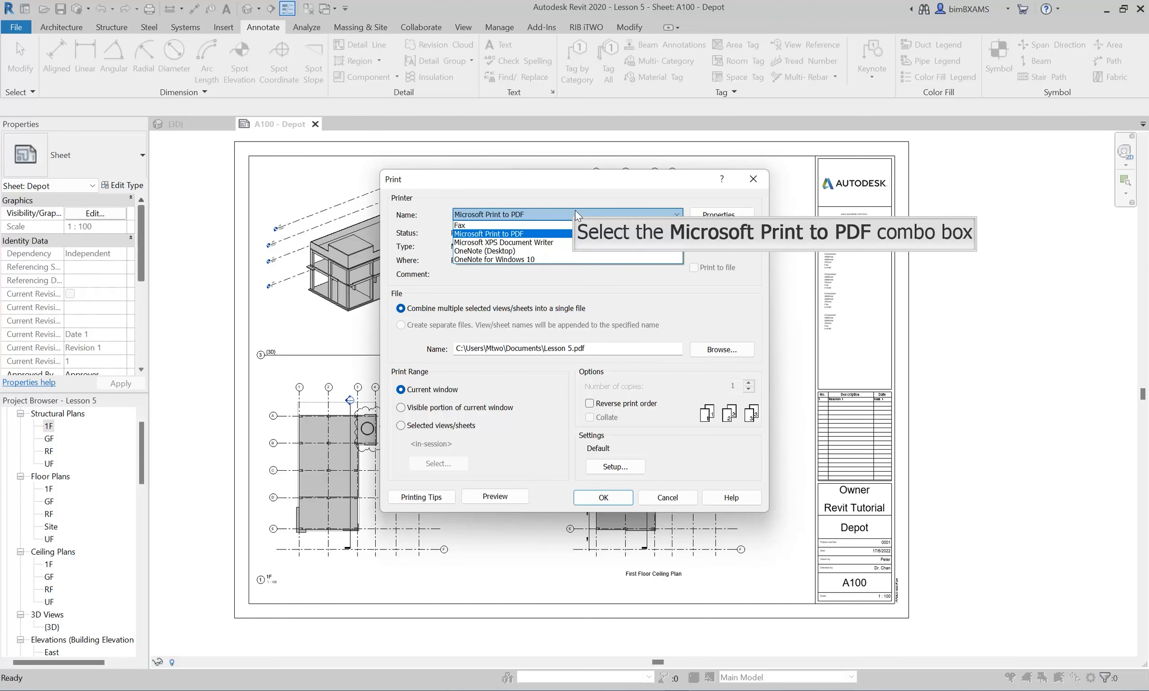
pyautogui.click(490, 233)
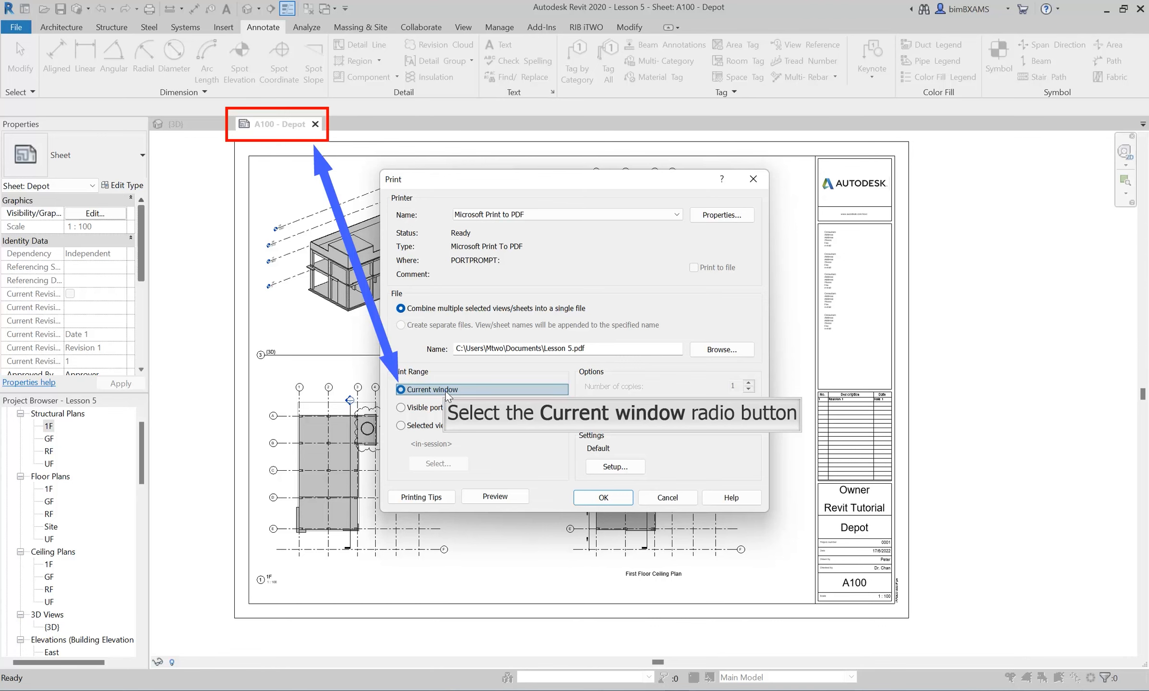
pyautogui.click(402, 389)
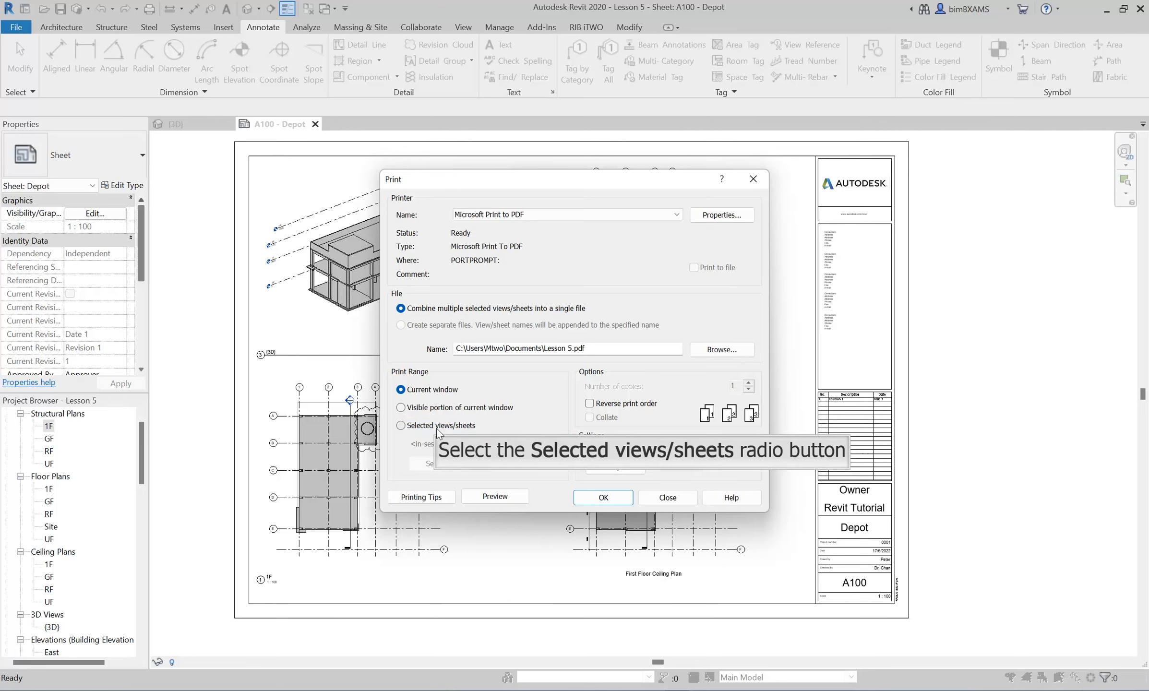
pyautogui.click(401, 426)
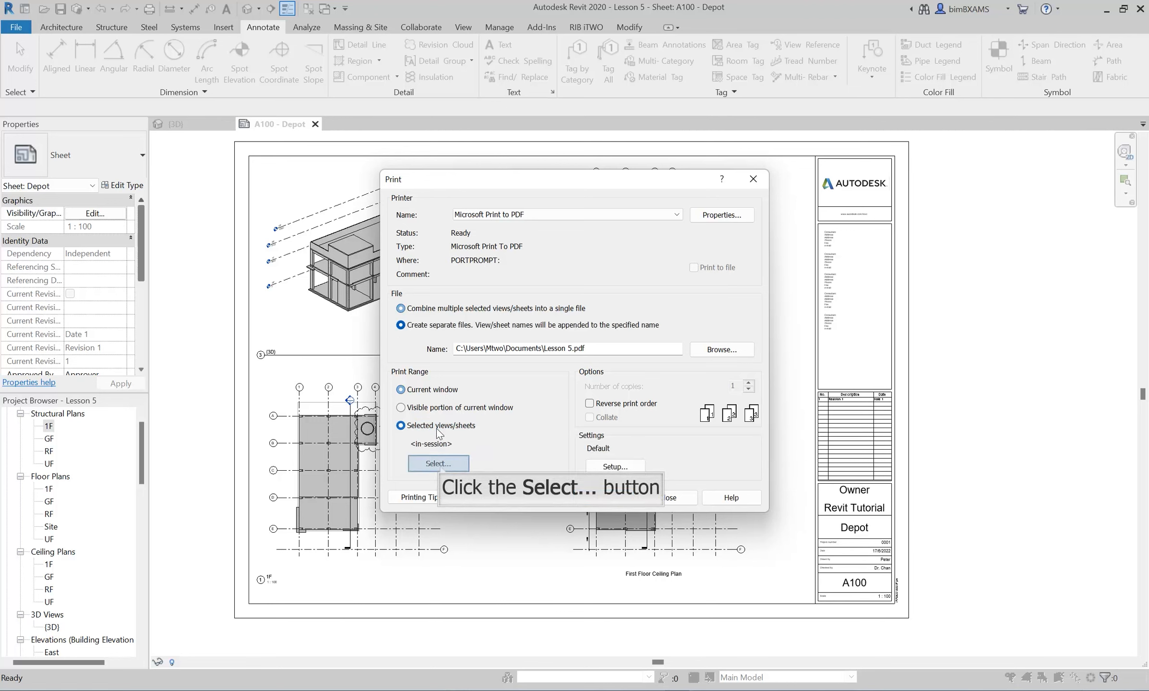
pyautogui.click(437, 463)
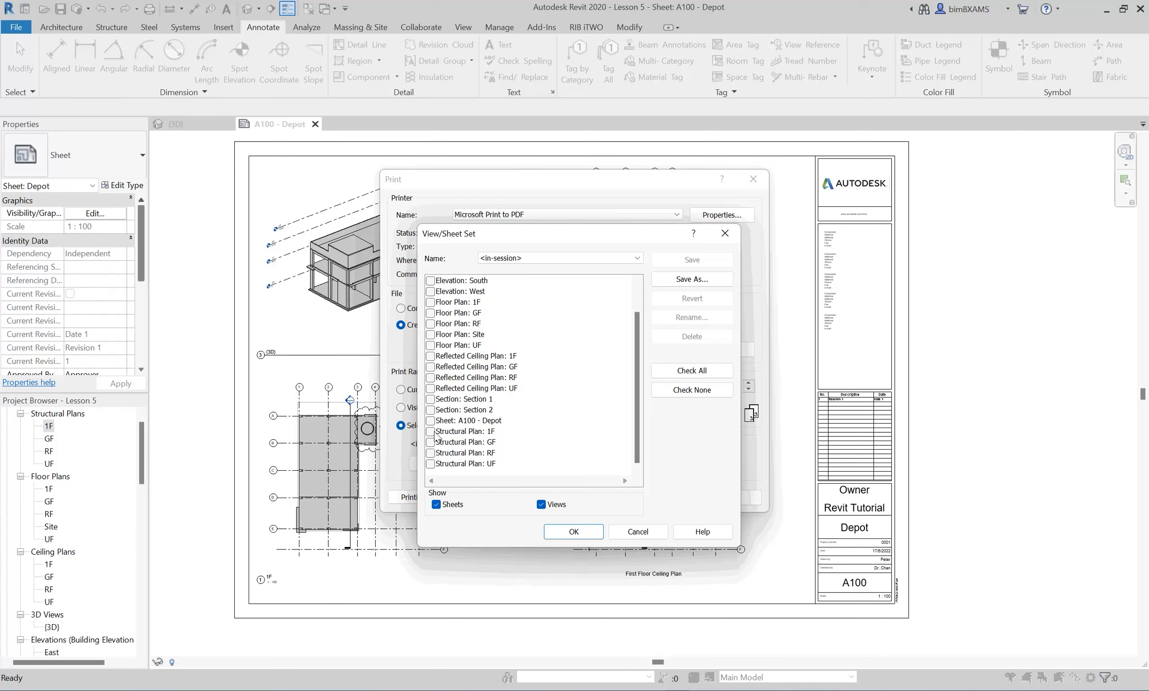
pyautogui.moveTo(466, 421)
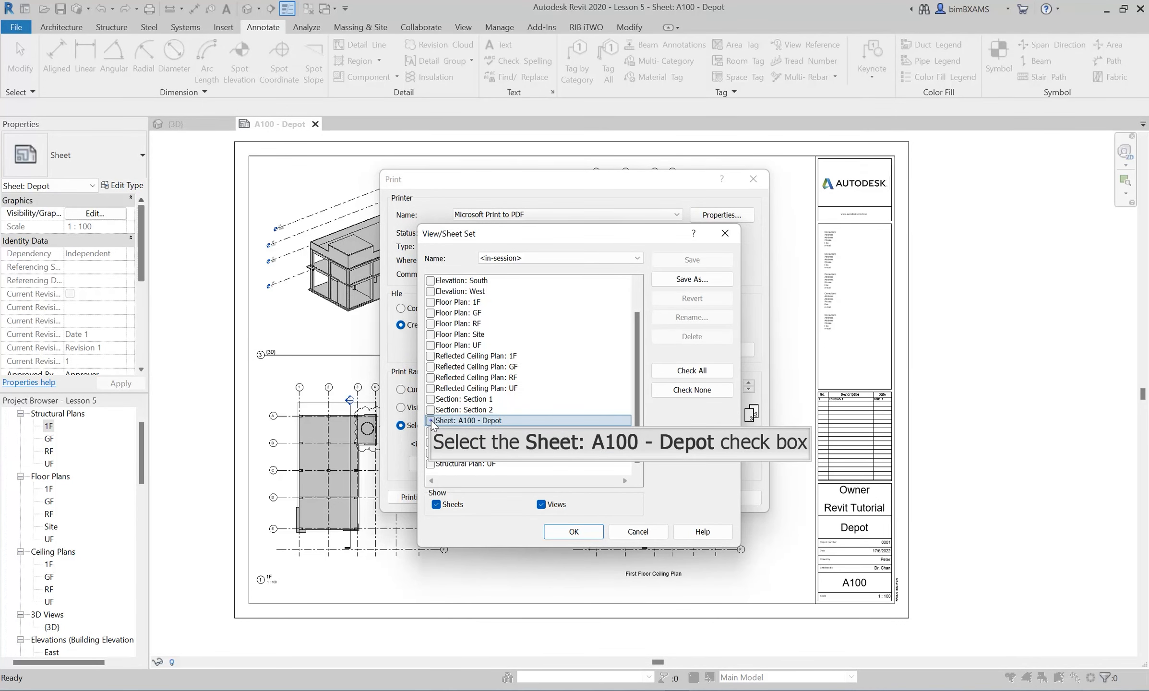
# Check Sheet: A100 - Depot as the print set, declining to save settings
pyautogui.click(431, 421)
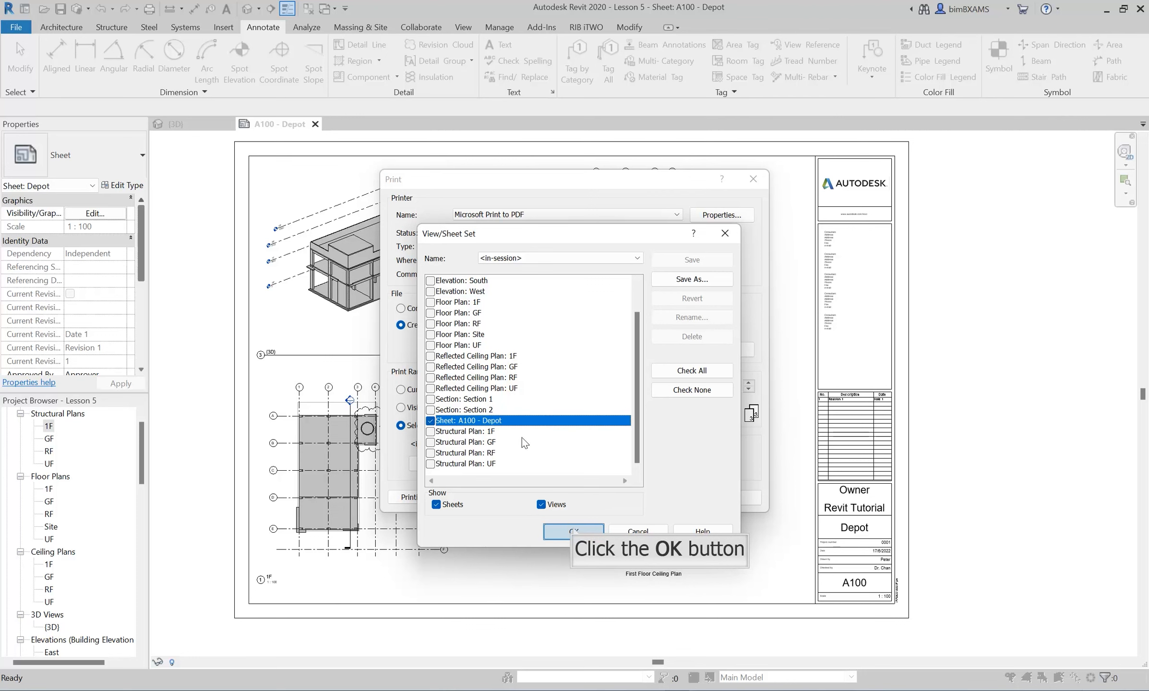
pyautogui.click(573, 531)
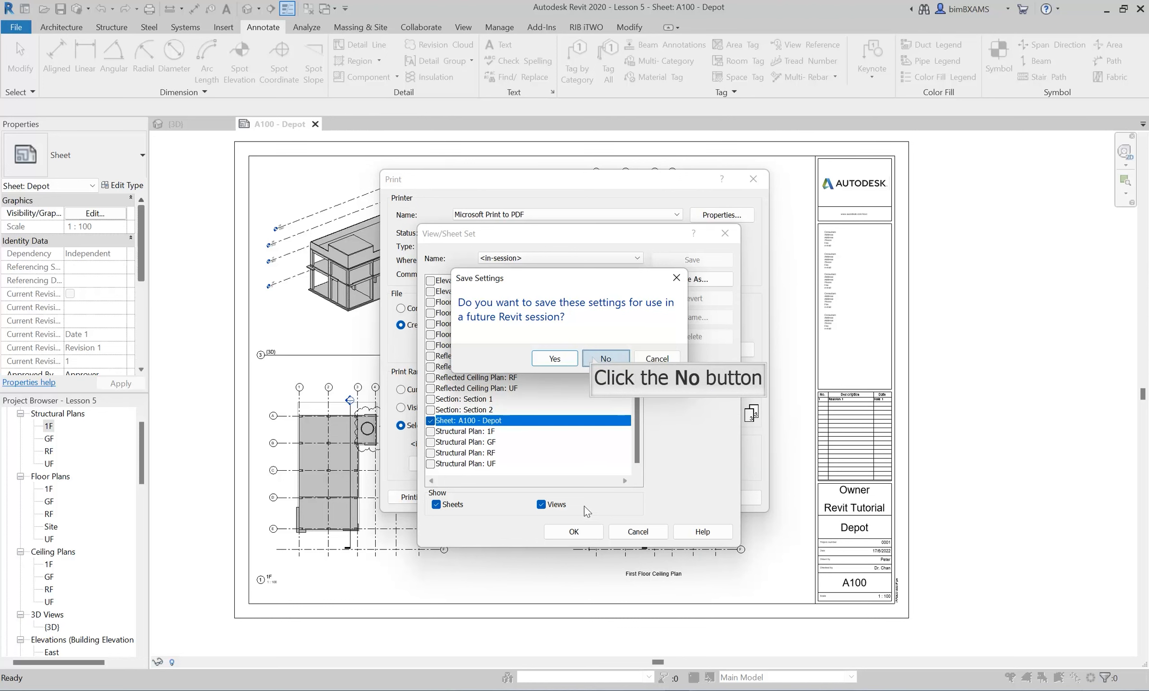
pyautogui.click(604, 359)
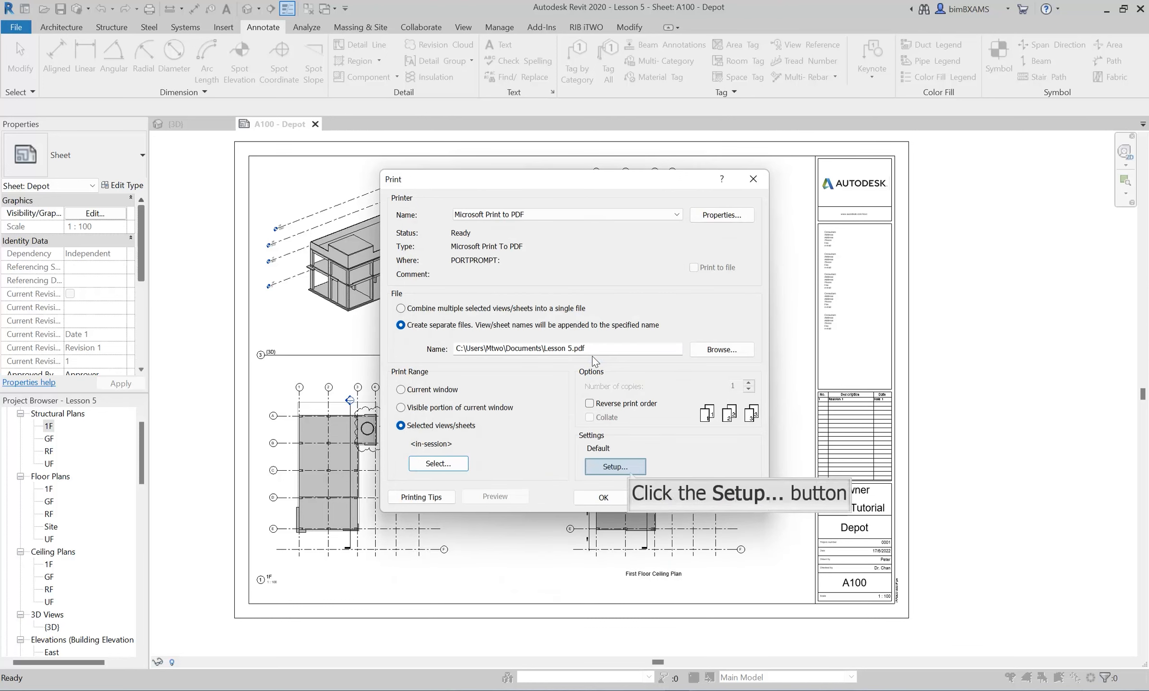
pyautogui.moveTo(631, 475)
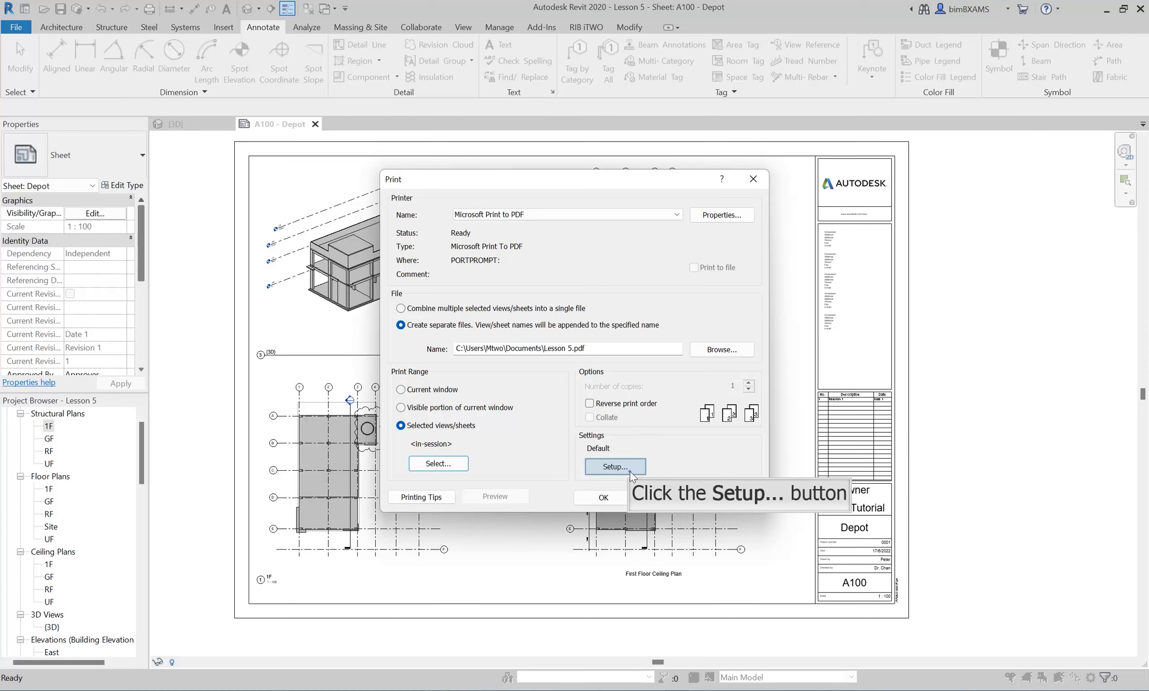
# Set Raster quality to Presentation in Print Setup and apply it
pyautogui.click(613, 467)
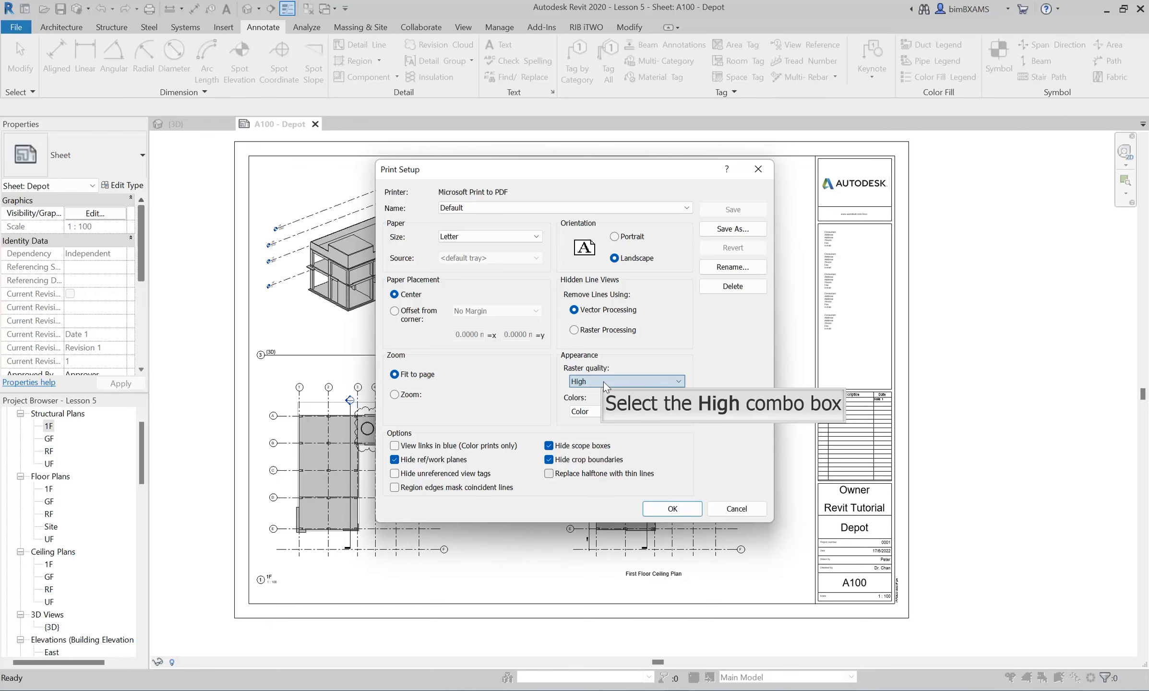
pyautogui.click(623, 381)
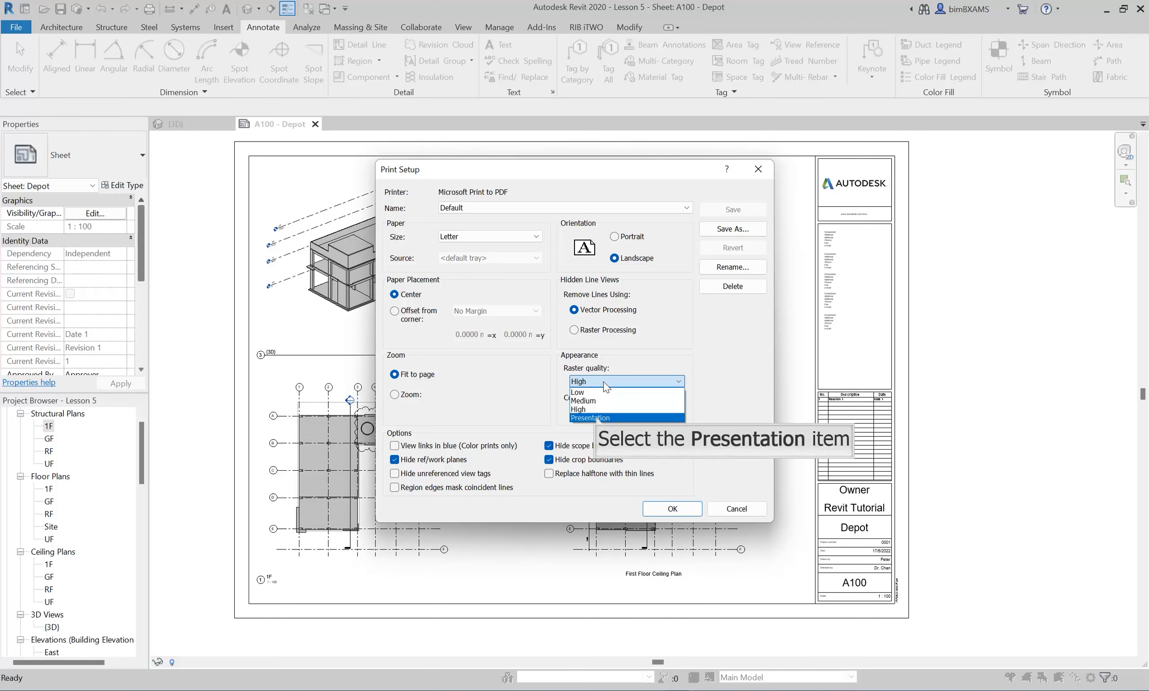
pyautogui.click(590, 417)
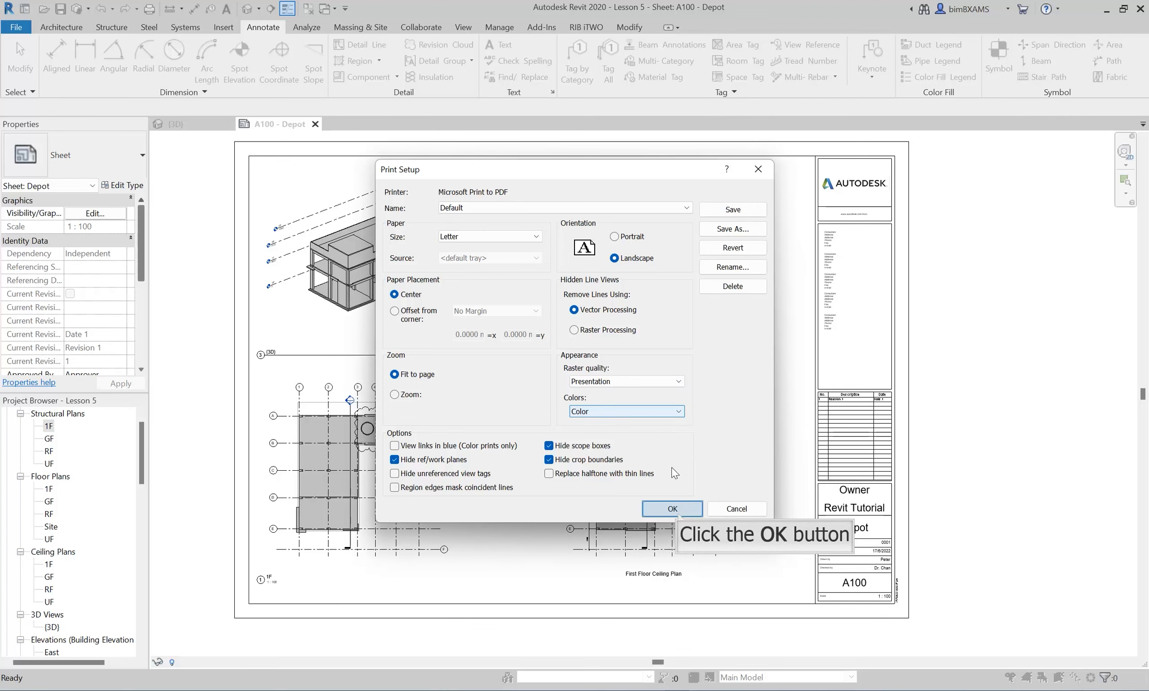
pyautogui.click(670, 509)
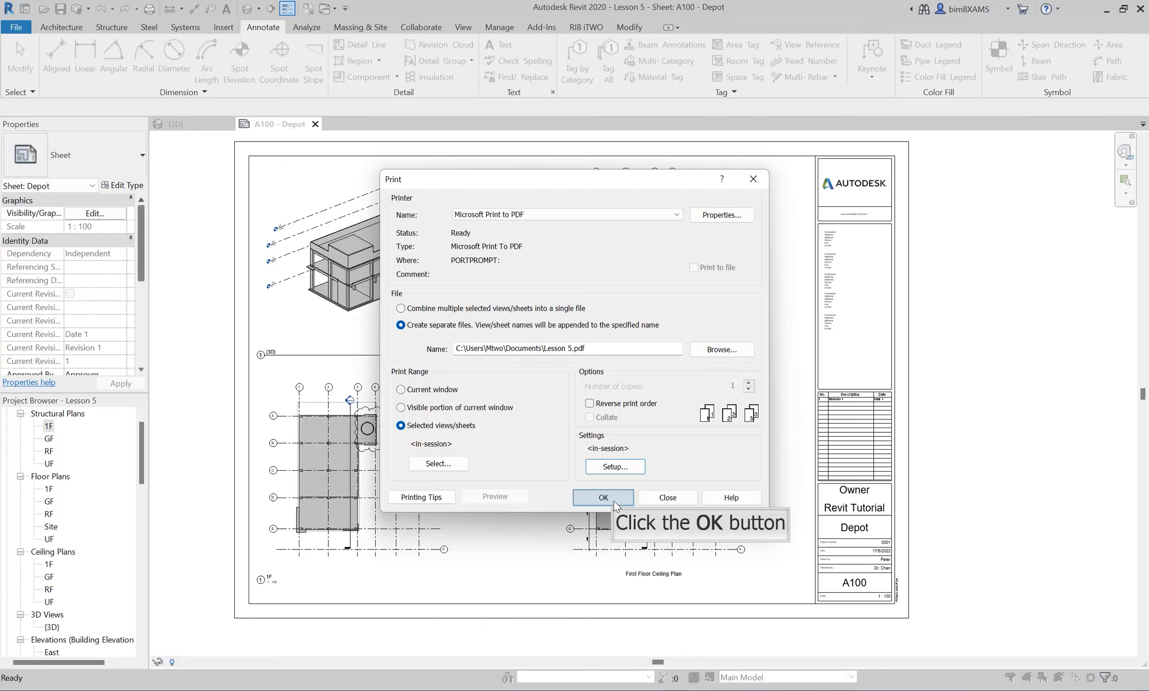
# Print sheet A100 as separate files to Revit Tutorial.pdf on the Desktop
pyautogui.click(603, 498)
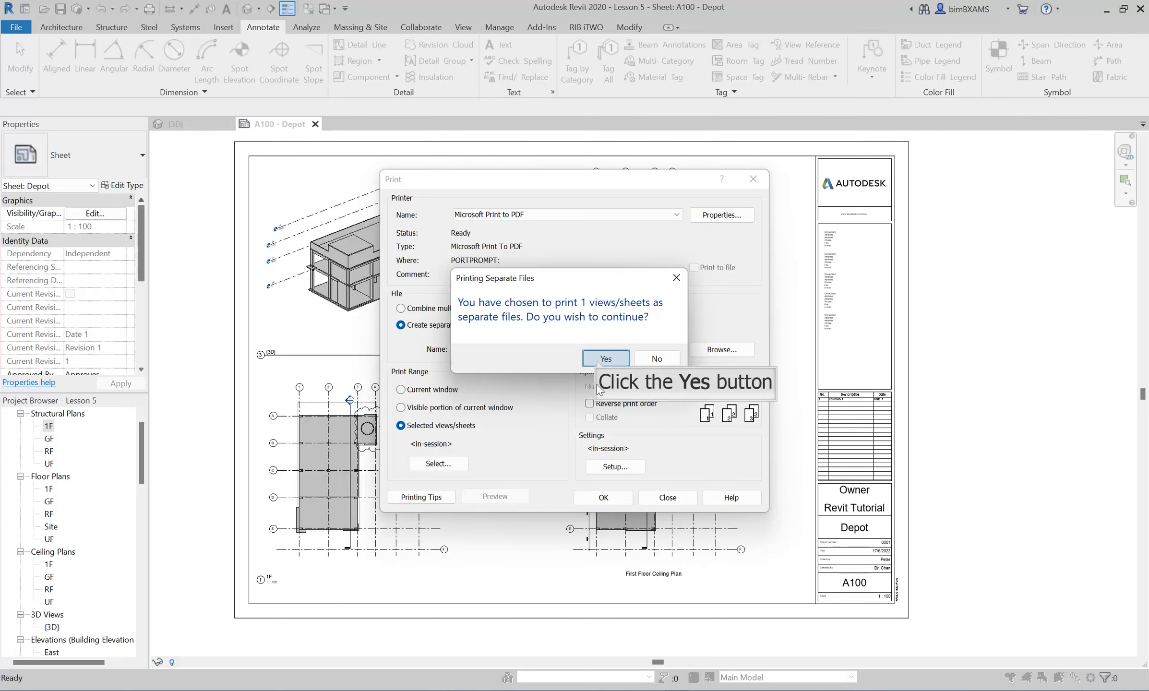
pyautogui.click(605, 359)
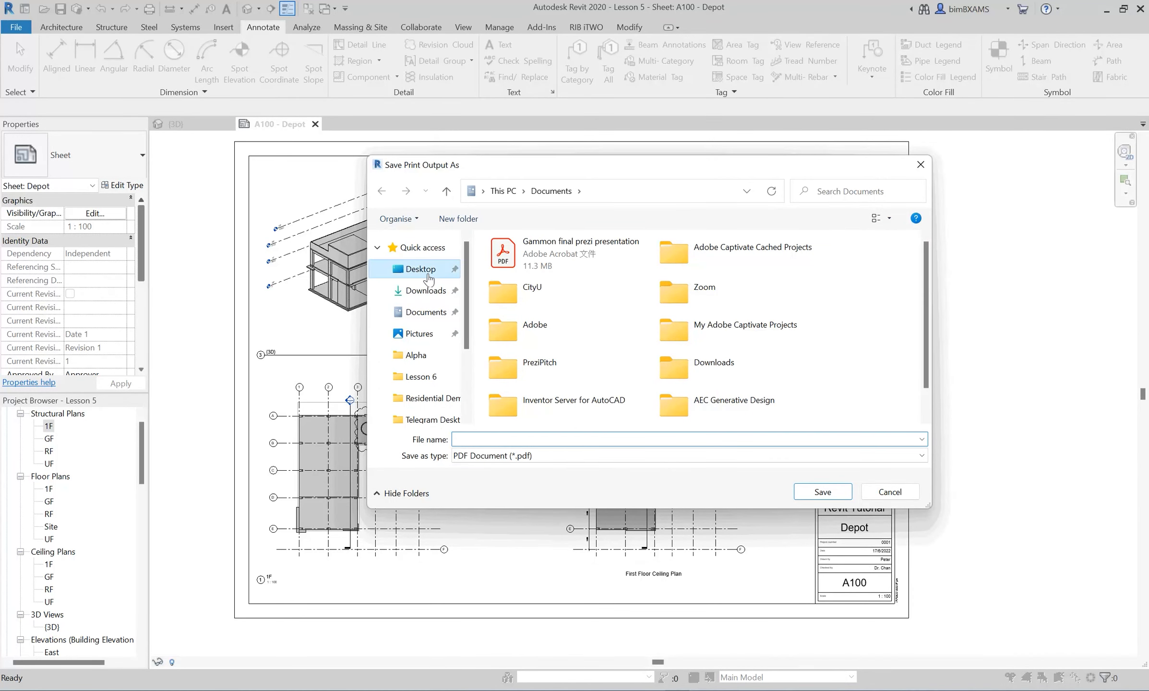
pyautogui.click(420, 269)
pyautogui.write('Revit Tutoria')
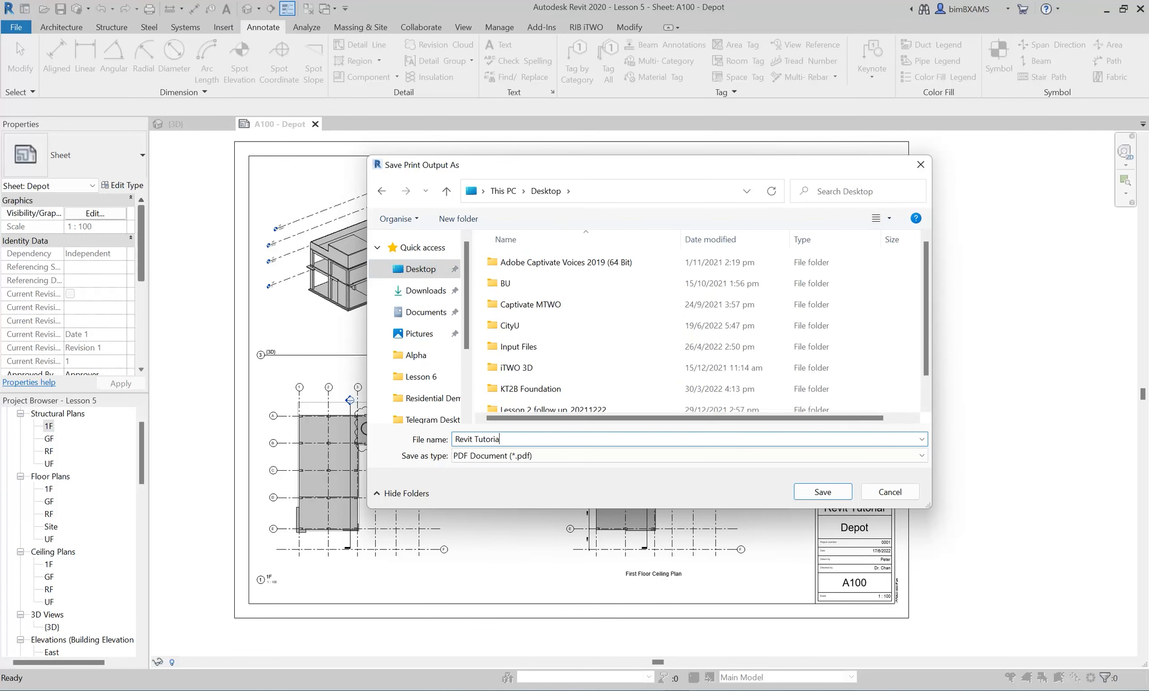
pyautogui.click(822, 492)
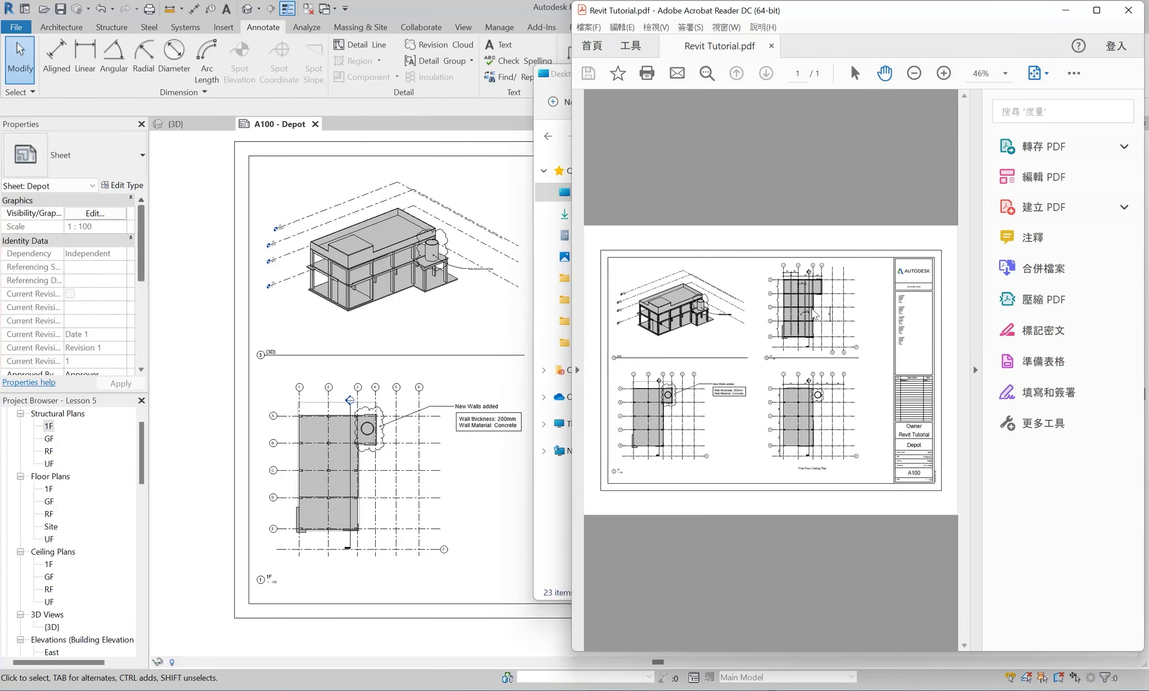
pyautogui.moveTo(924, 50)
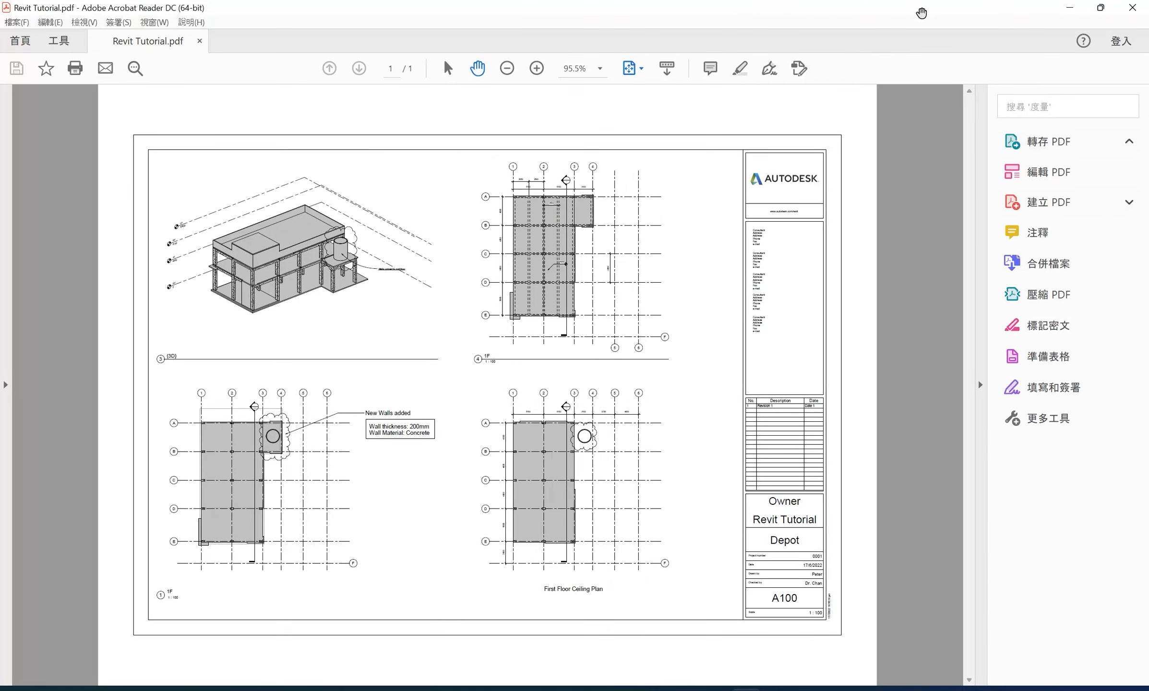
pyautogui.moveTo(891, 328)
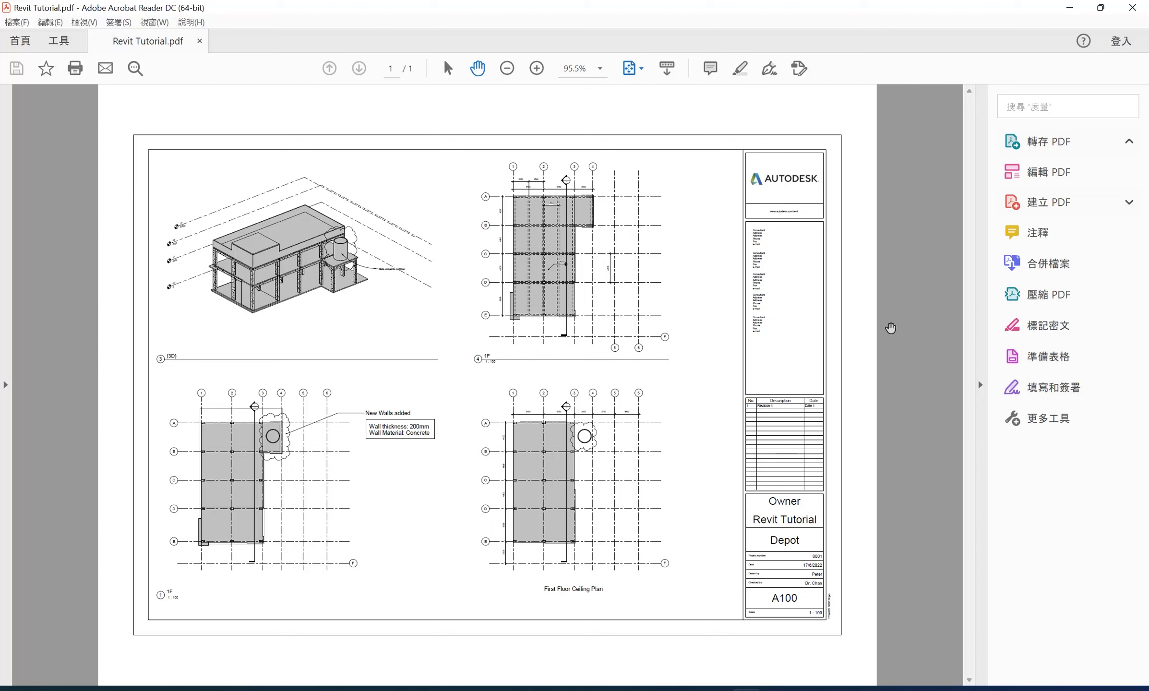